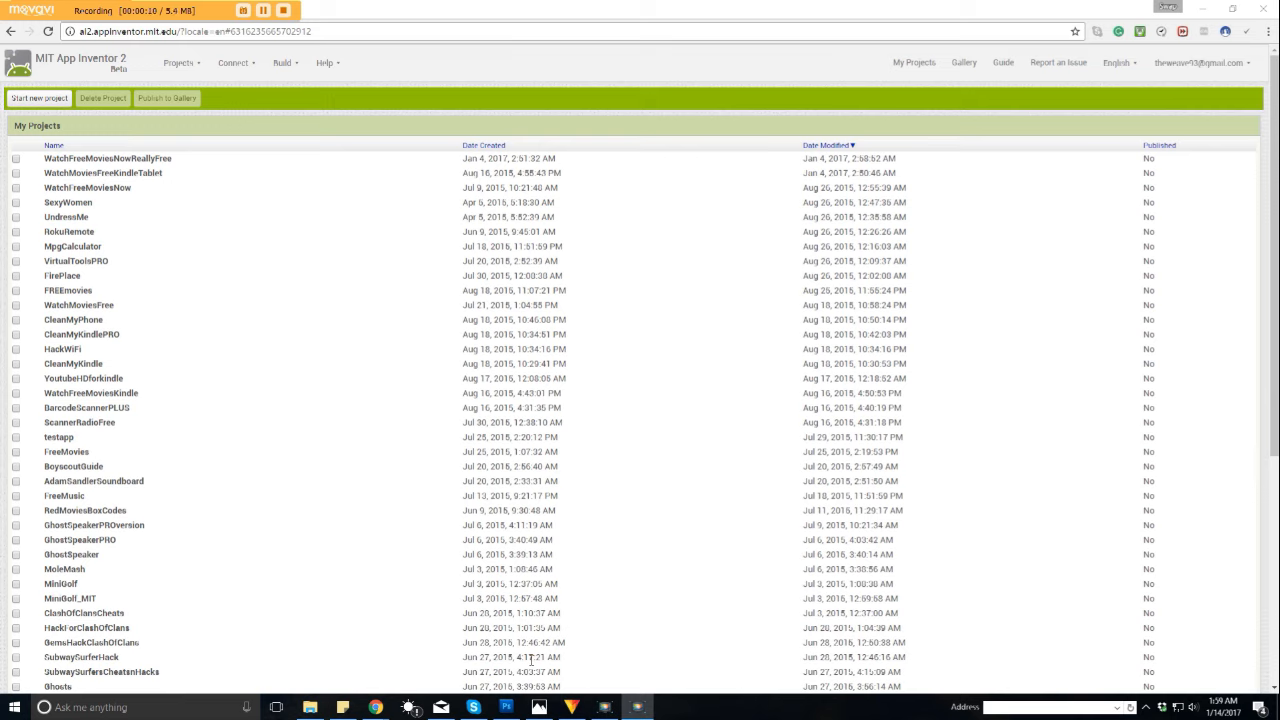
{"action": "mouse_move", "coordinate": [196, 448]}
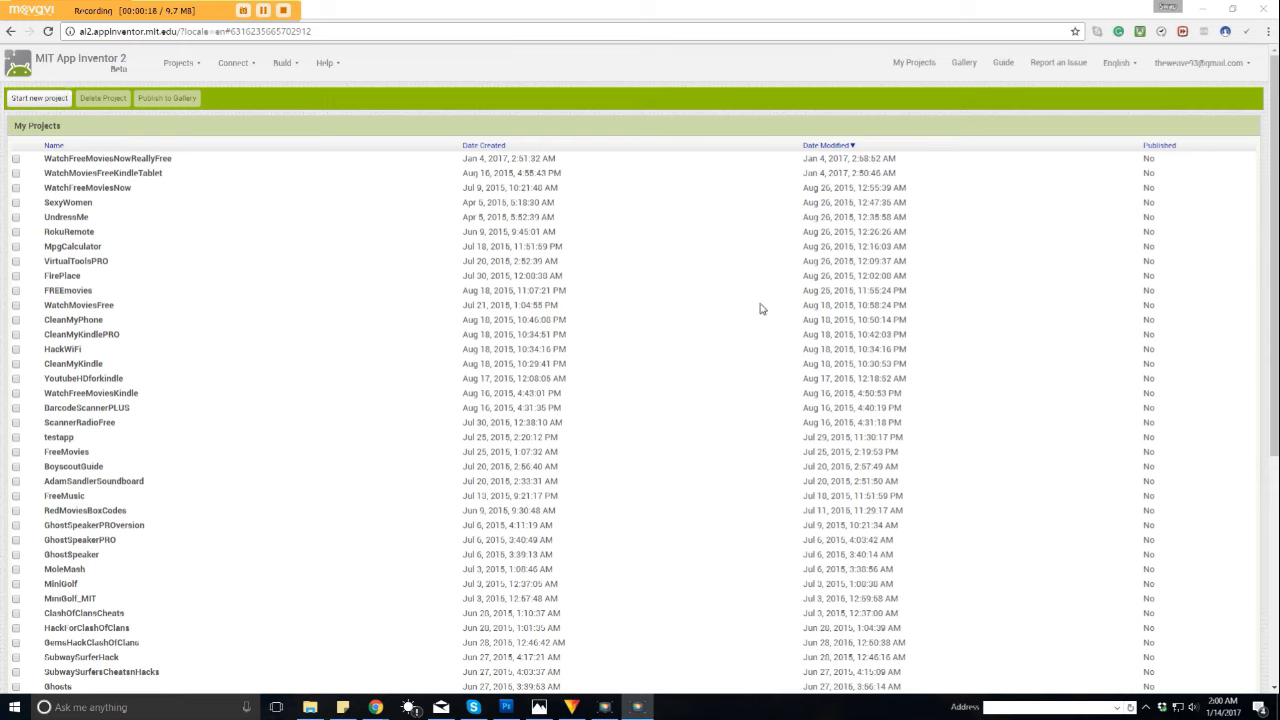
{"action": "mouse_move", "coordinate": [759, 355]}
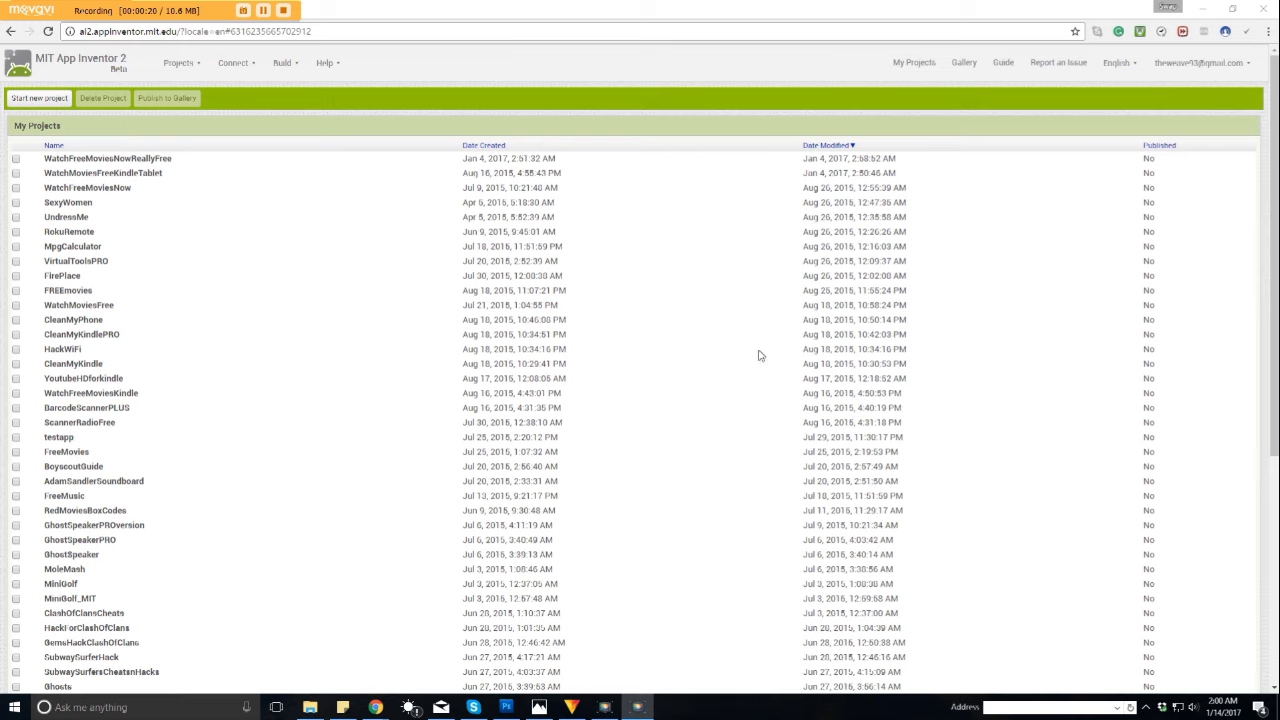
{"action": "mouse_move", "coordinate": [707, 318]}
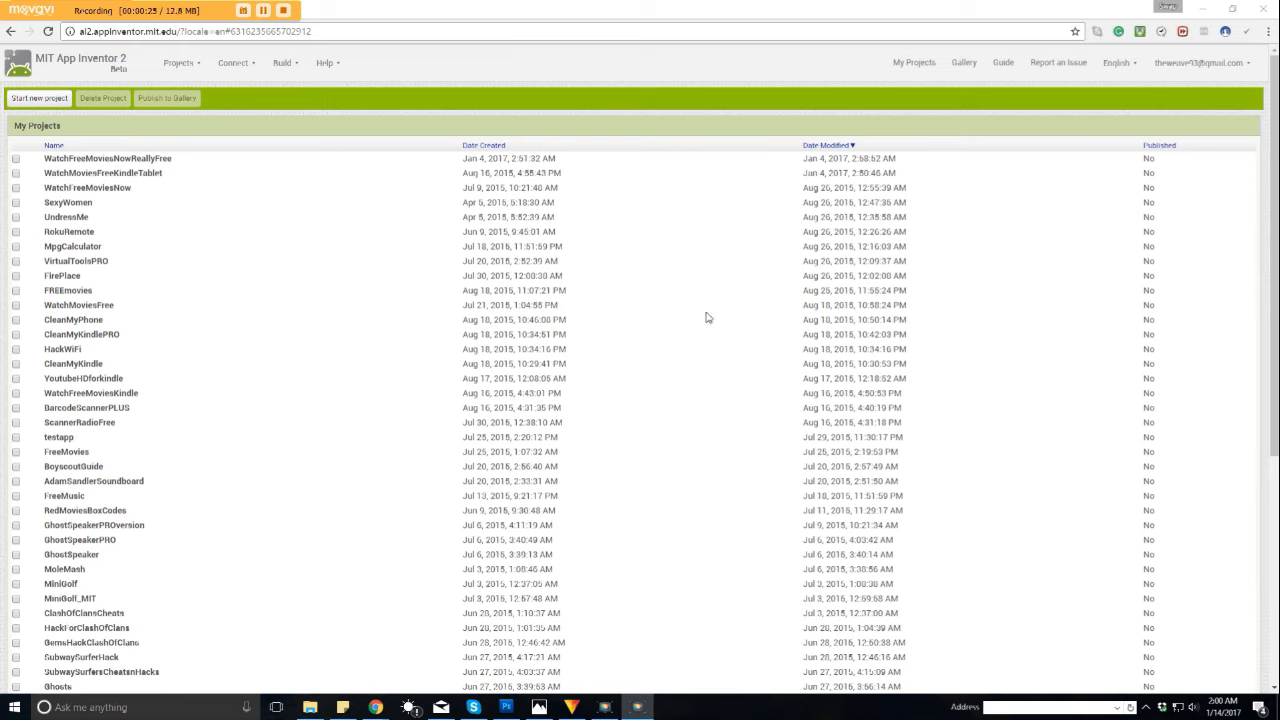
{"action": "mouse_move", "coordinate": [390, 71]}
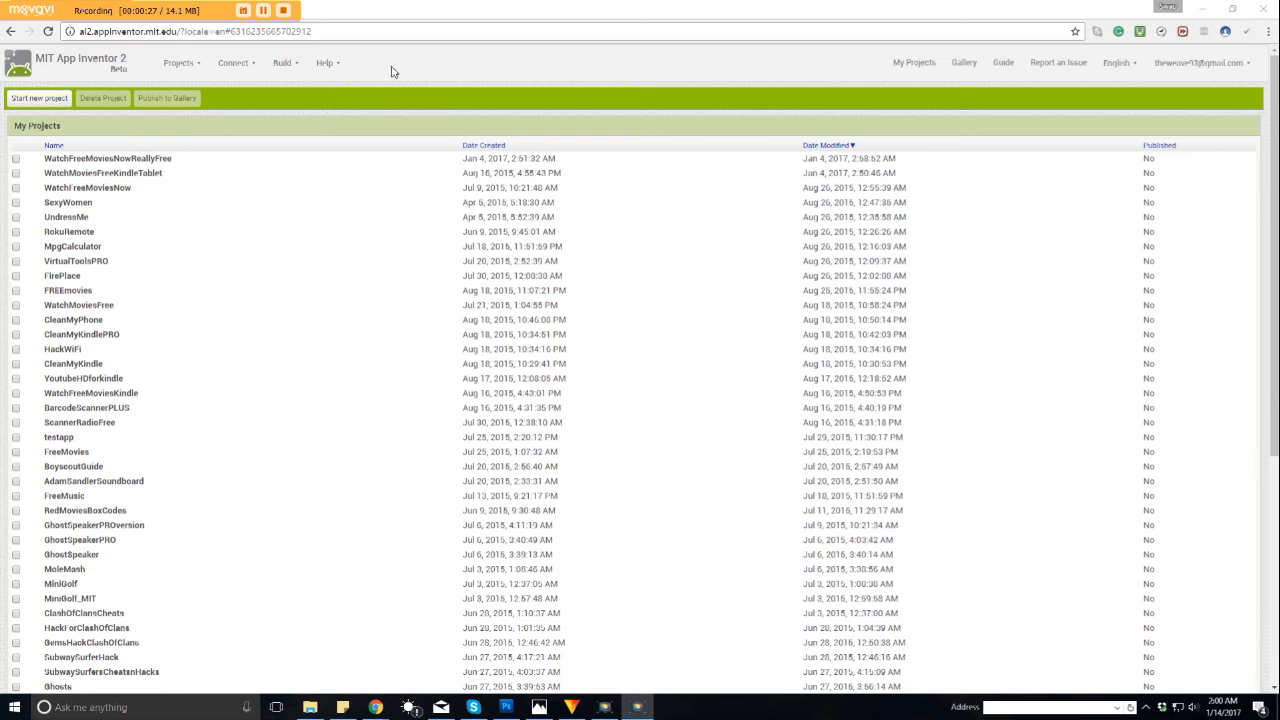
{"action": "mouse_move", "coordinate": [424, 88]}
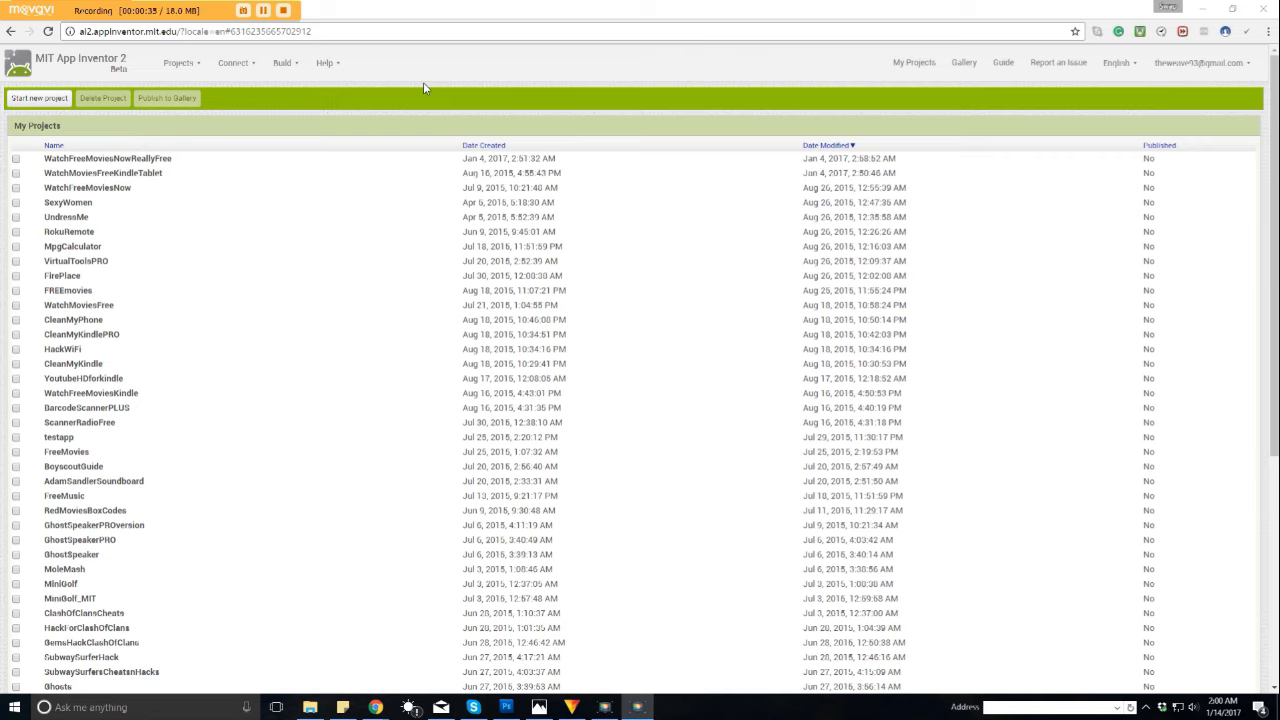
{"action": "mouse_move", "coordinate": [461, 98]}
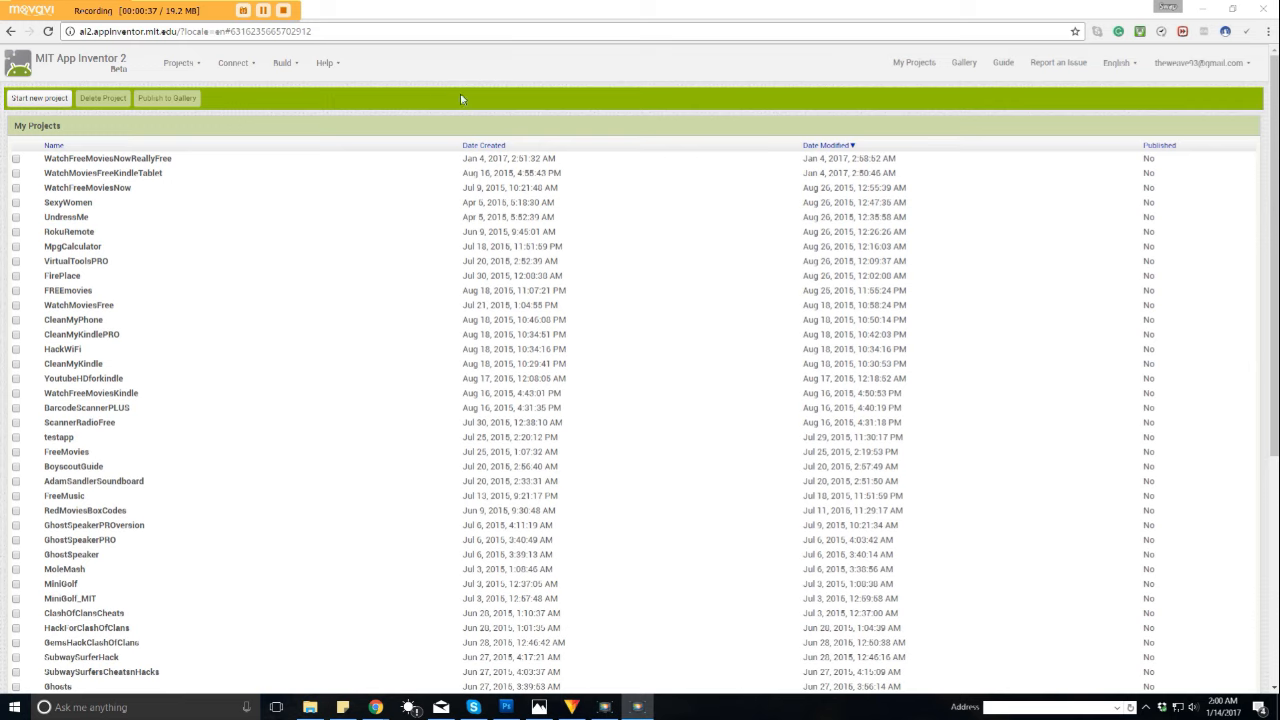
{"action": "mouse_move", "coordinate": [127, 53]}
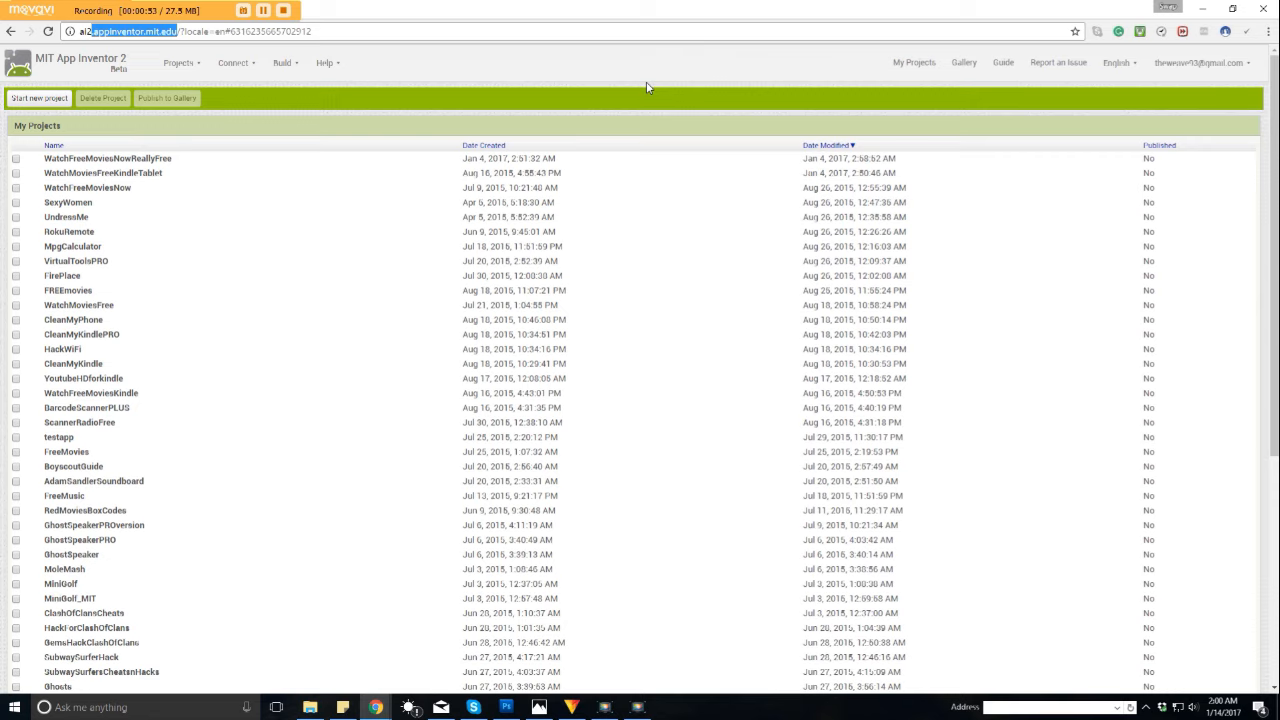
{"action": "mouse_move", "coordinate": [637, 31]}
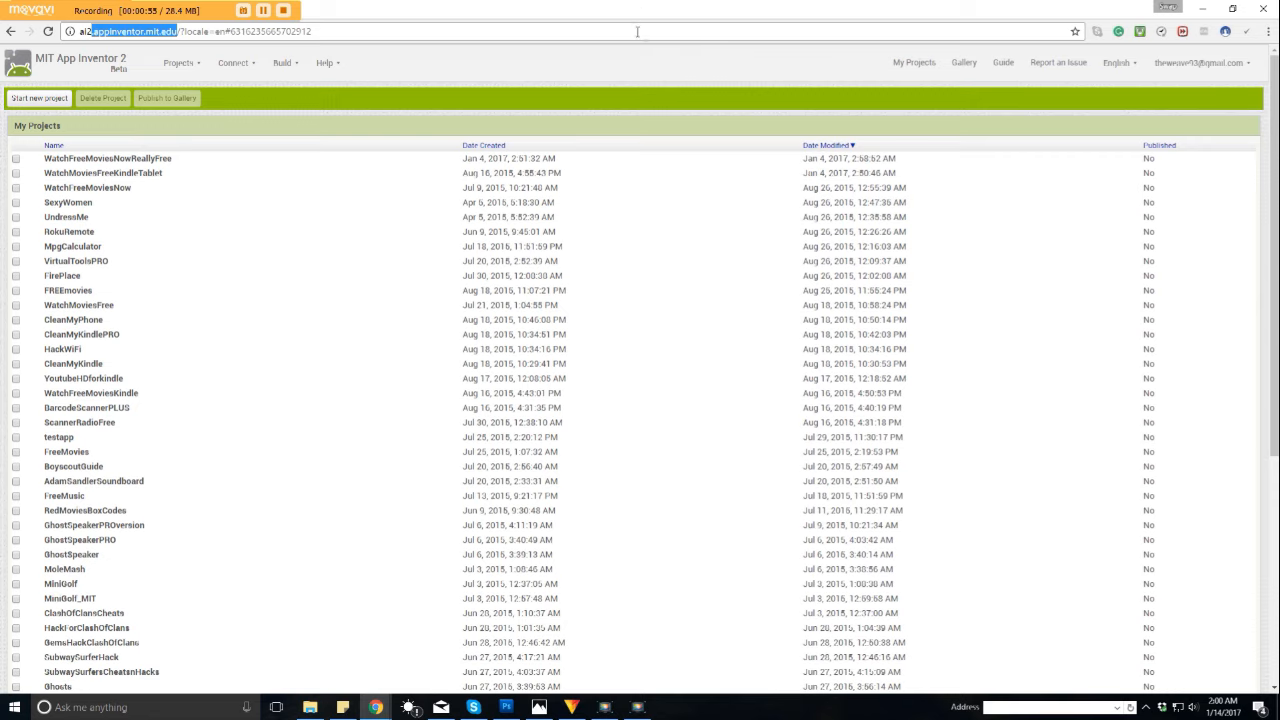
{"action": "mouse_move", "coordinate": [1171, 104]}
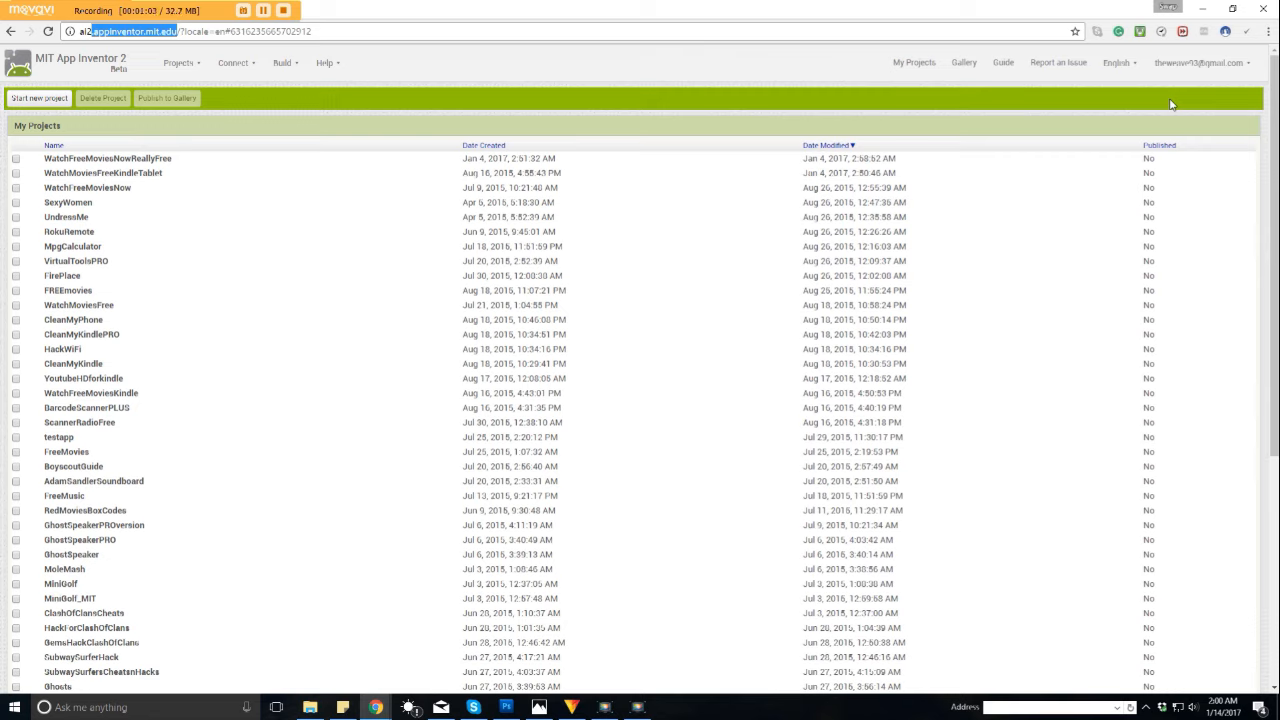
{"action": "mouse_move", "coordinate": [1171, 88]}
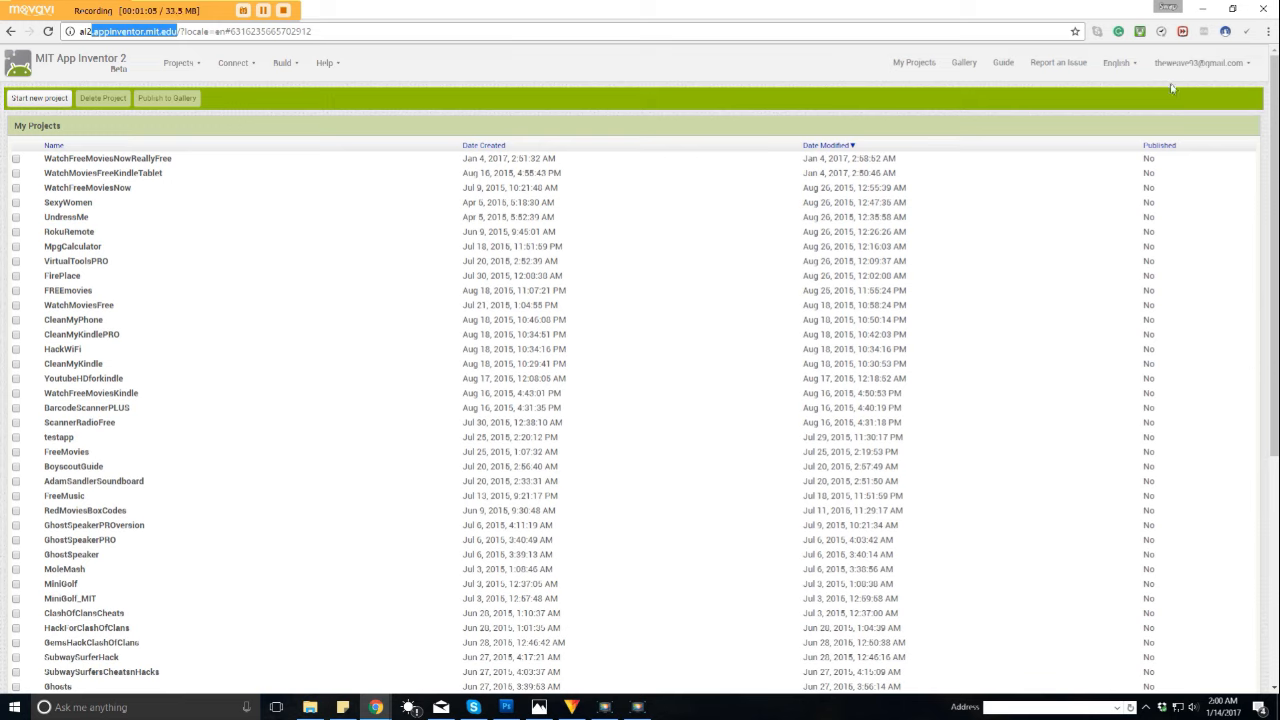
{"action": "mouse_move", "coordinate": [305, 103]}
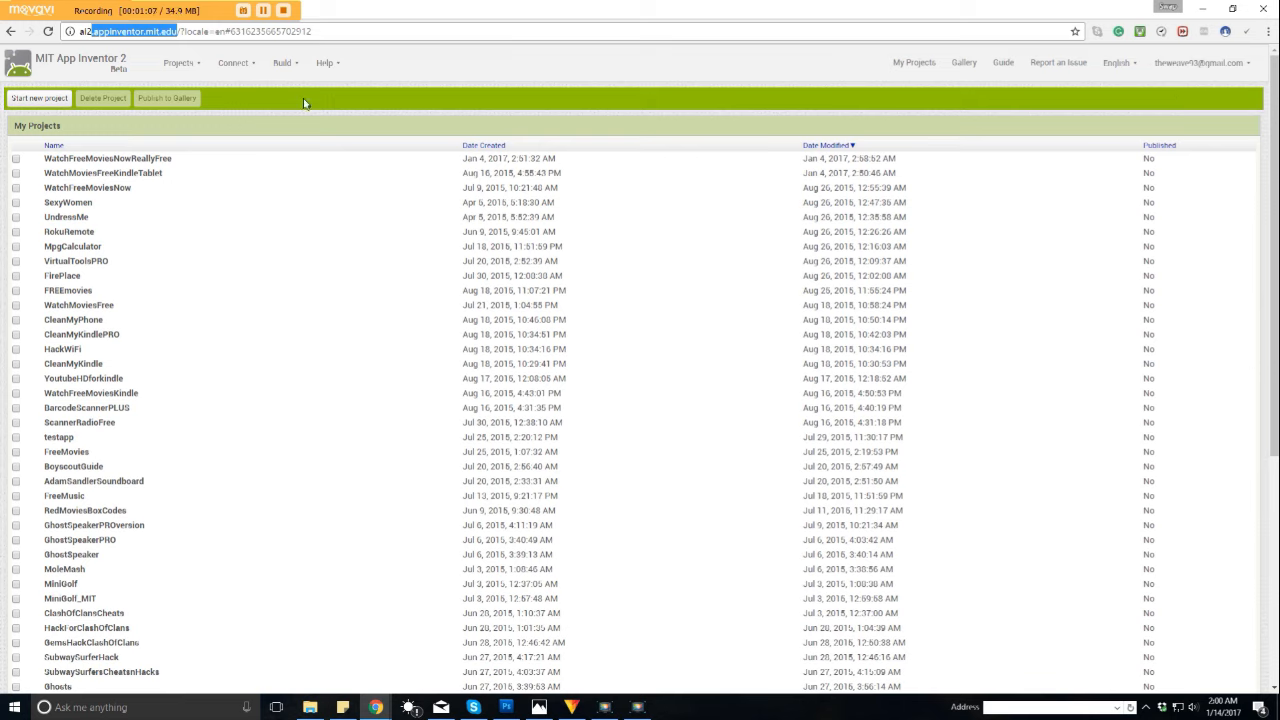
{"action": "mouse_move", "coordinate": [1171, 108]}
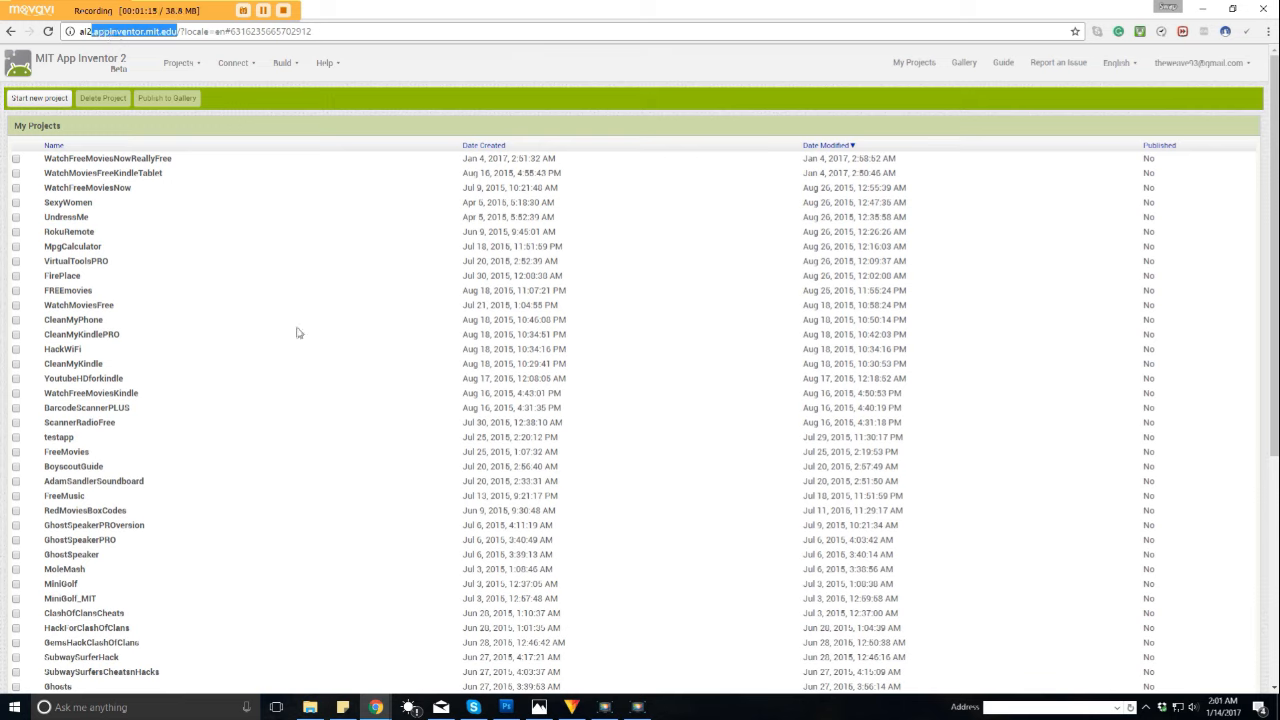
{"action": "mouse_move", "coordinate": [250, 288]}
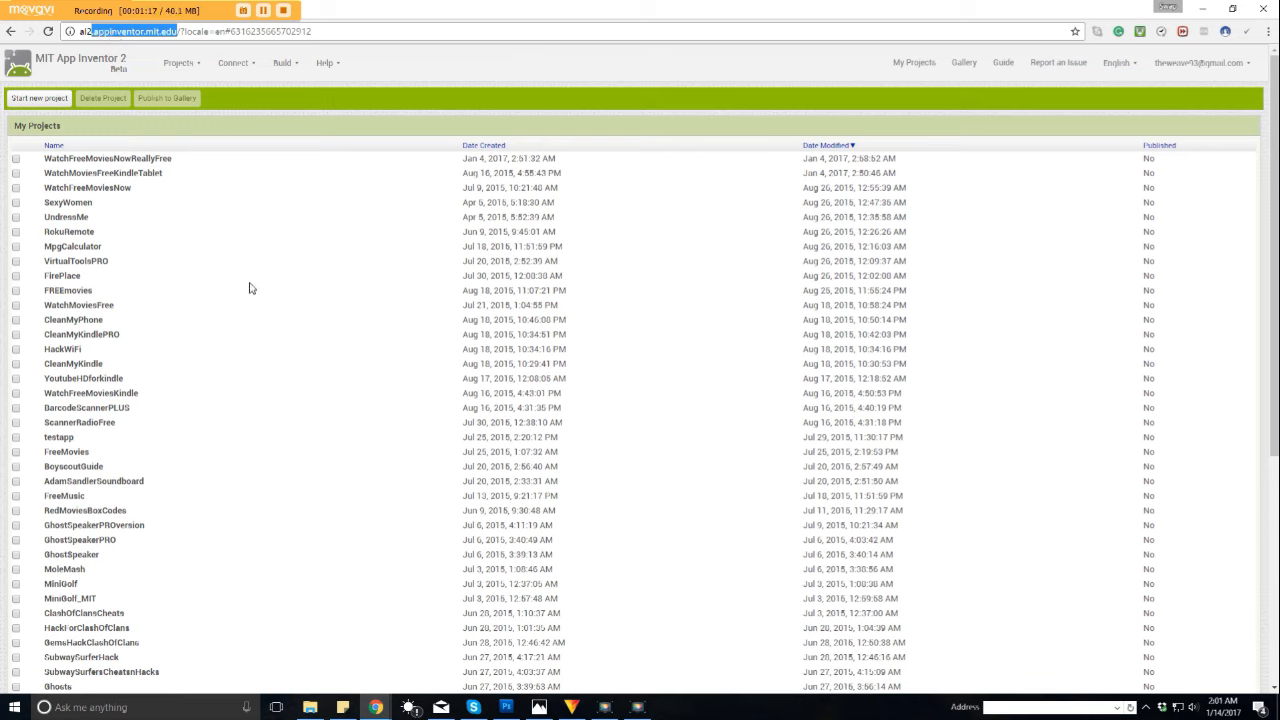
{"action": "mouse_move", "coordinate": [293, 228]}
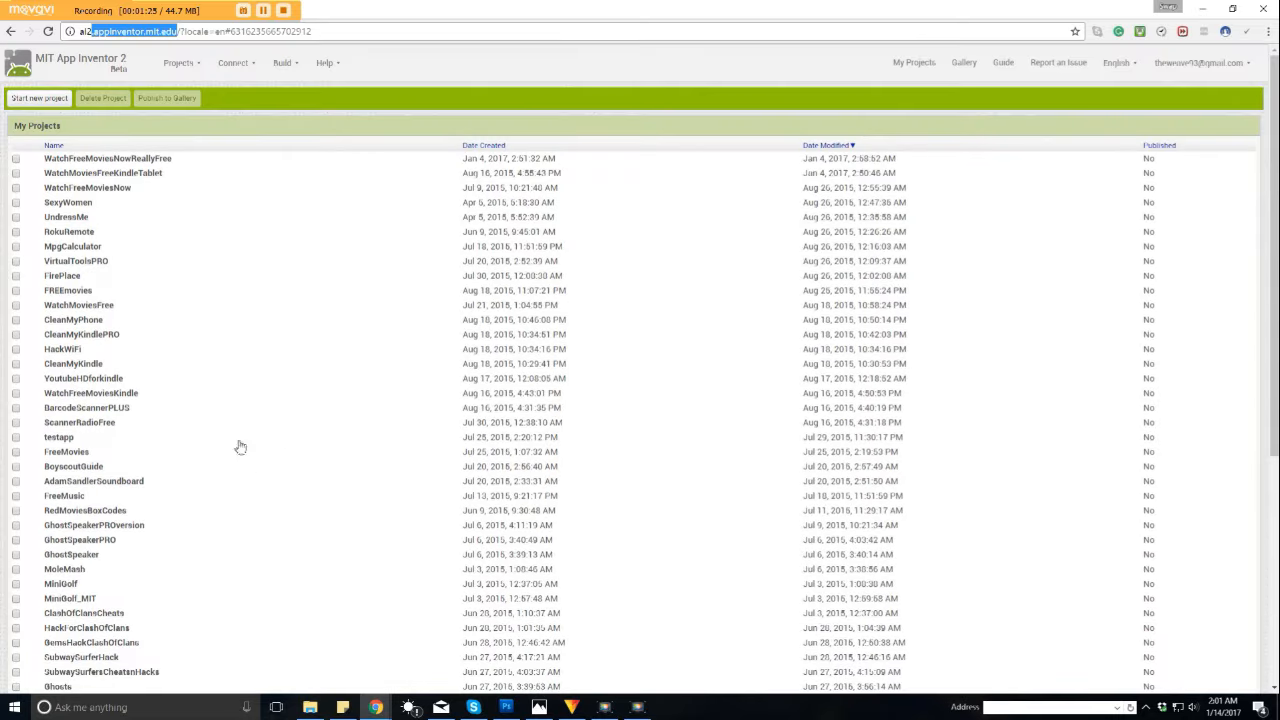
{"action": "mouse_move", "coordinate": [258, 131]}
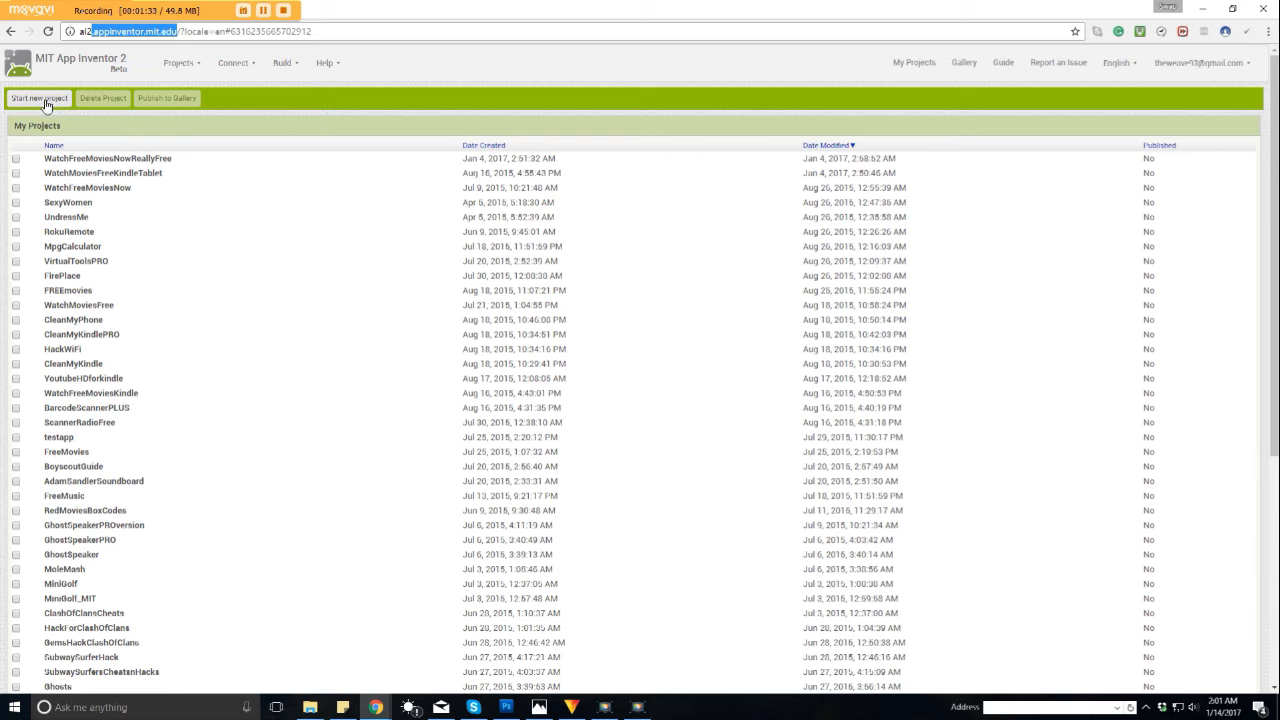
Step: Start a new project and enter the name 'Button1' in the new-project dialog
{"action": "left_click", "coordinate": [39, 98]}
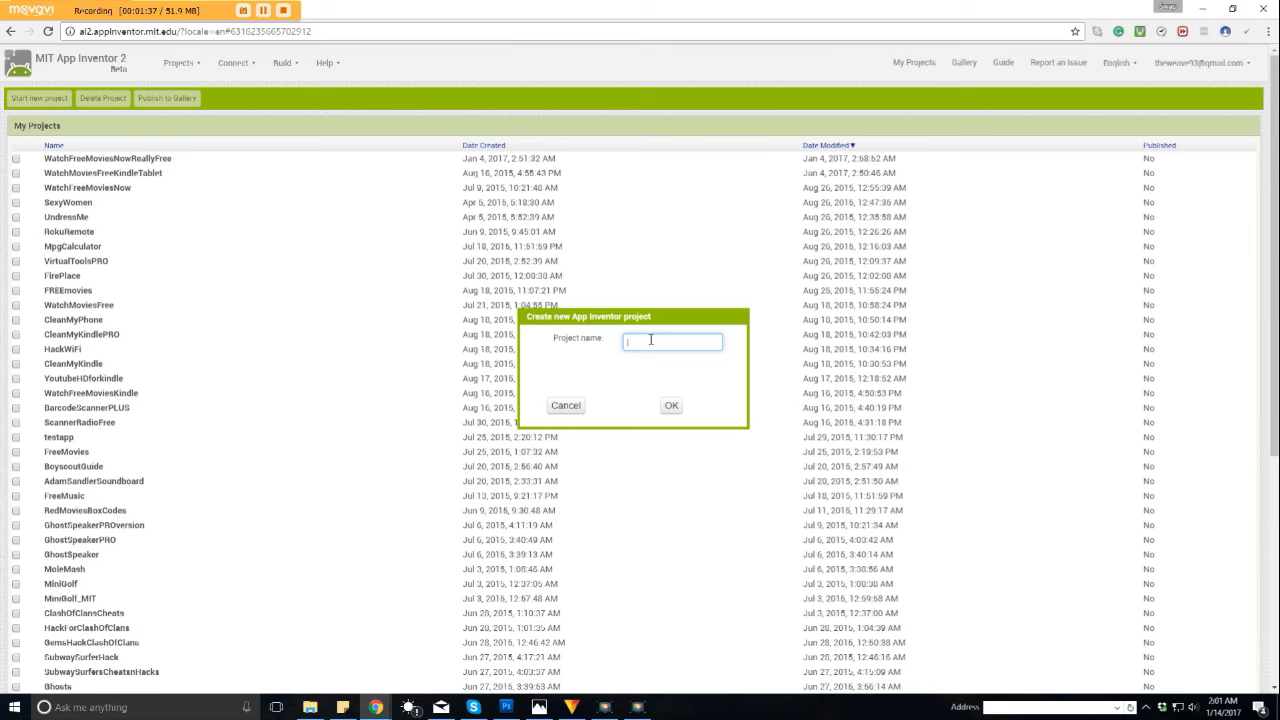
{"action": "type", "text": "n"}
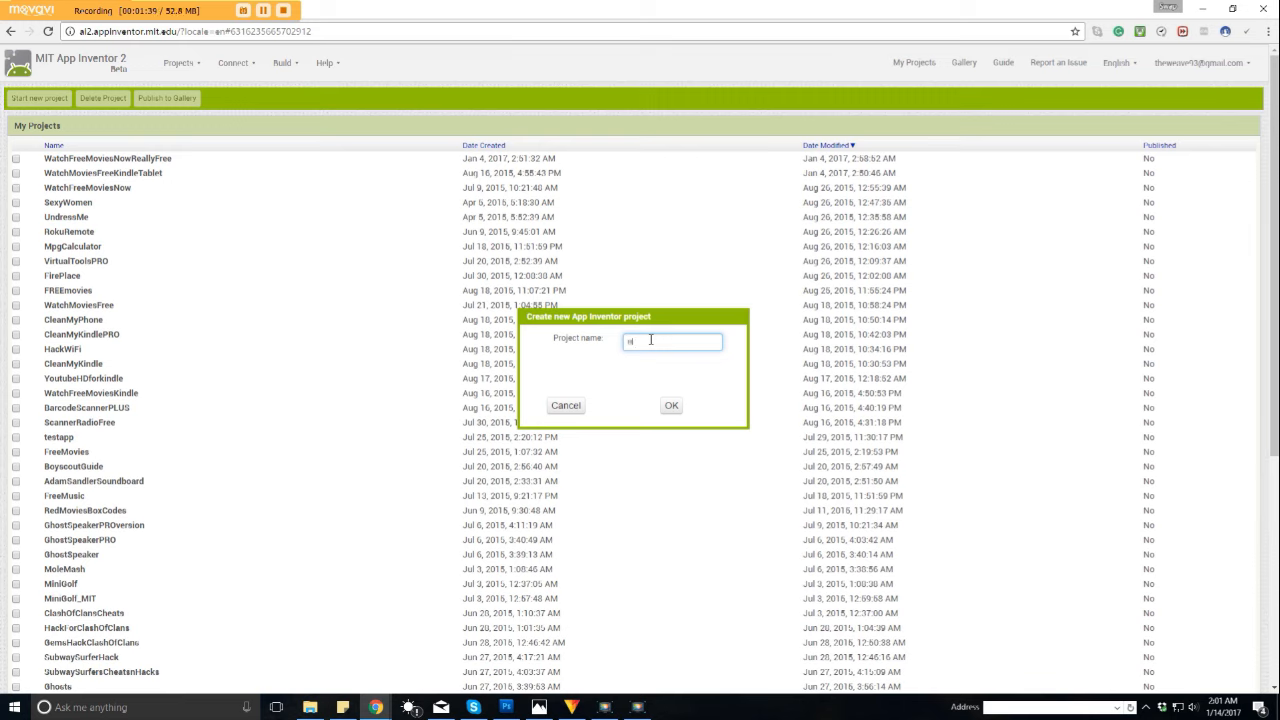
{"action": "type", "text": "Button1"}
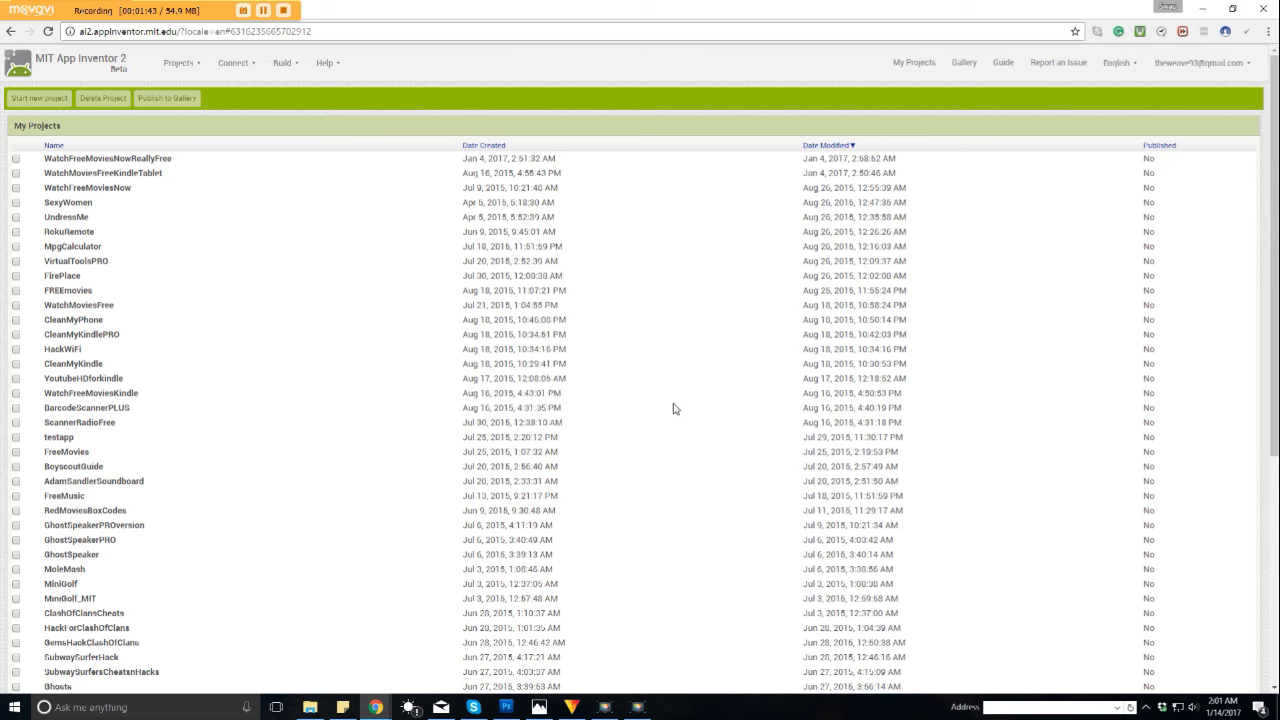
Step: Open the Button project in the Designer showing an empty Screen1
{"action": "left_click", "coordinate": [39, 98]}
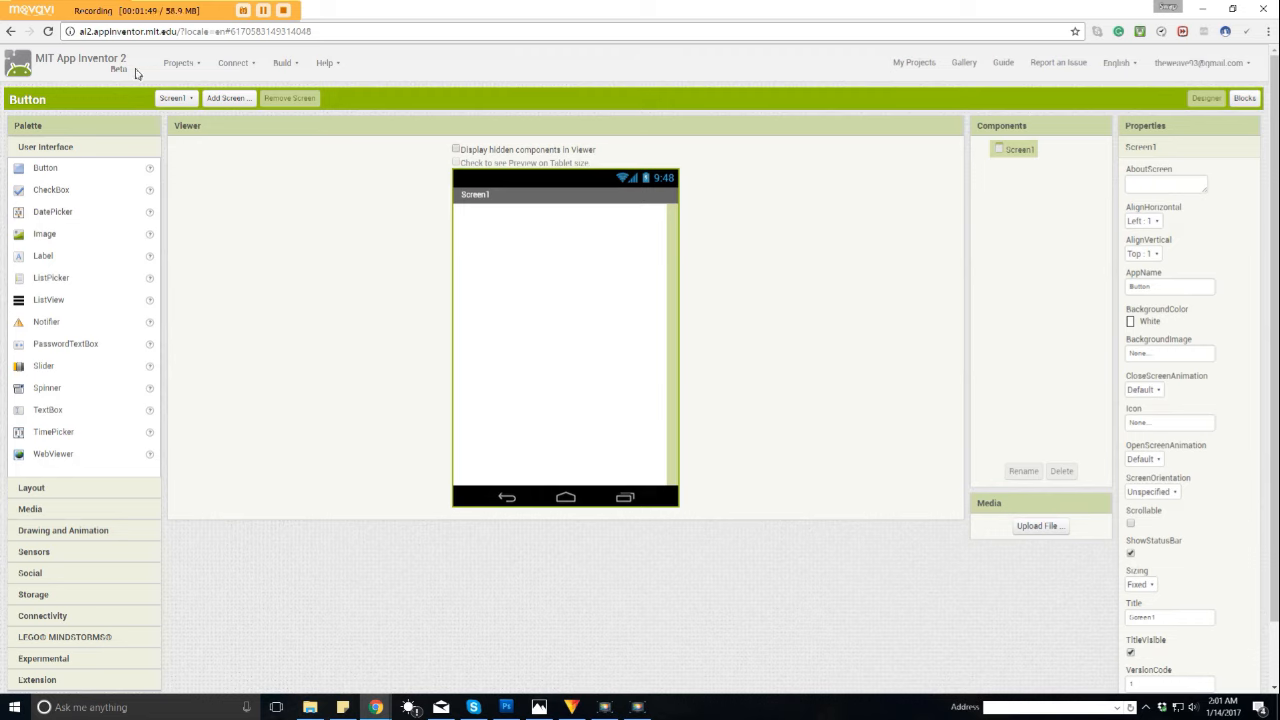
{"action": "mouse_move", "coordinate": [880, 333]}
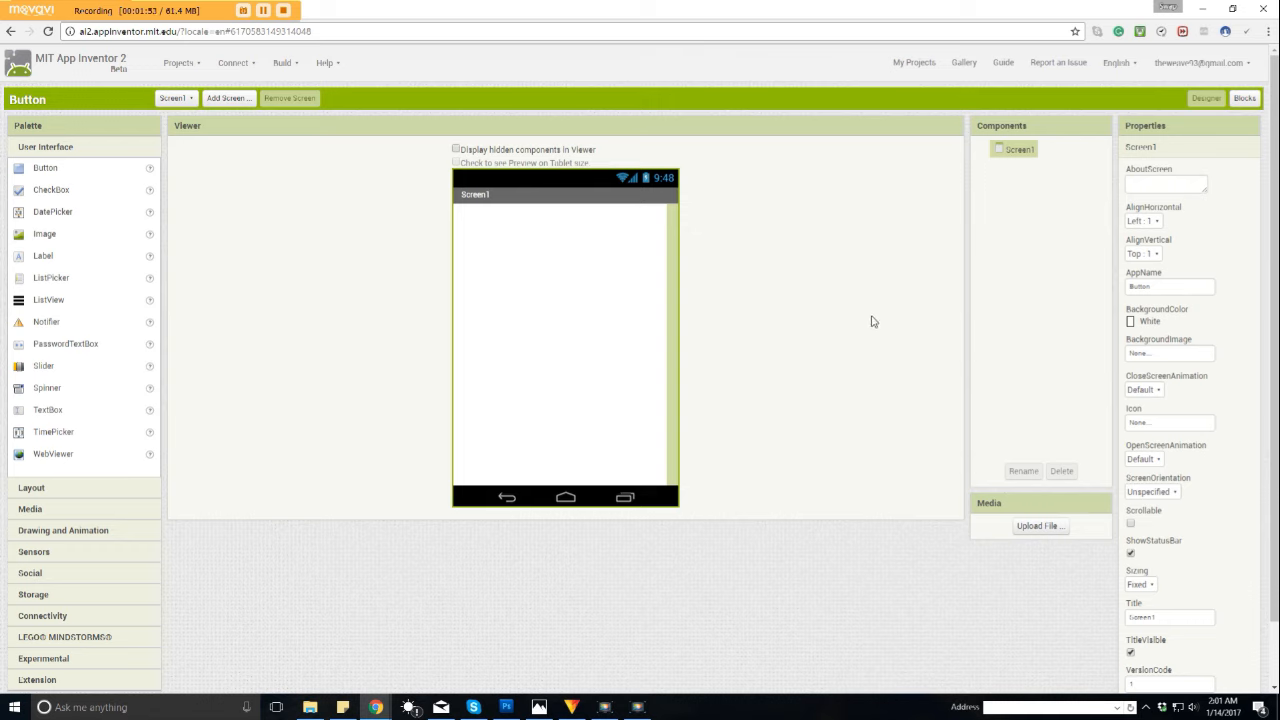
{"action": "mouse_move", "coordinate": [834, 328]}
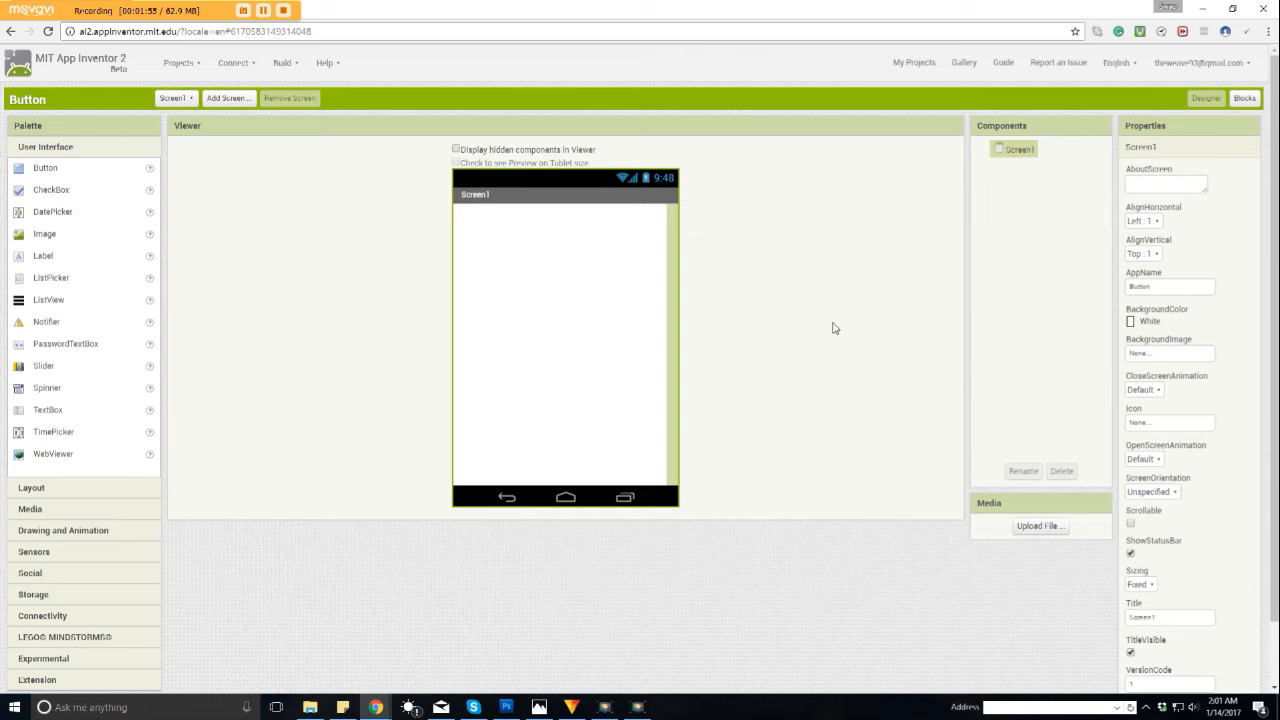
{"action": "mouse_move", "coordinate": [723, 212]}
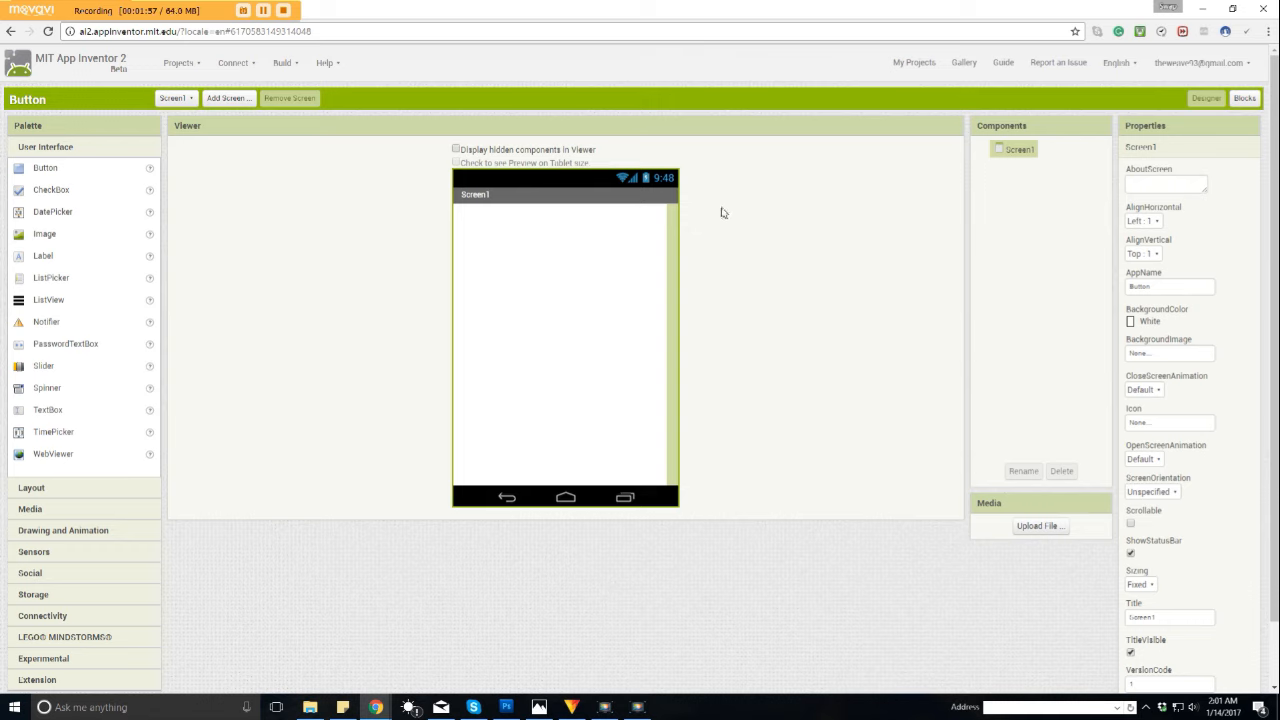
{"action": "mouse_move", "coordinate": [397, 438]}
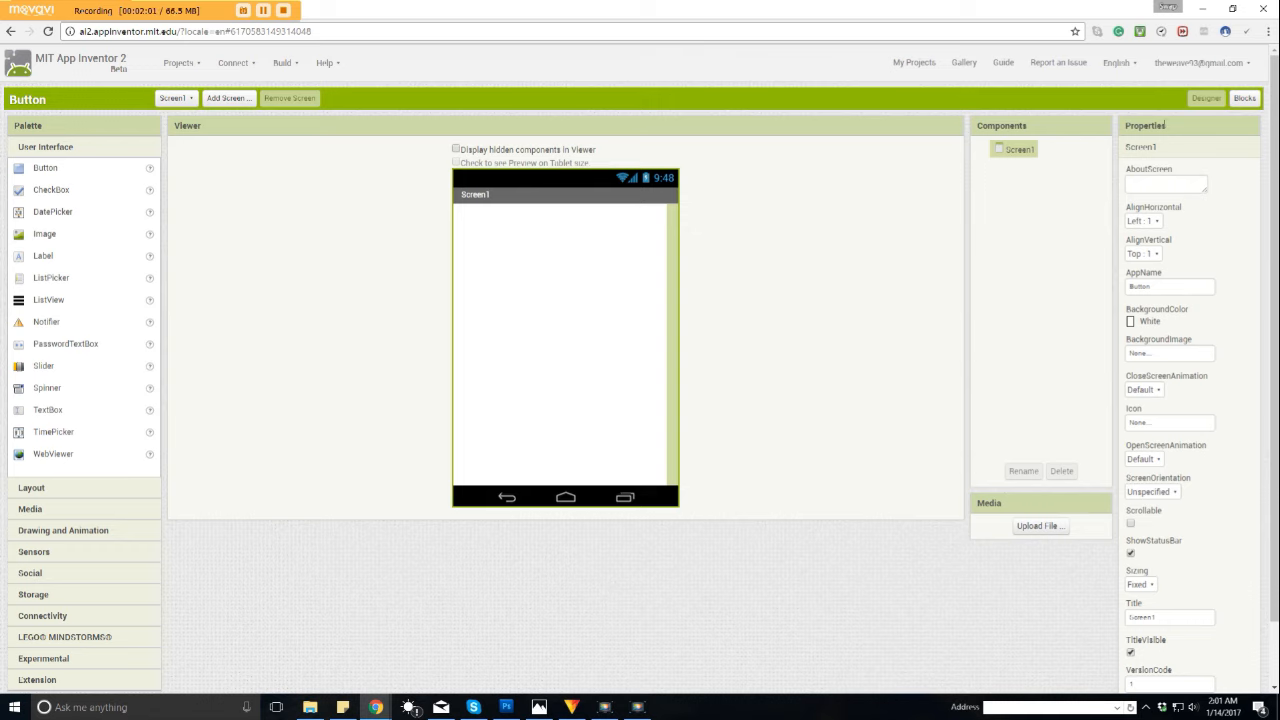
{"action": "mouse_move", "coordinate": [535, 130]}
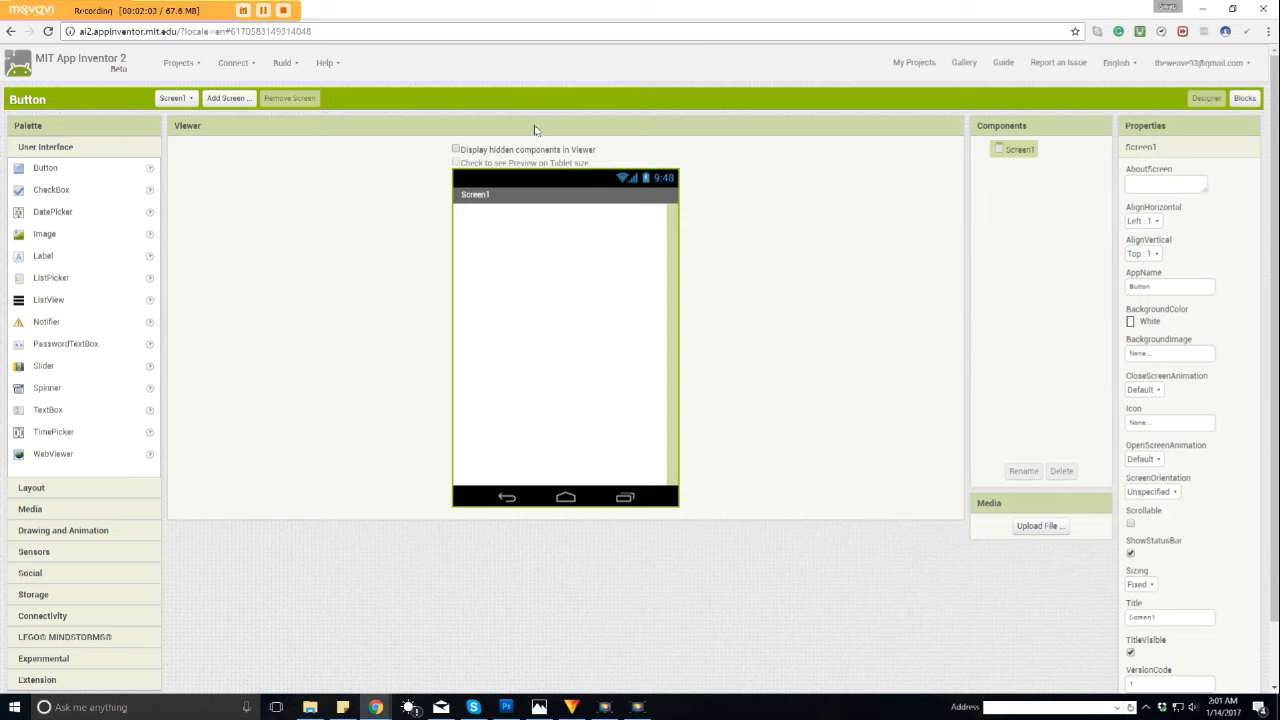
{"action": "mouse_move", "coordinate": [698, 290]}
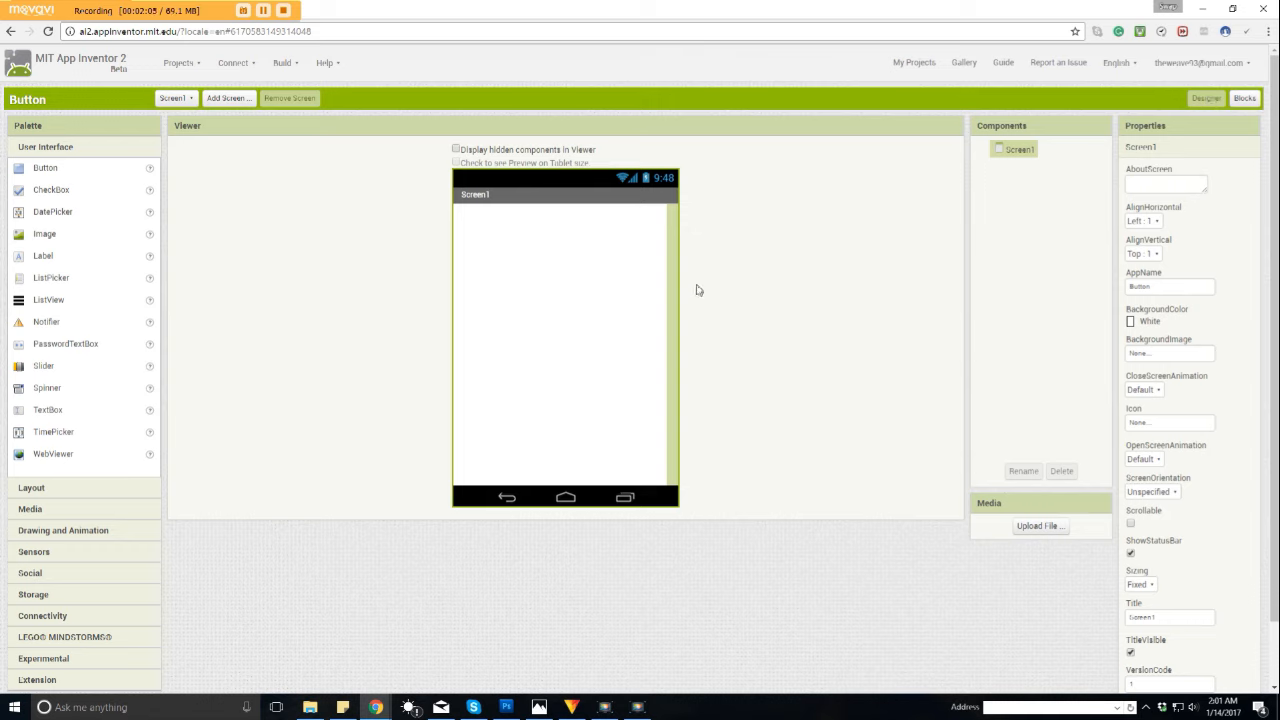
{"action": "mouse_move", "coordinate": [708, 401]}
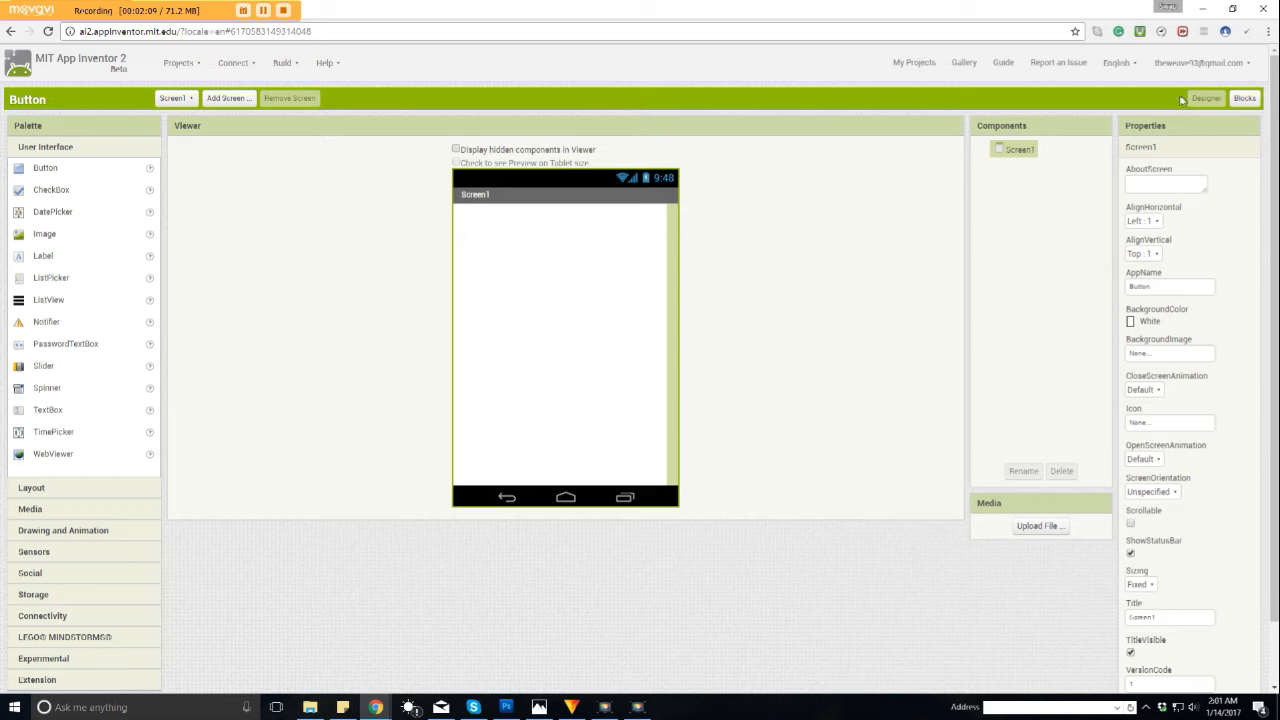
Step: Switch the Button project to the empty Blocks workspace for Screen1
{"action": "left_click", "coordinate": [1244, 98]}
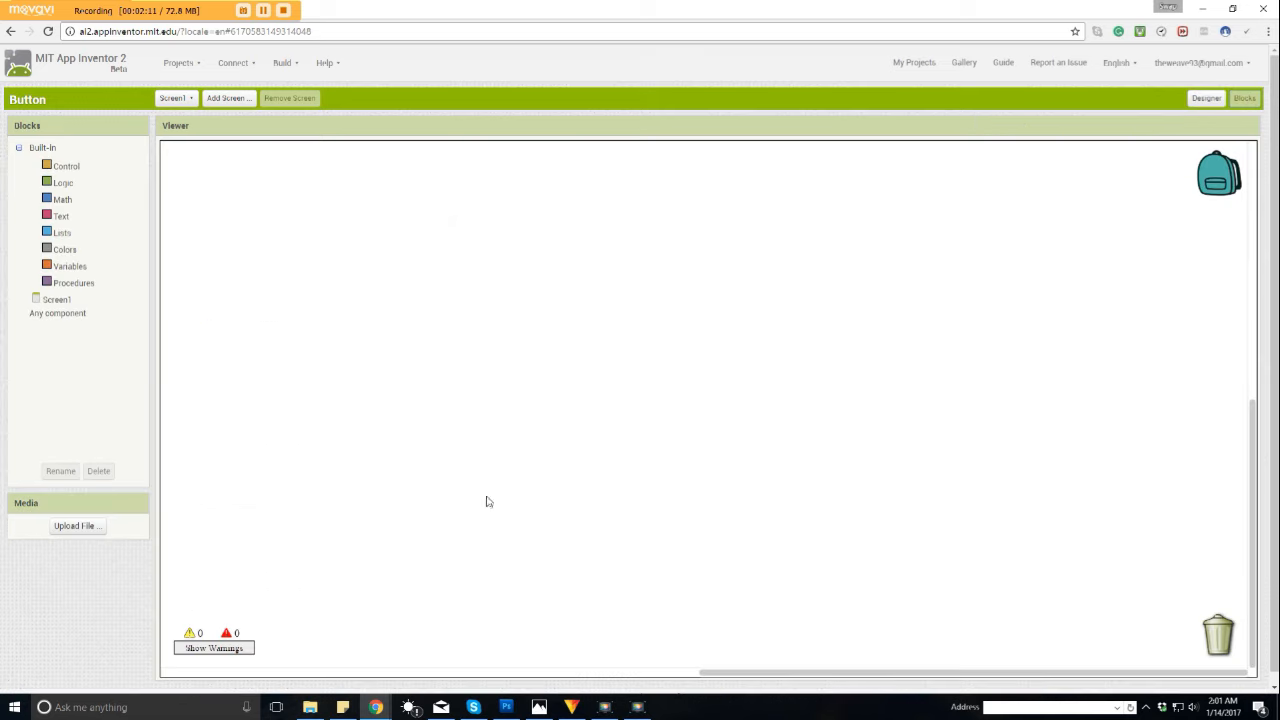
{"action": "mouse_move", "coordinate": [785, 555]}
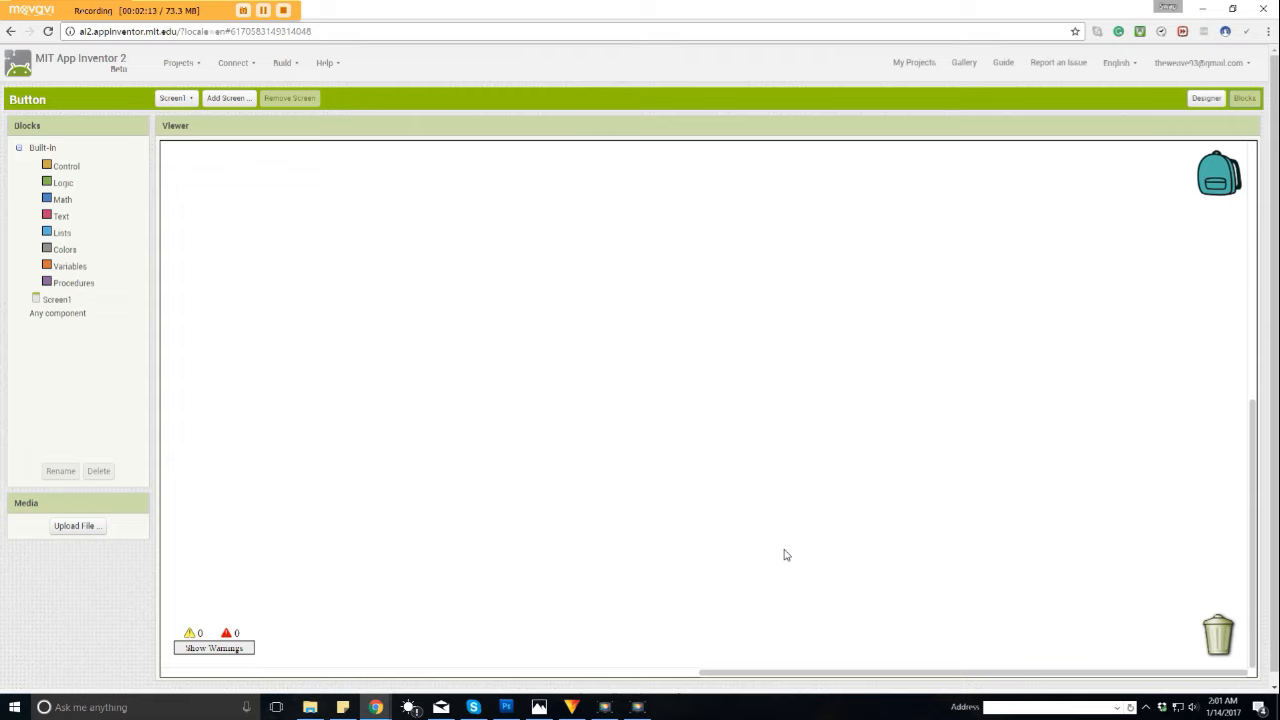
{"action": "mouse_move", "coordinate": [525, 424]}
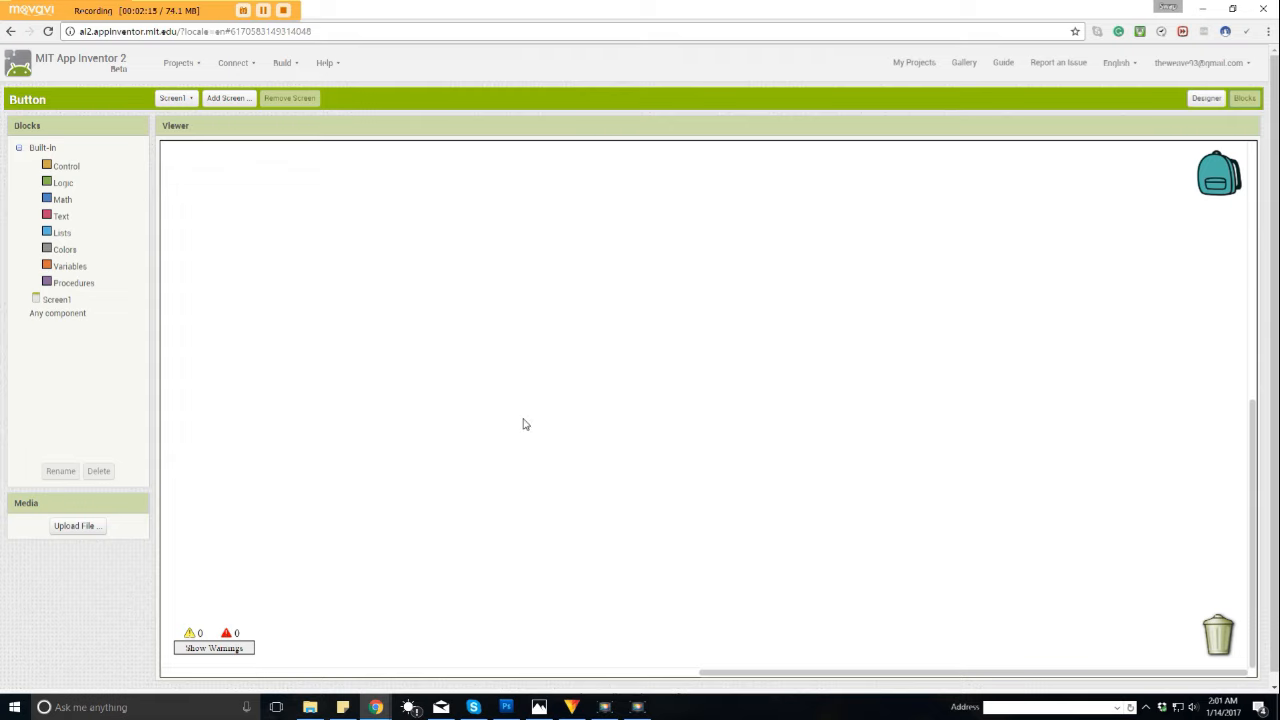
{"action": "mouse_move", "coordinate": [529, 423]}
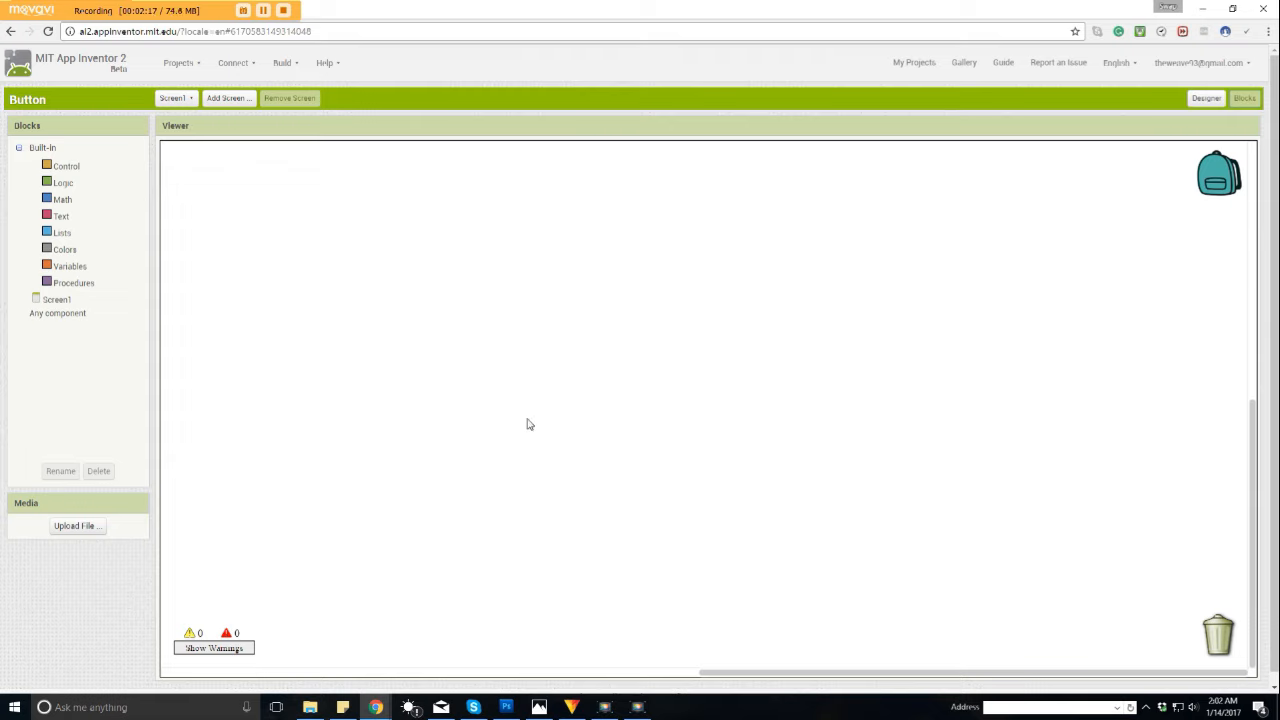
{"action": "mouse_move", "coordinate": [477, 493]}
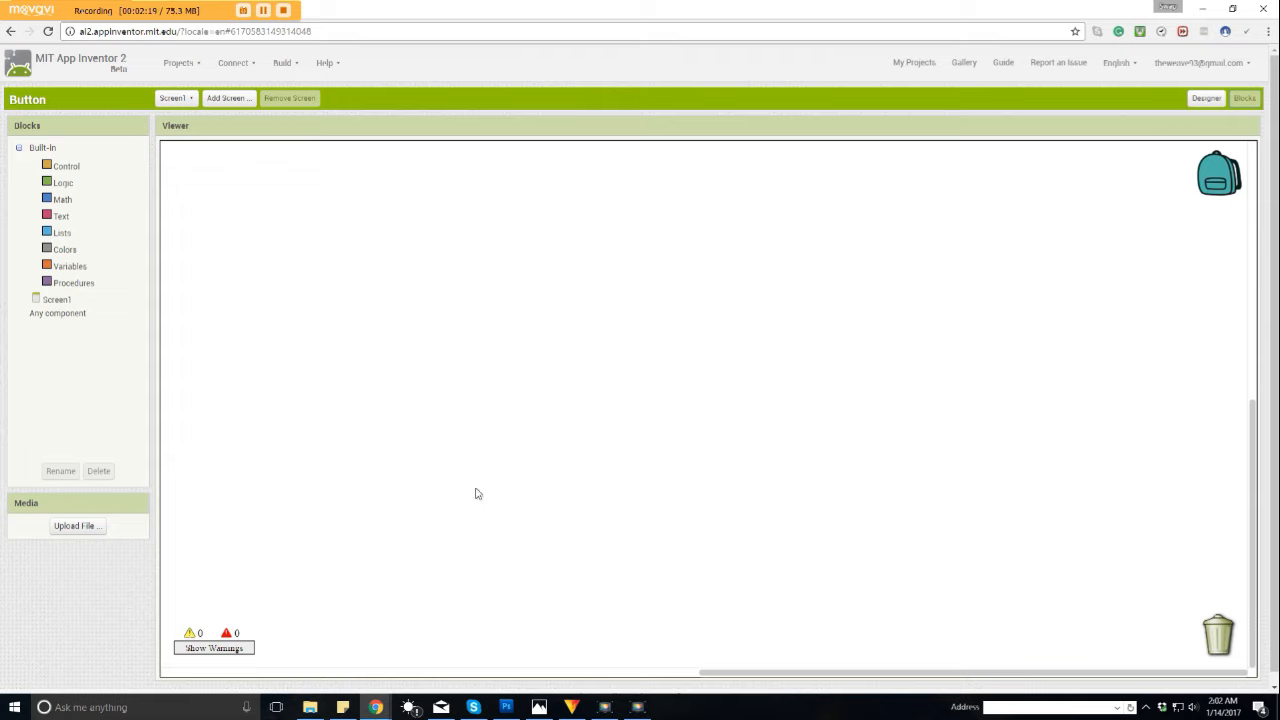
{"action": "mouse_move", "coordinate": [693, 450]}
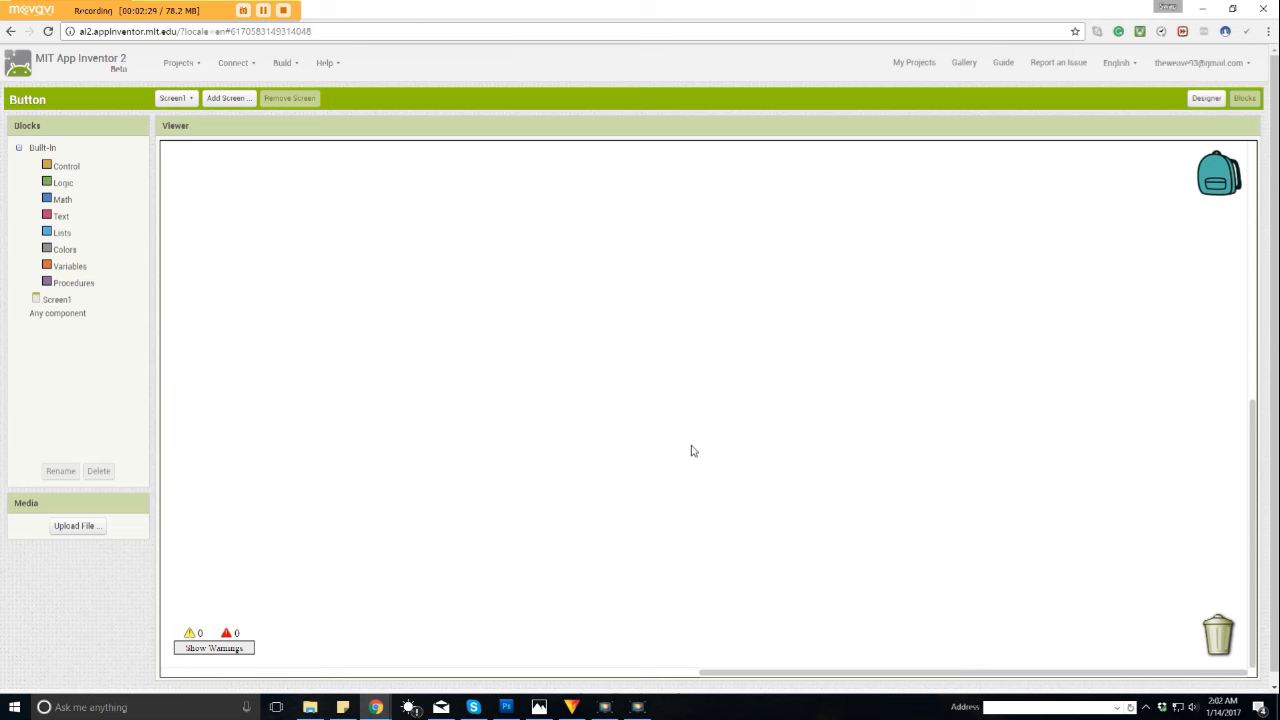
Step: Return to the Designer, select the AppName text and bring up Screen1's background colour choices
{"action": "left_click", "coordinate": [1206, 98]}
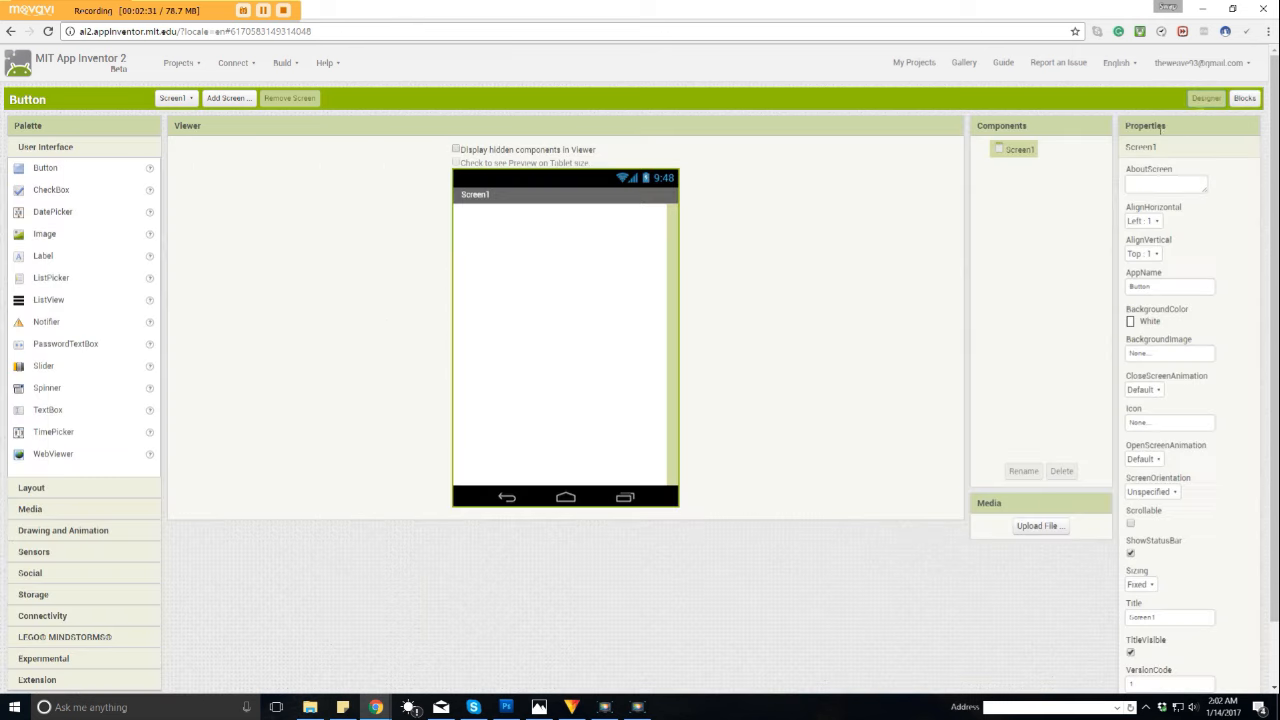
{"action": "mouse_move", "coordinate": [820, 456]}
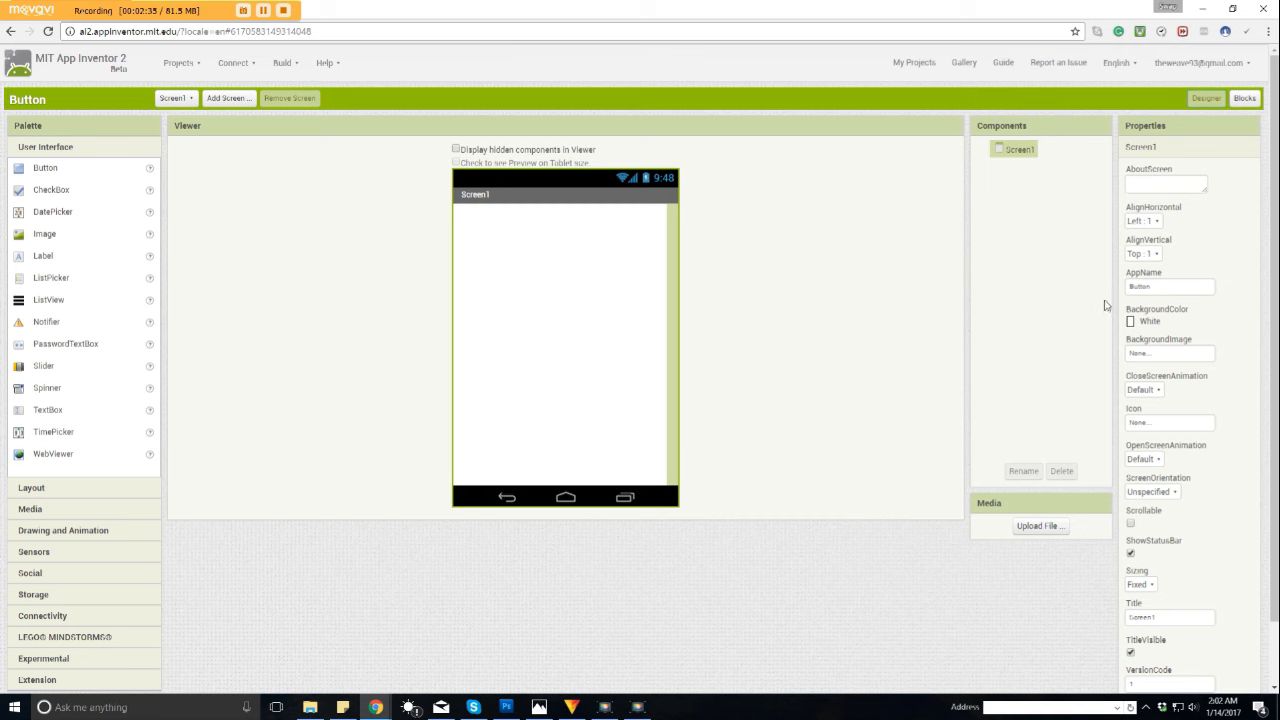
{"action": "mouse_move", "coordinate": [826, 449]}
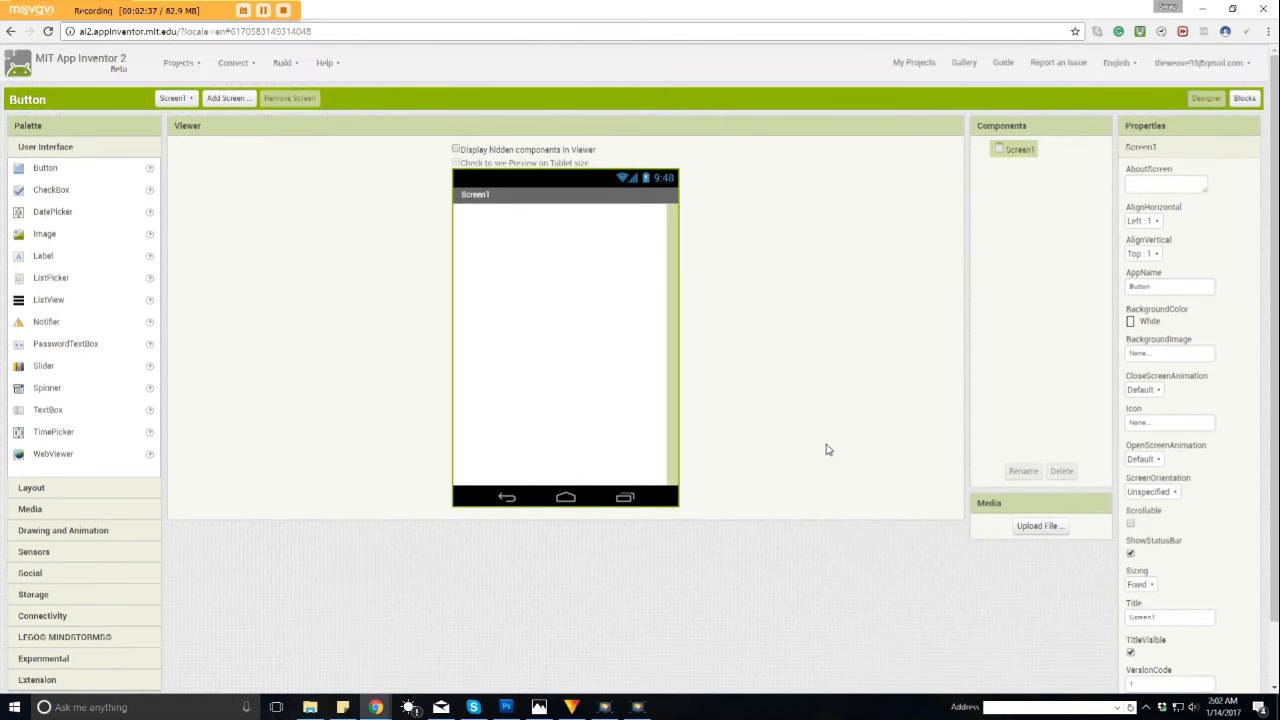
{"action": "mouse_move", "coordinate": [643, 265]}
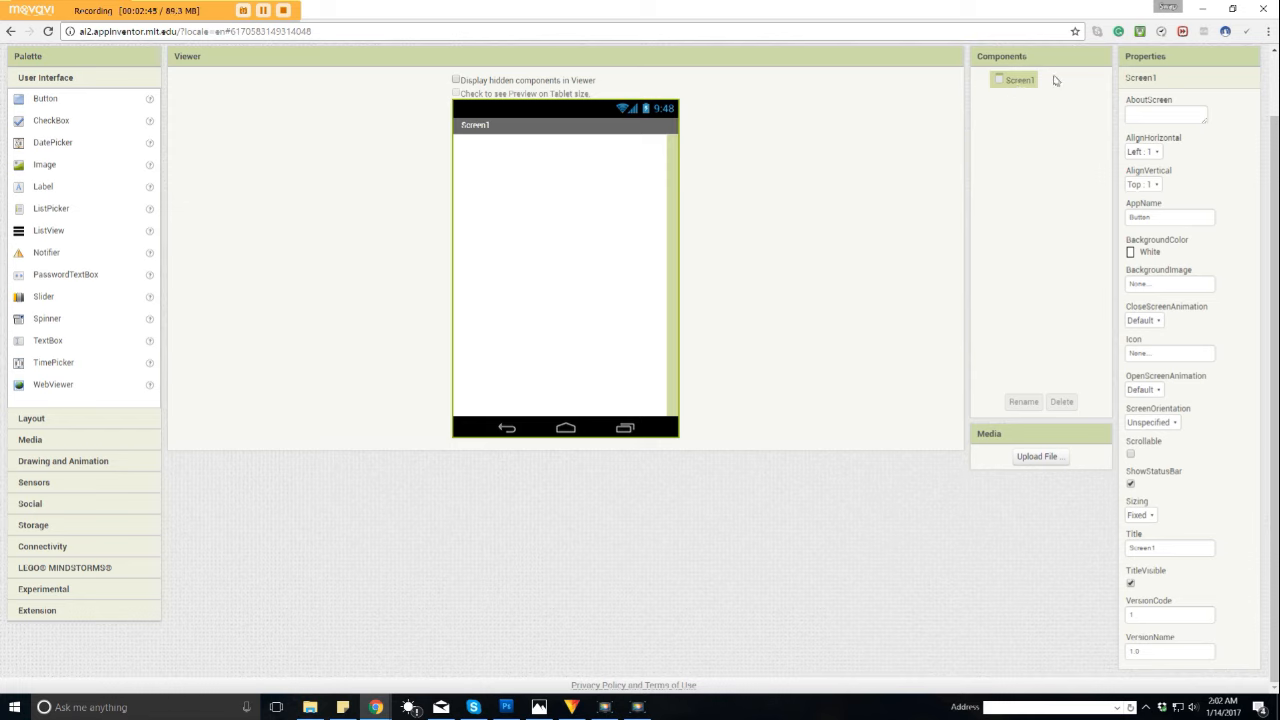
{"action": "mouse_move", "coordinate": [1009, 91]}
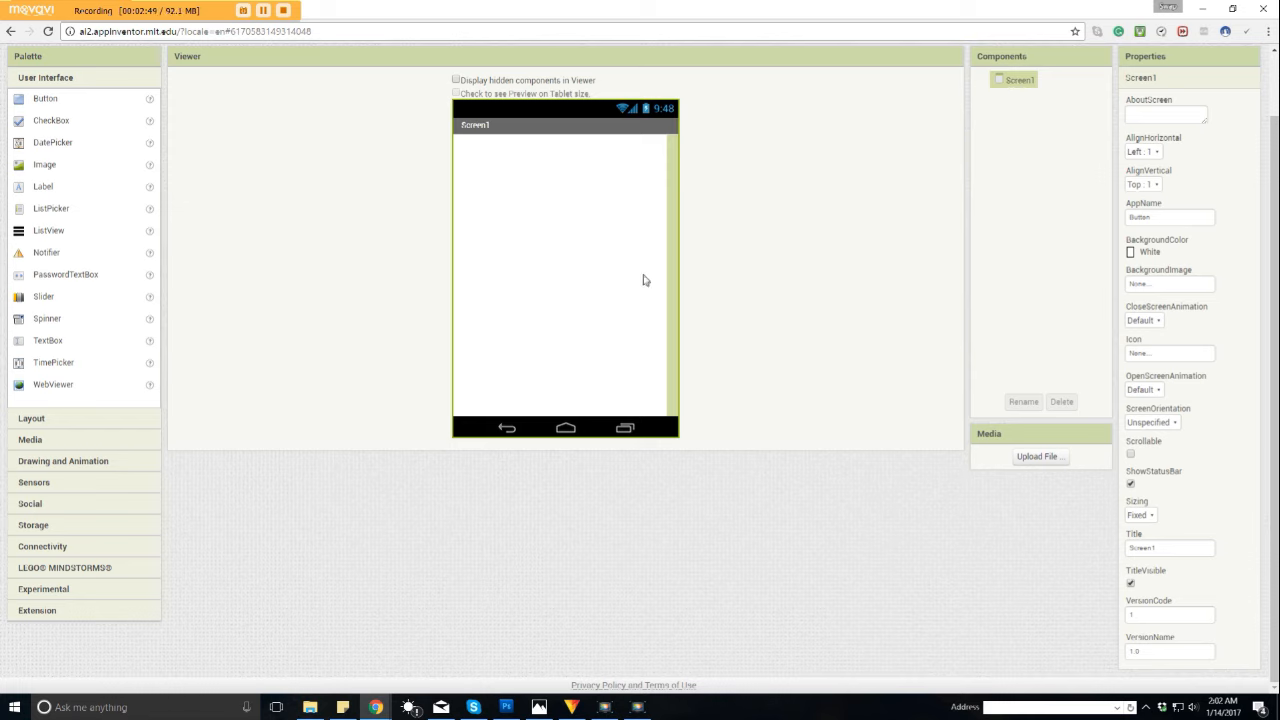
{"action": "mouse_move", "coordinate": [1196, 490]}
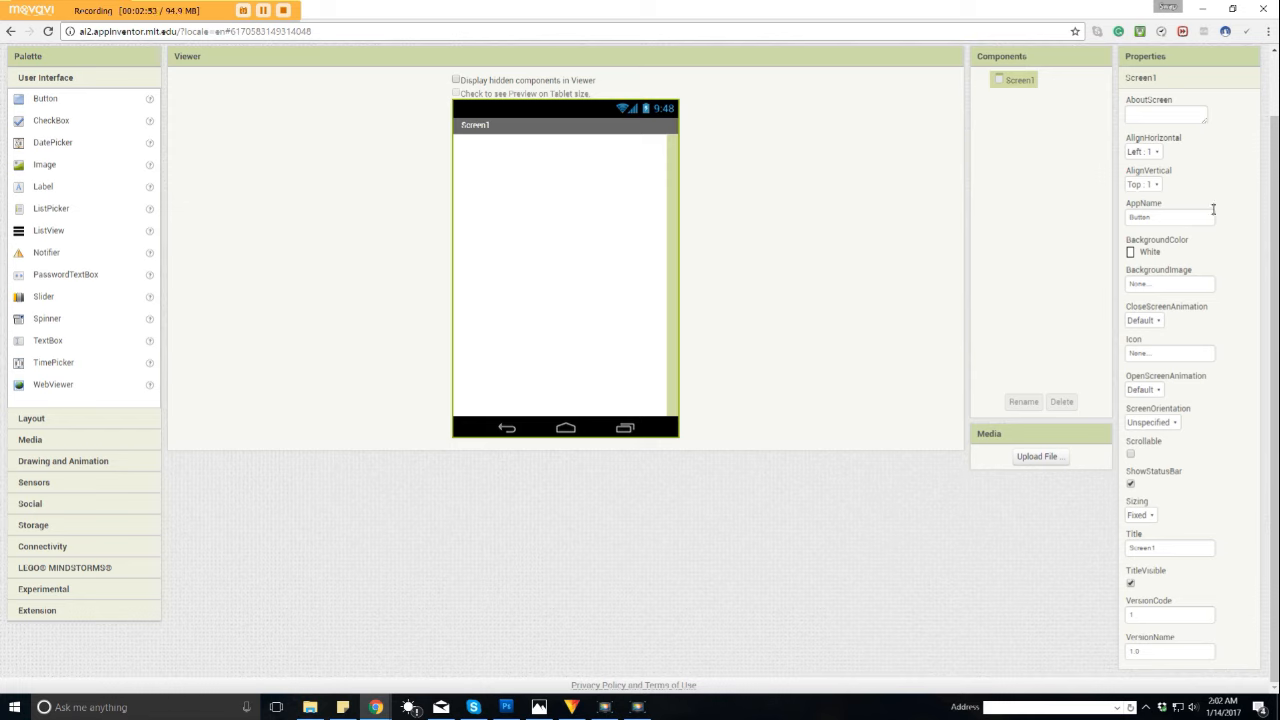
{"action": "mouse_move", "coordinate": [1093, 220]}
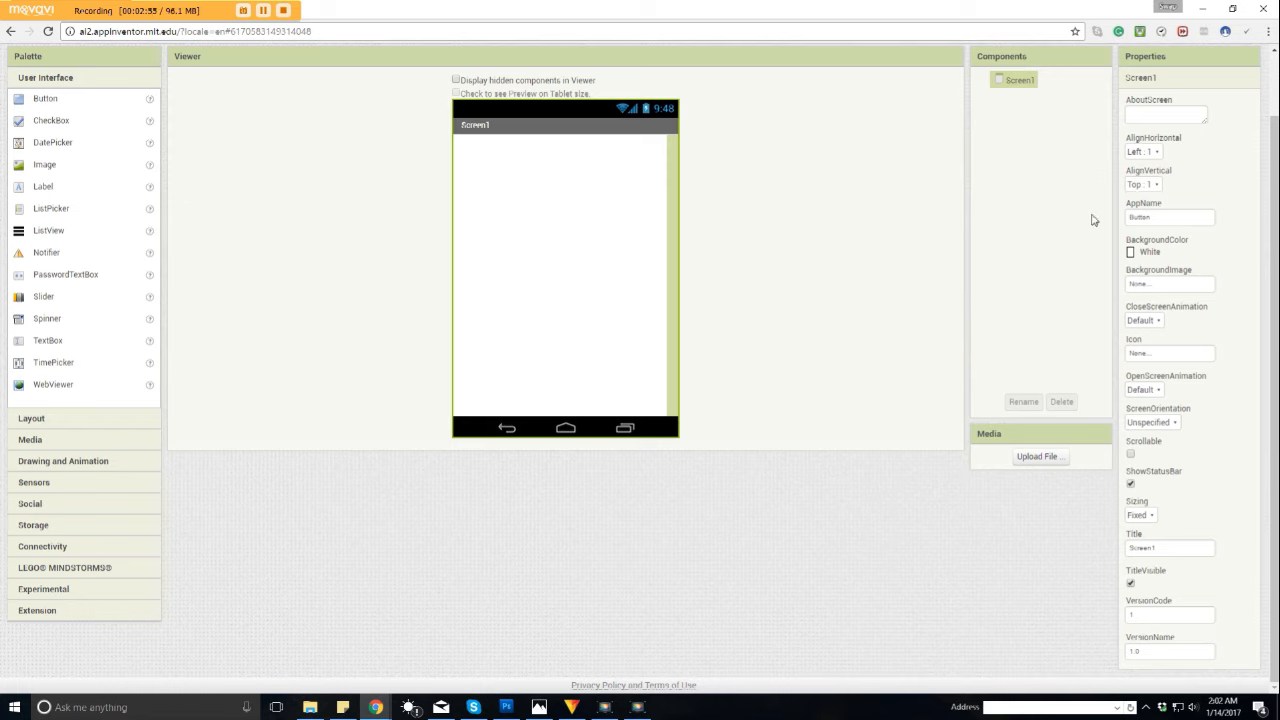
{"action": "mouse_move", "coordinate": [897, 553]}
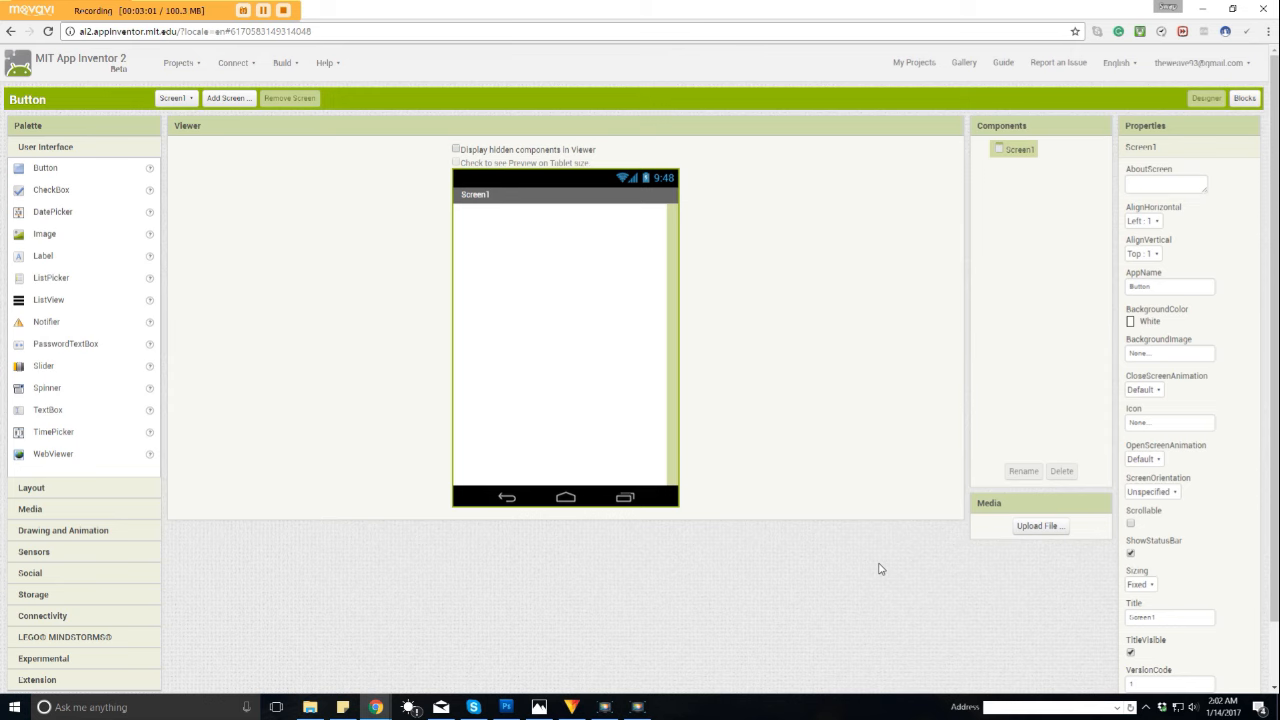
{"action": "scroll", "scroll_direction": "down", "scroll_amount": 3}
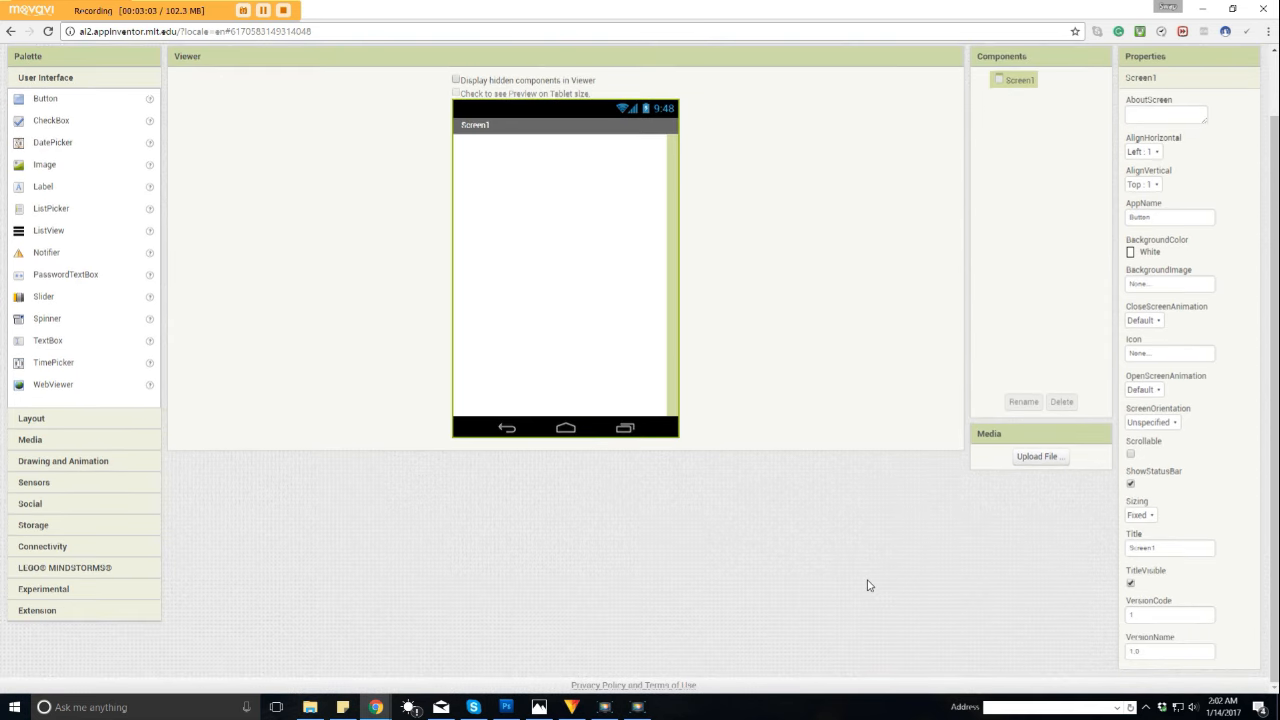
{"action": "mouse_move", "coordinate": [868, 572]}
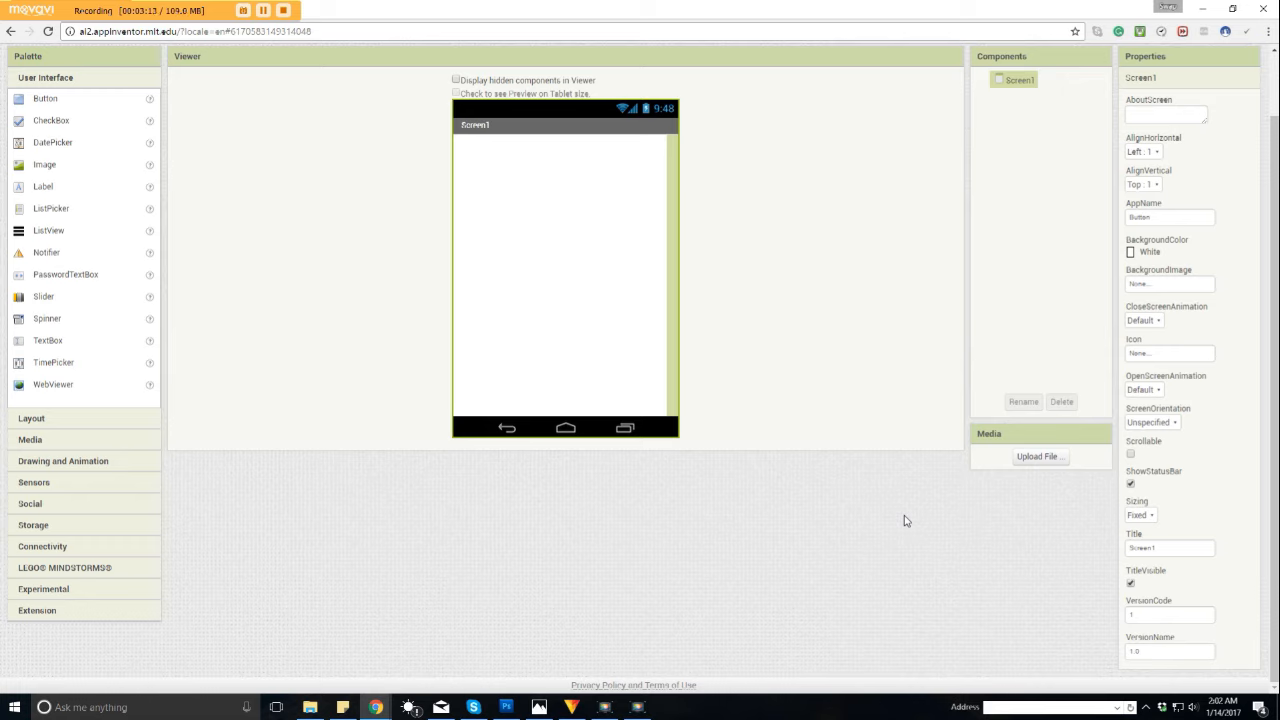
{"action": "mouse_move", "coordinate": [1015, 585]}
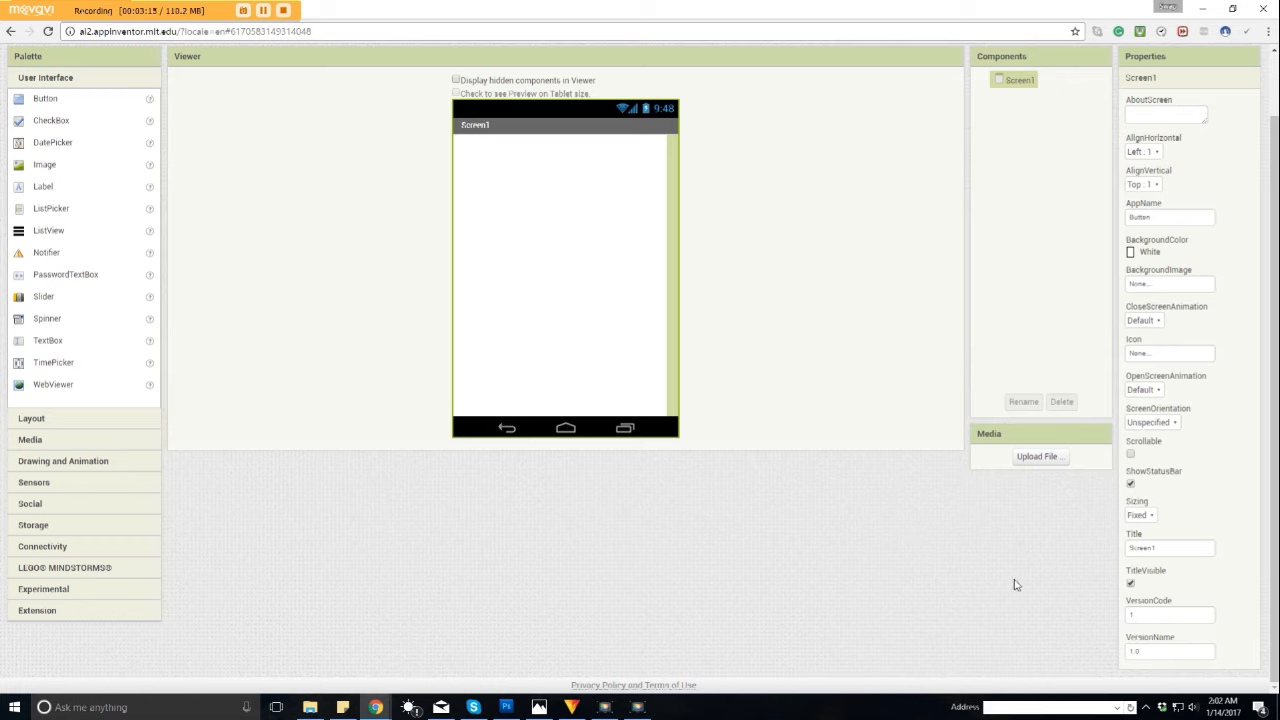
{"action": "mouse_move", "coordinate": [1007, 579]}
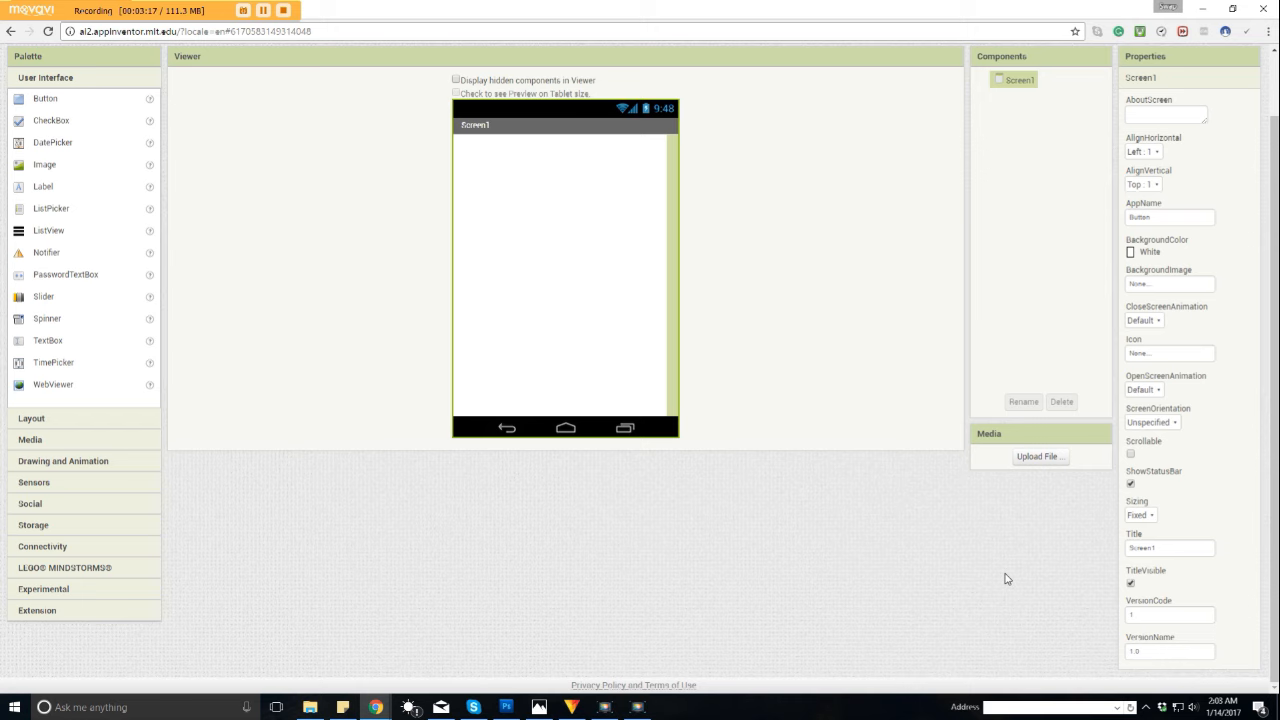
{"action": "mouse_move", "coordinate": [981, 574]}
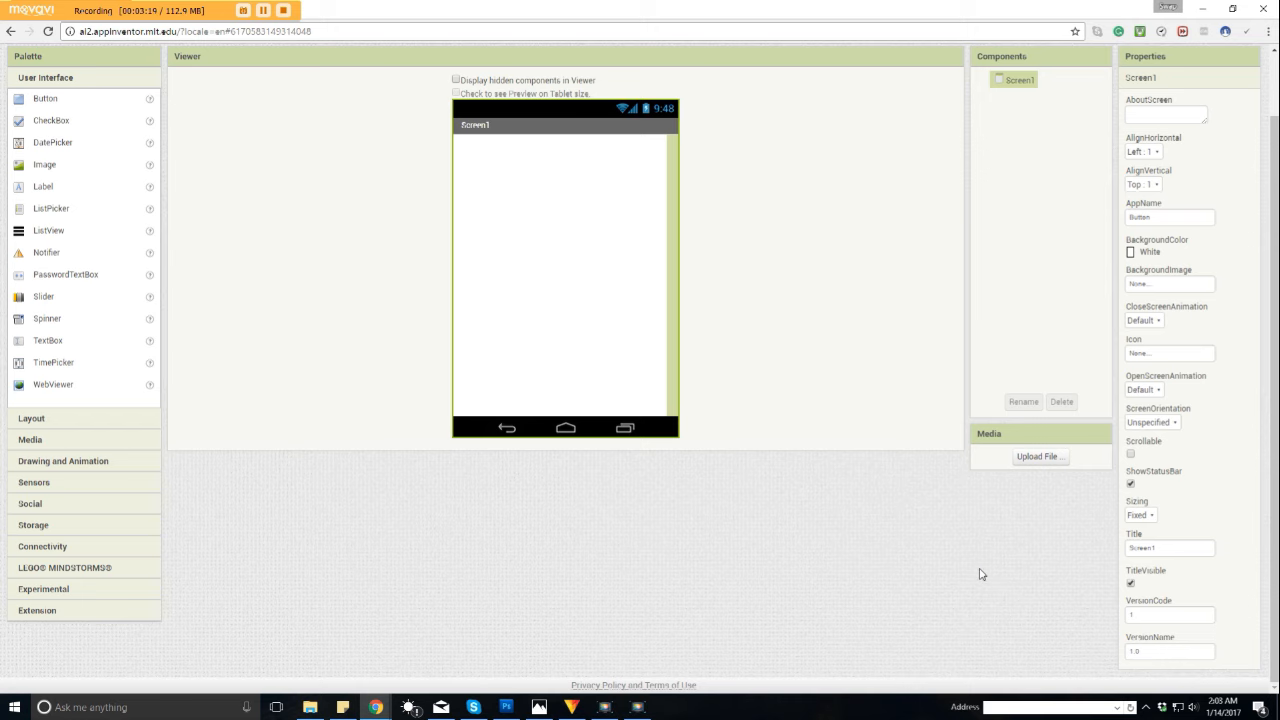
{"action": "mouse_move", "coordinate": [952, 583]}
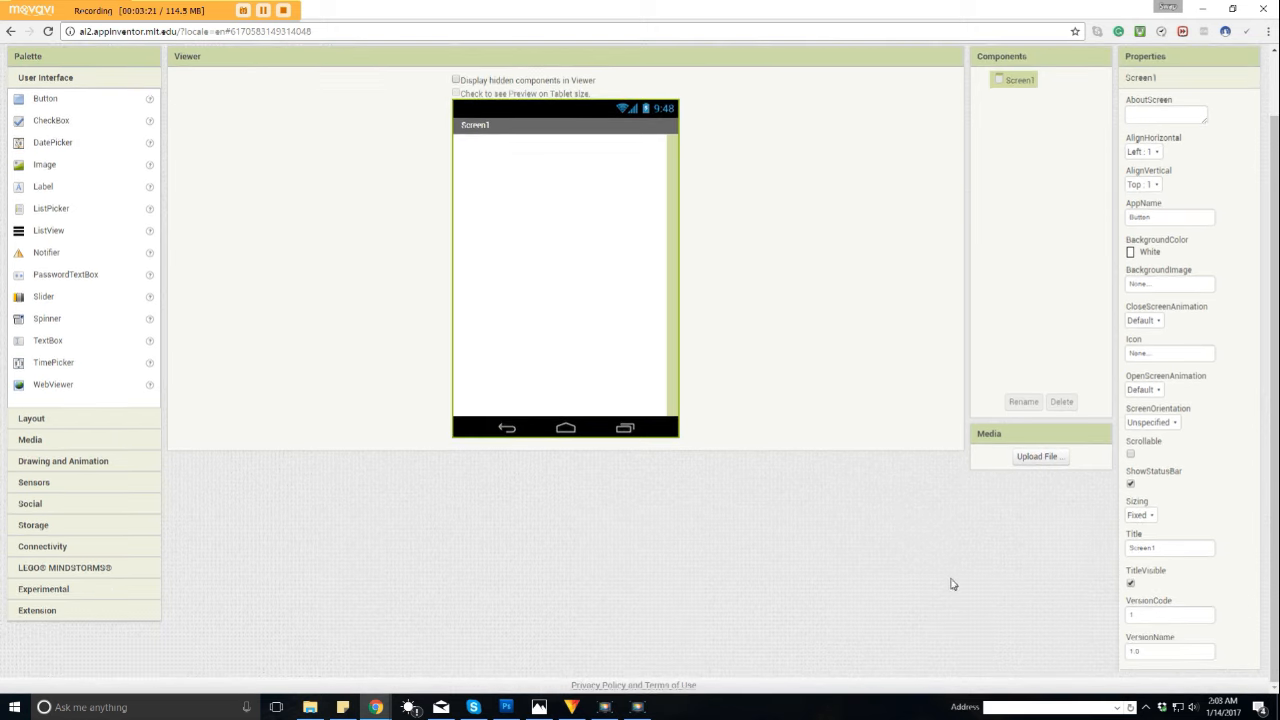
{"action": "mouse_move", "coordinate": [1195, 172]}
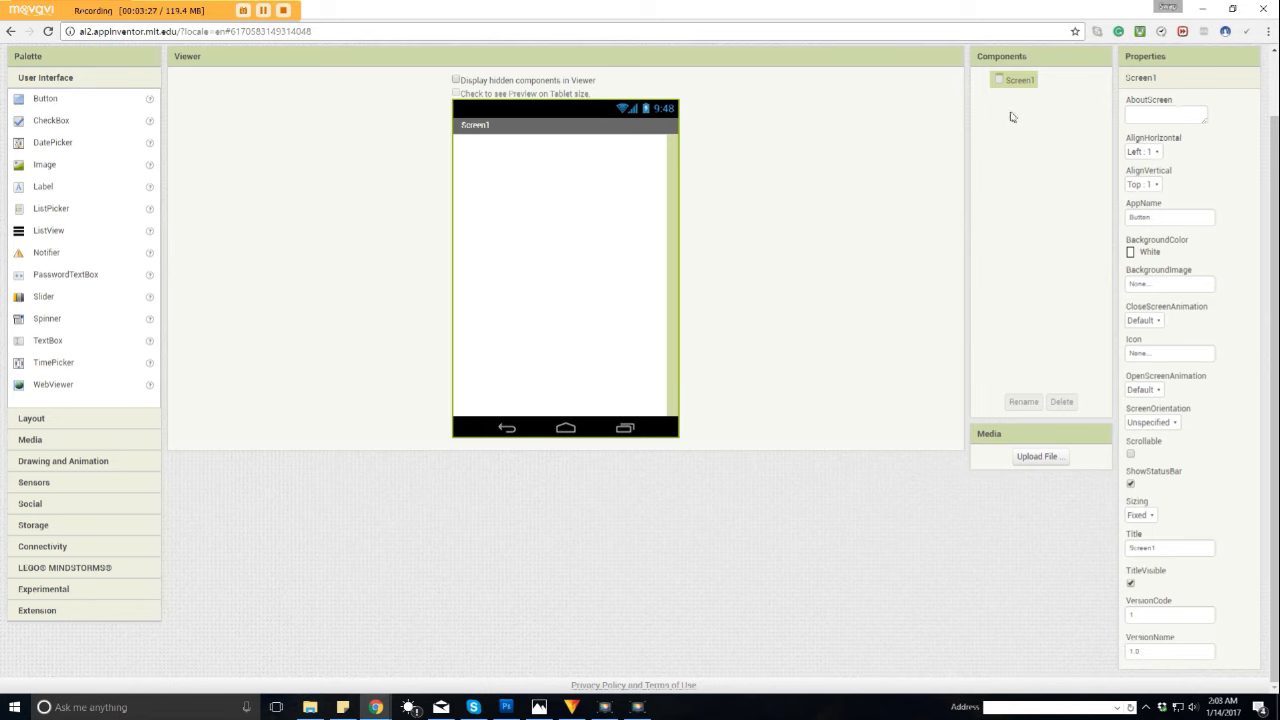
{"action": "mouse_move", "coordinate": [1072, 204]}
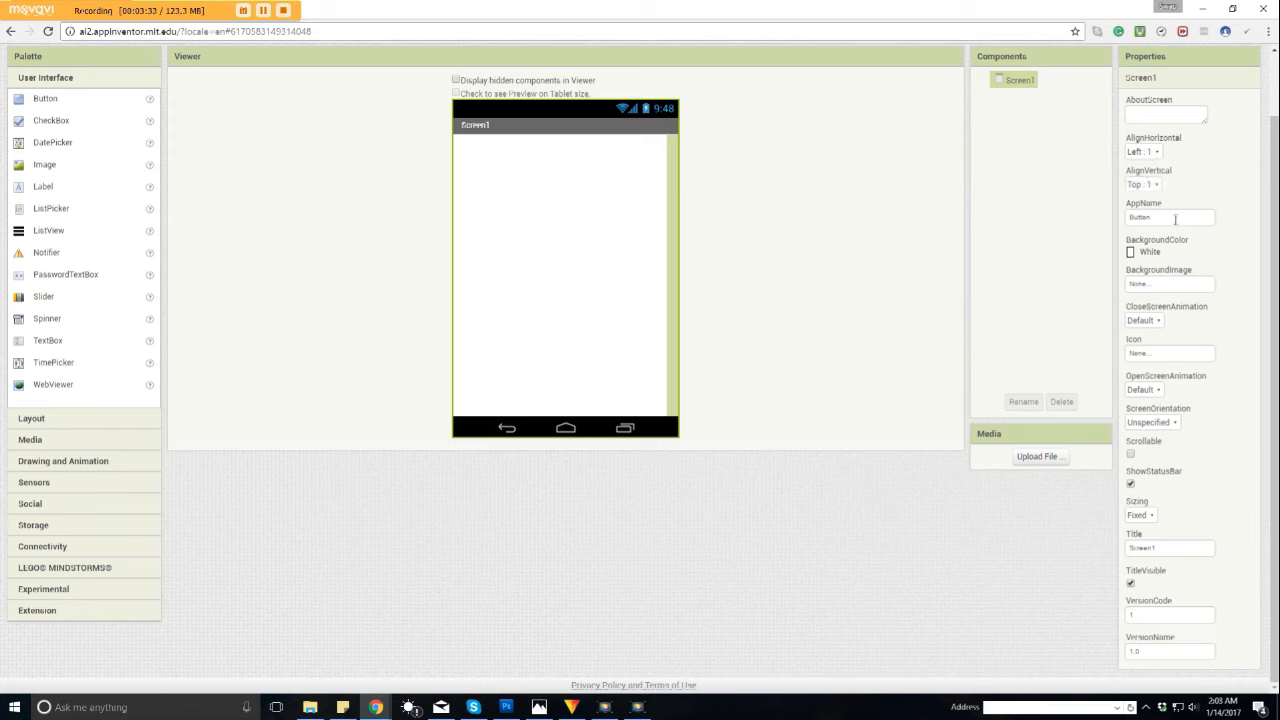
{"action": "triple_click", "coordinate": [1169, 217]}
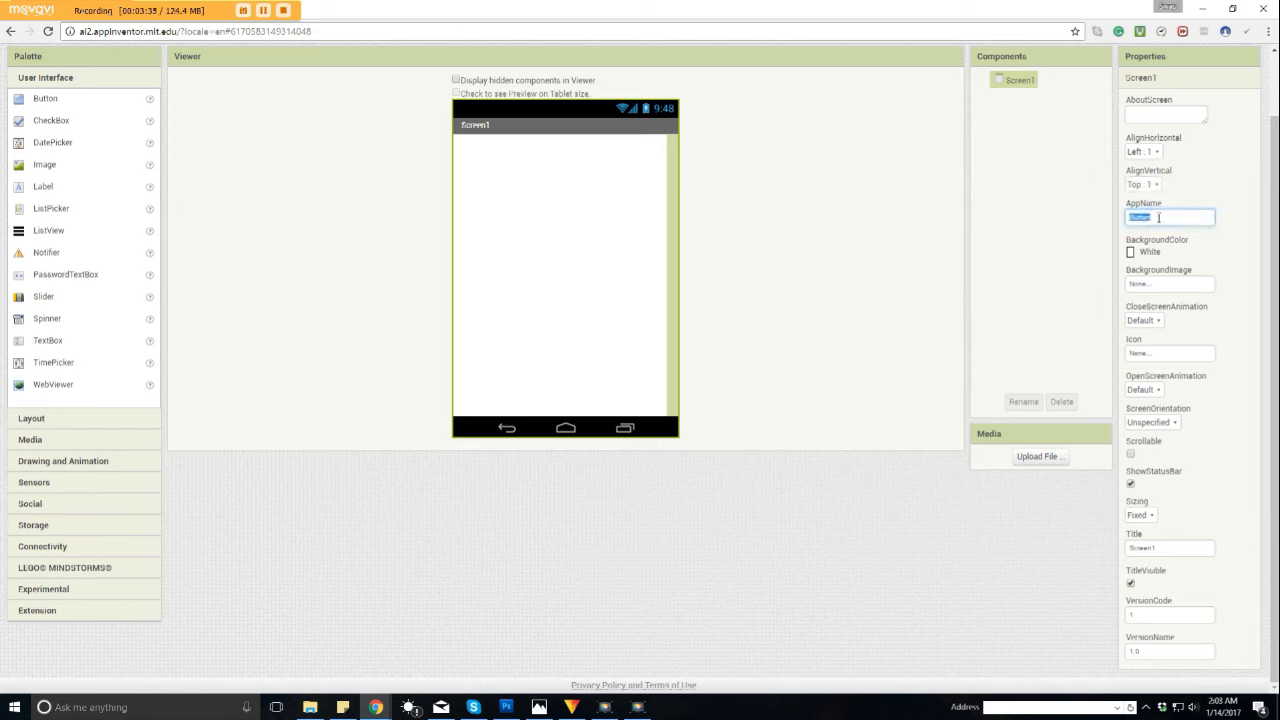
{"action": "left_click", "coordinate": [1148, 252]}
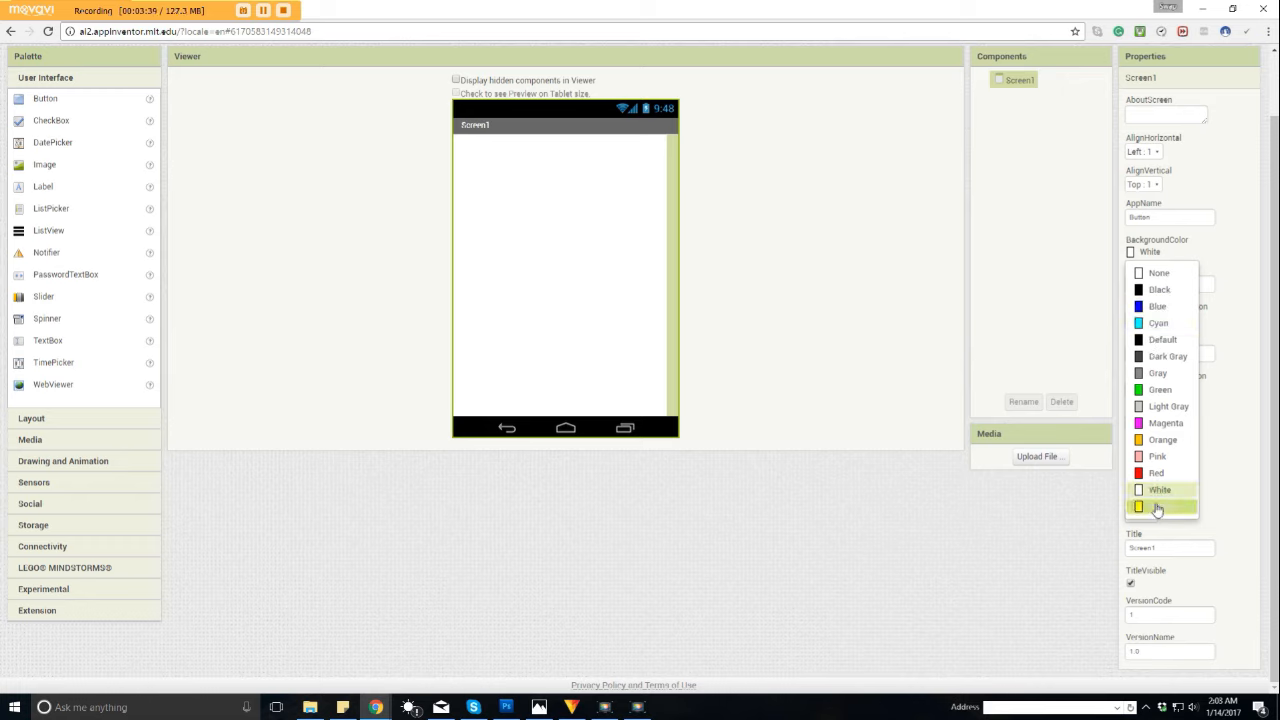
{"action": "mouse_move", "coordinate": [1159, 289]}
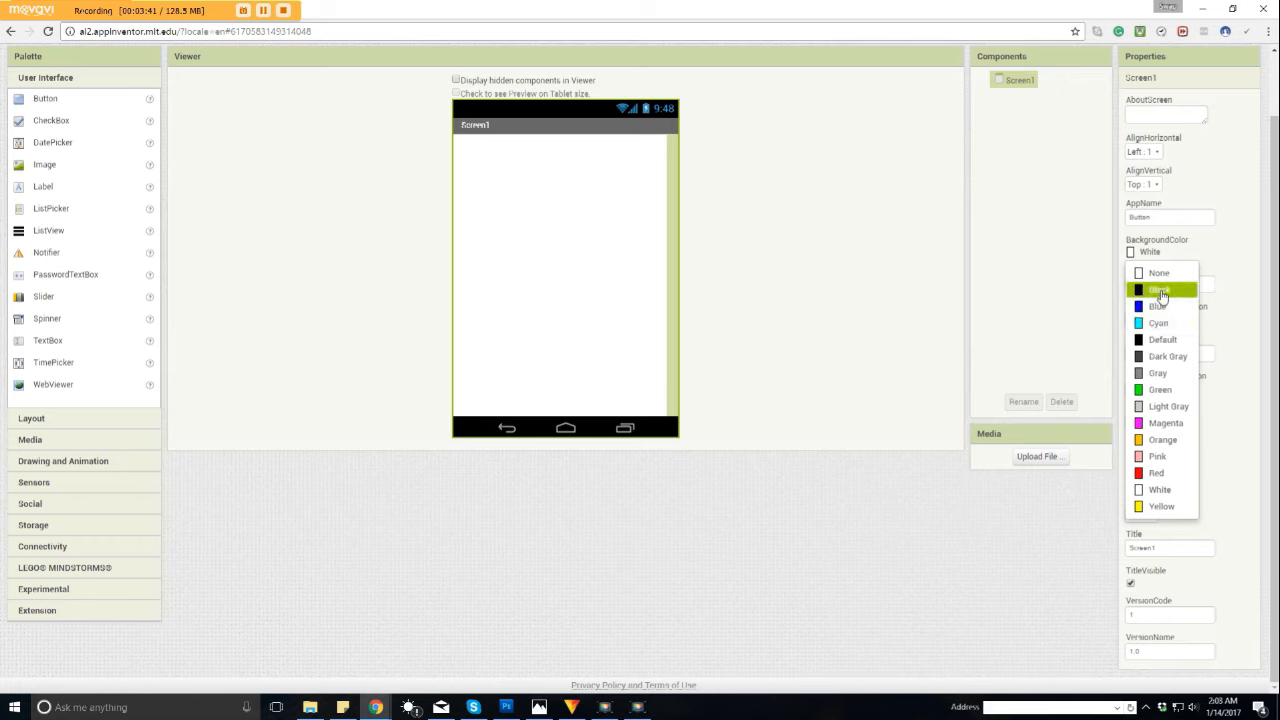
{"action": "left_click", "coordinate": [1159, 290]}
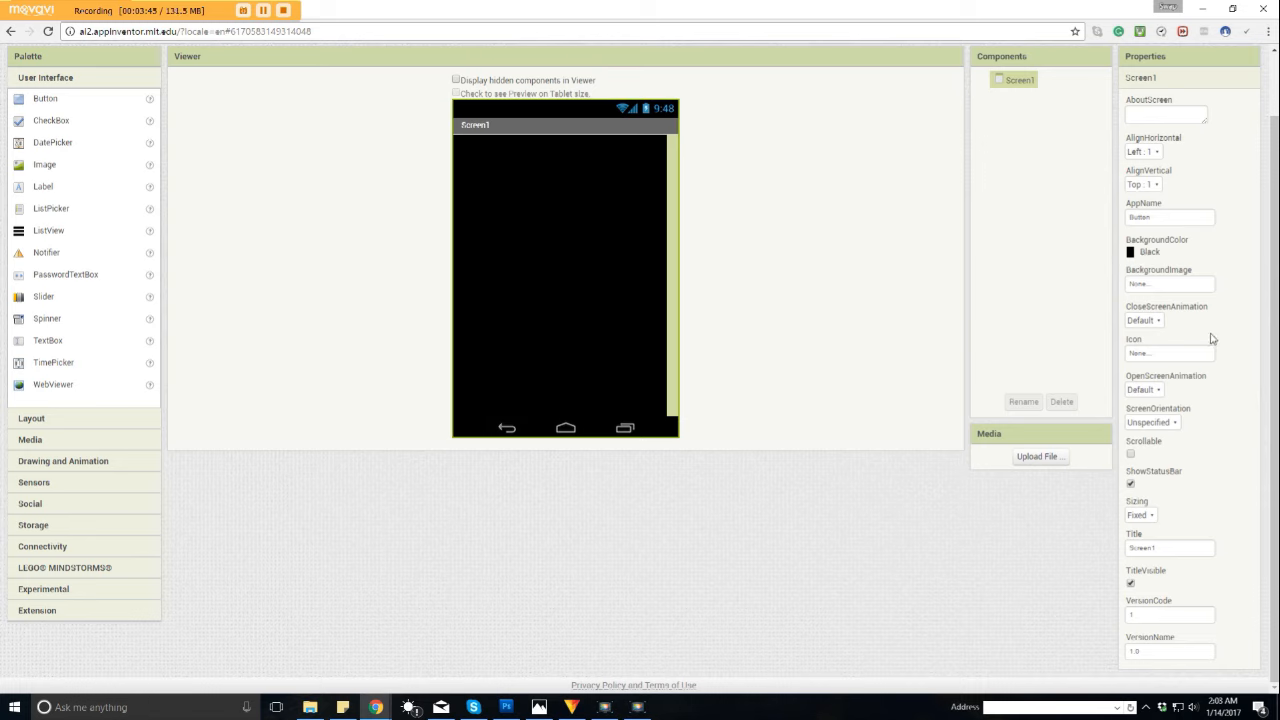
{"action": "left_click", "coordinate": [1168, 283]}
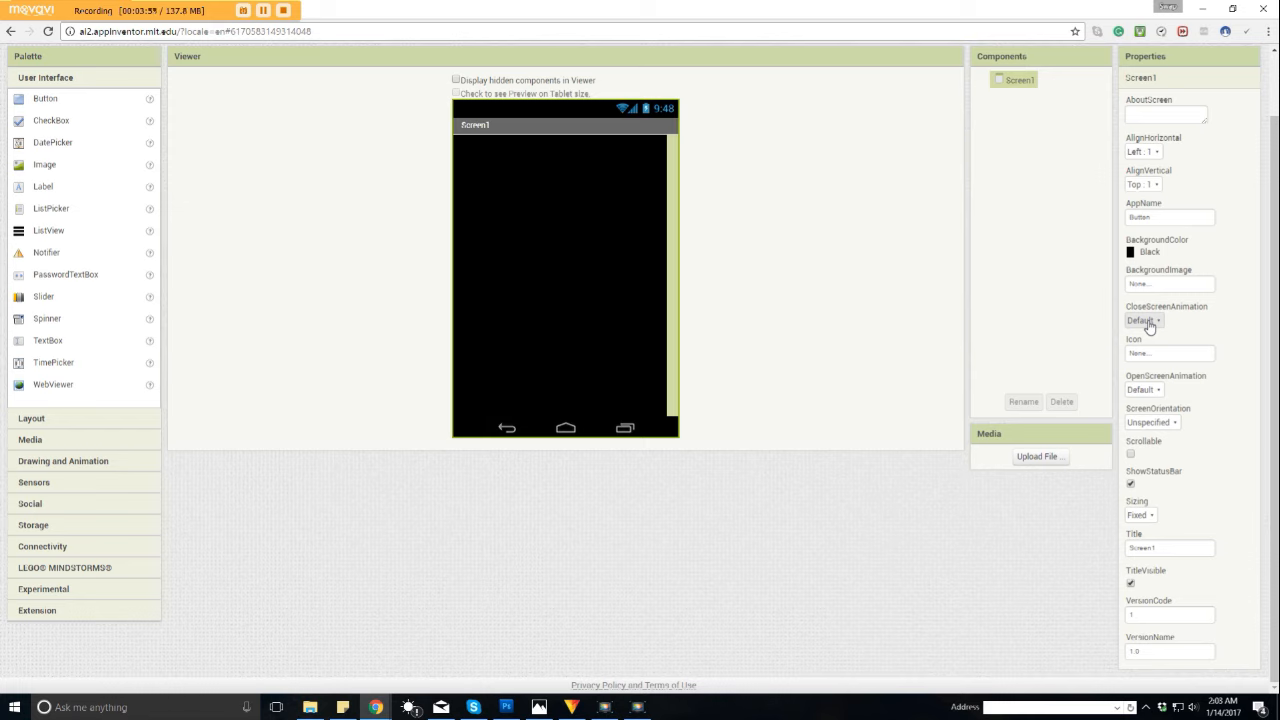
Step: Leave CloseScreenAnimation at Default and bring up the Icon choices for Screen1
{"action": "left_click", "coordinate": [1143, 320]}
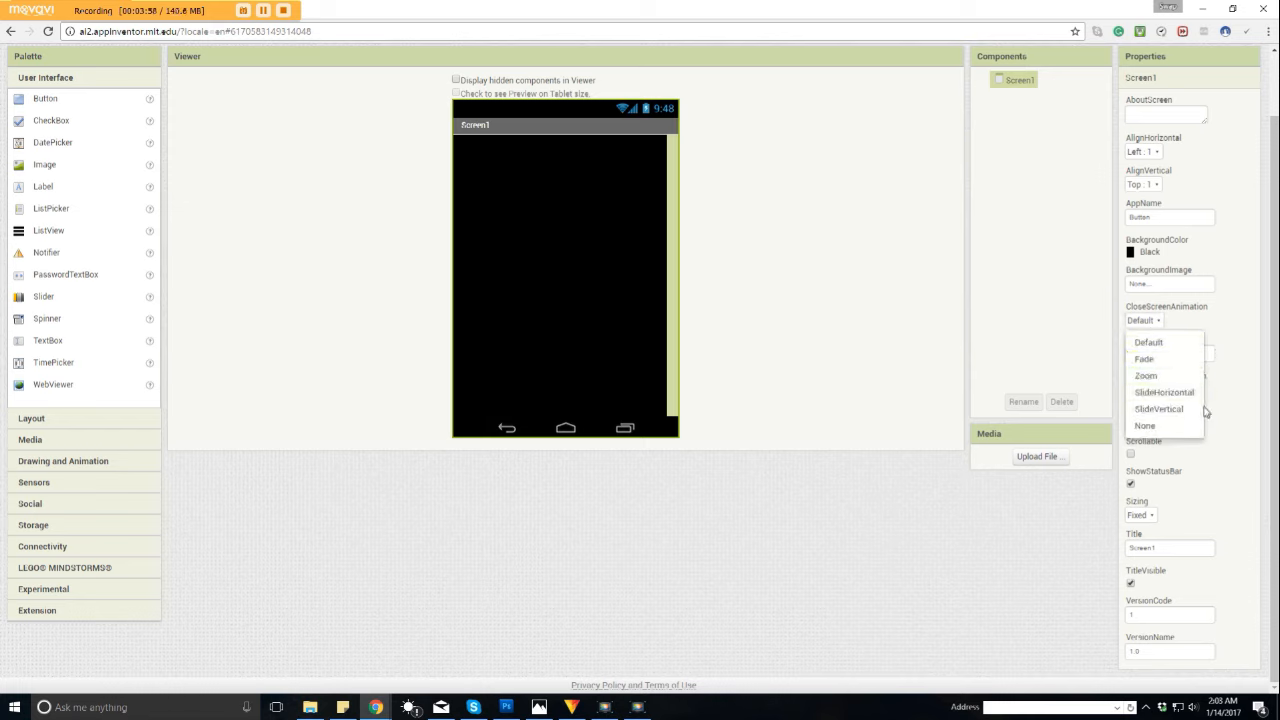
{"action": "left_click", "coordinate": [1148, 341]}
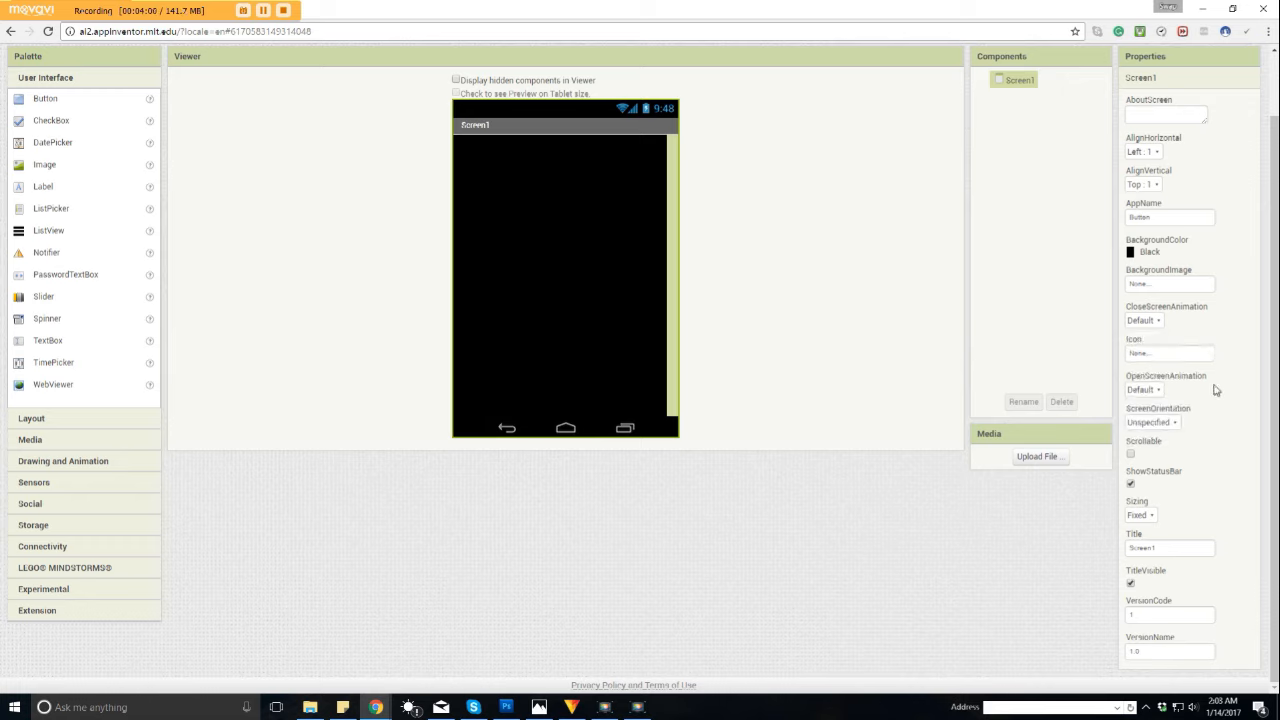
{"action": "left_click", "coordinate": [1168, 353]}
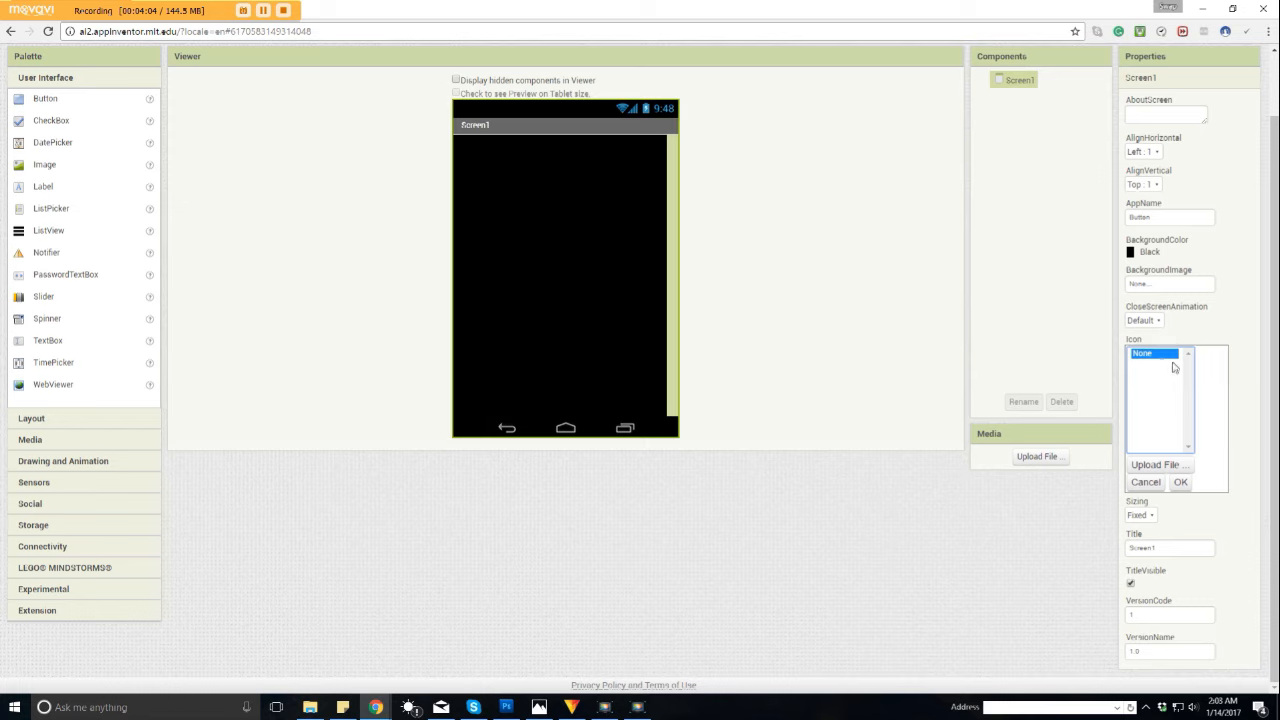
{"action": "mouse_move", "coordinate": [1148, 423]}
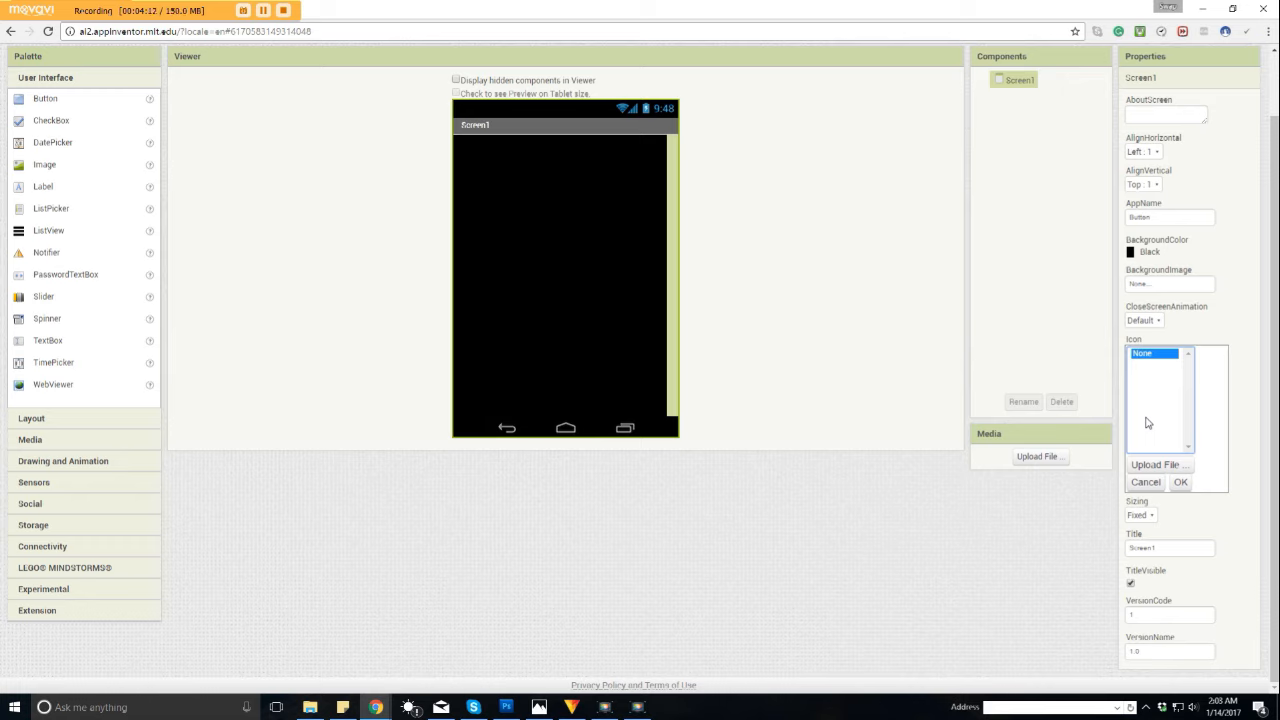
{"action": "mouse_move", "coordinate": [1125, 573]}
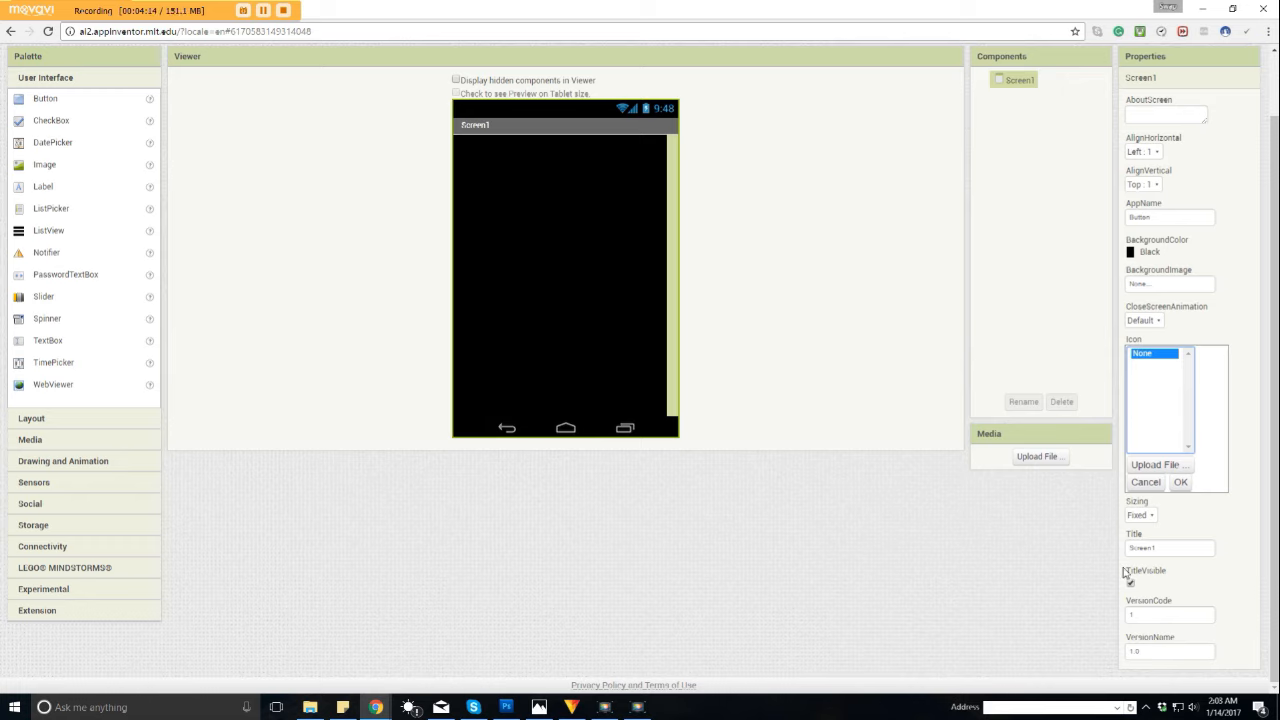
Step: Dismiss the icon choices, leaving Screen1's icon at None
{"action": "left_click", "coordinate": [1130, 583]}
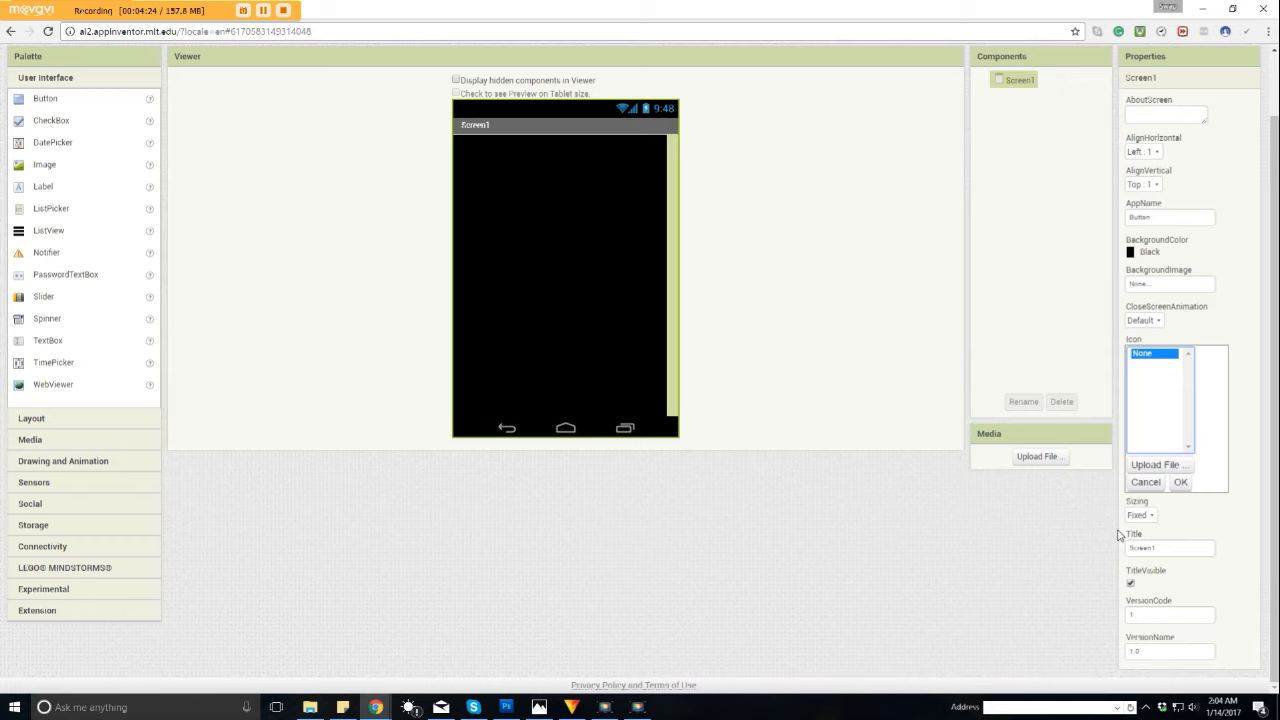
{"action": "mouse_move", "coordinate": [1157, 391]}
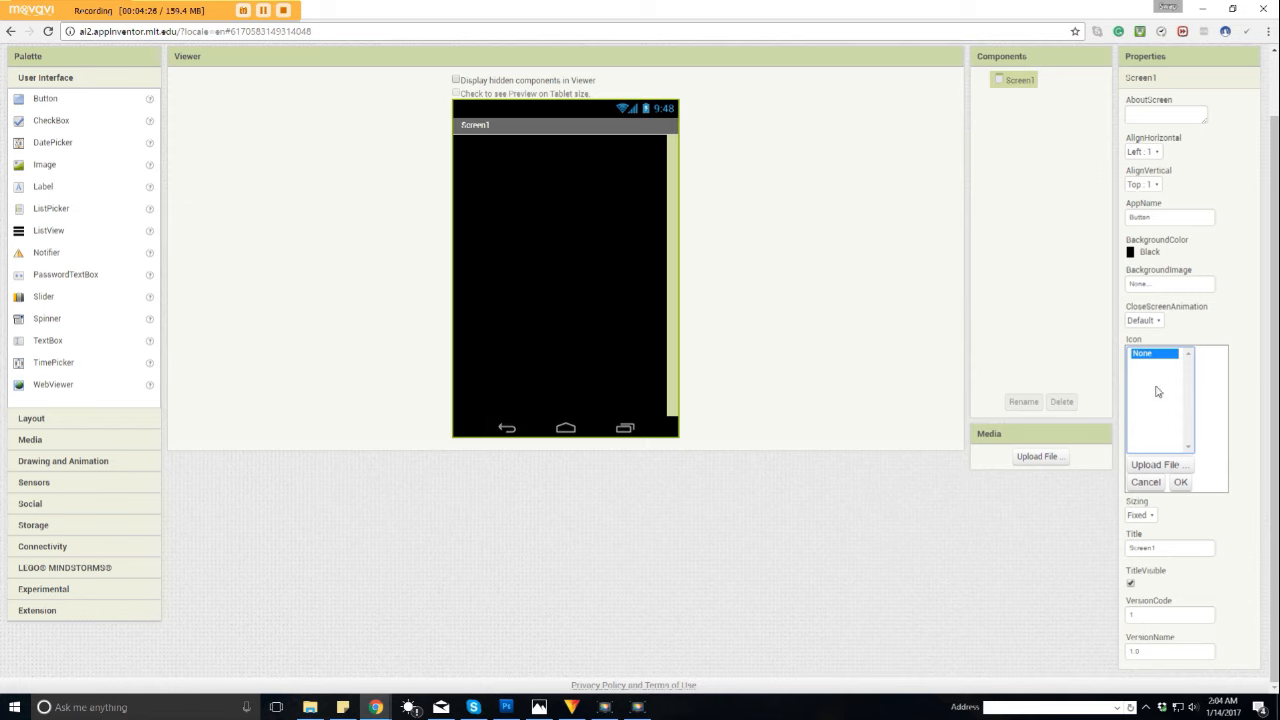
{"action": "mouse_move", "coordinate": [1017, 578]}
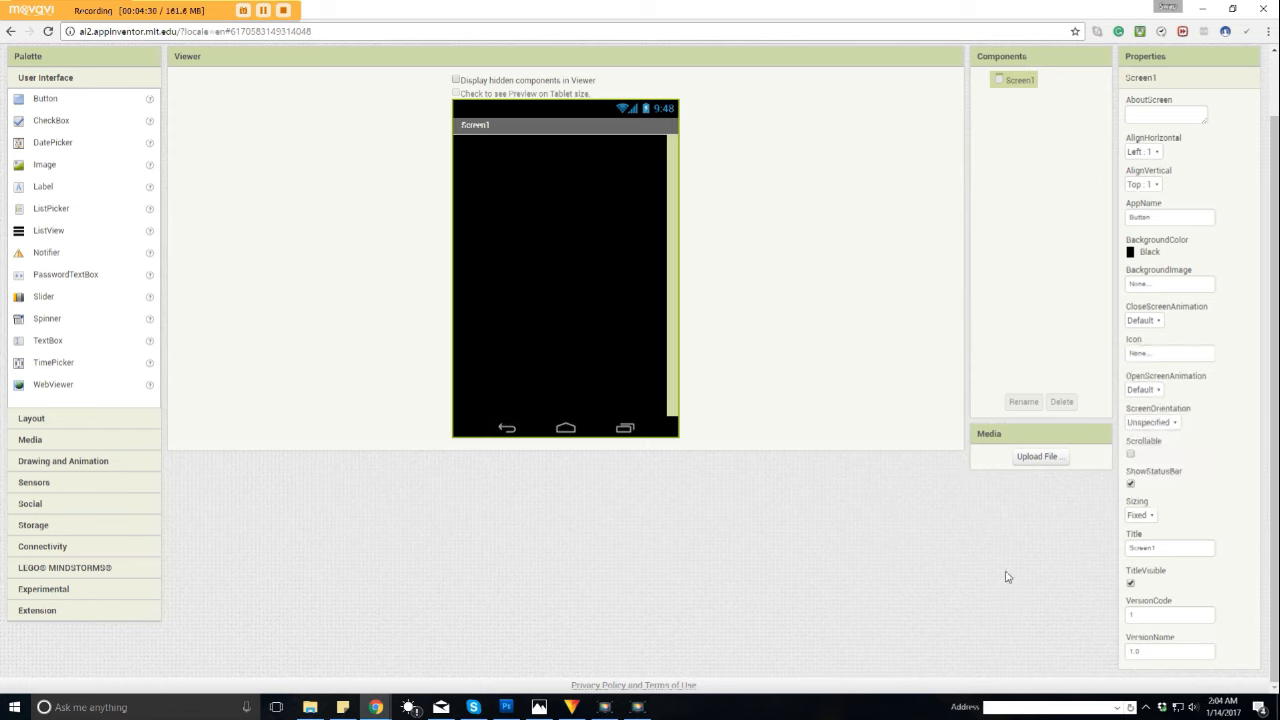
Step: Set Screen1's ScreenOrientation to Portrait
{"action": "left_click", "coordinate": [1143, 389]}
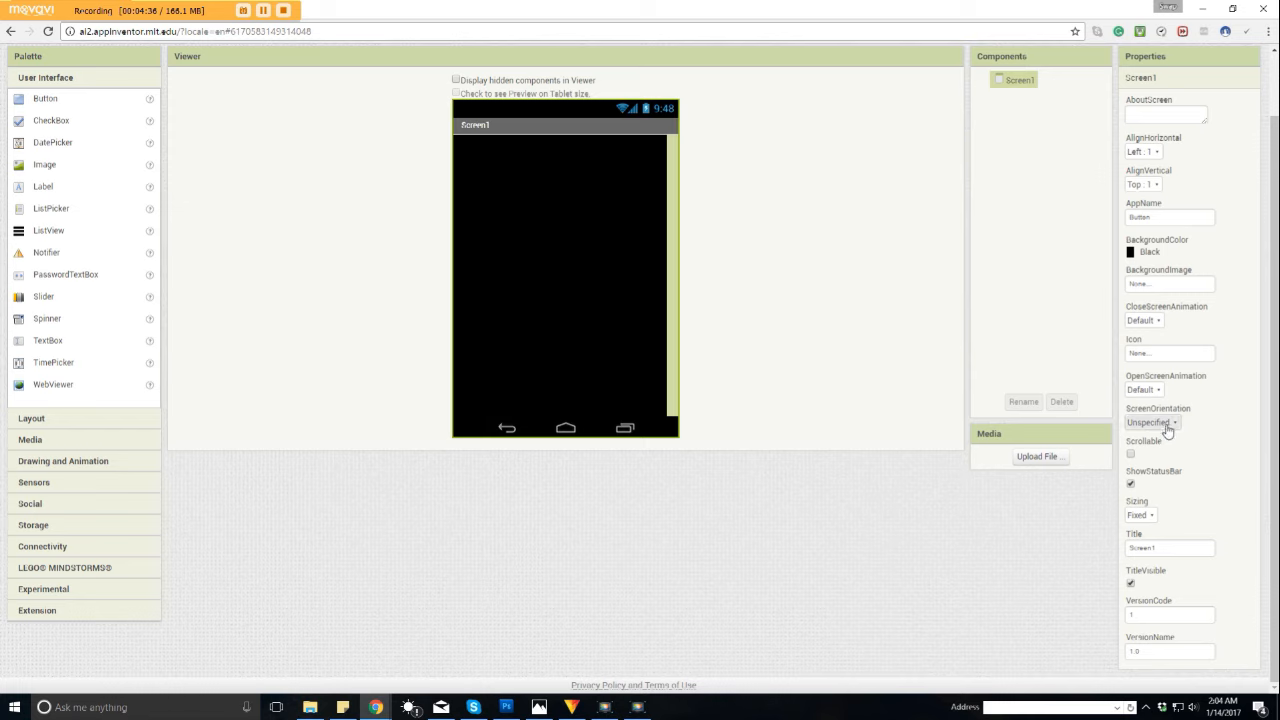
{"action": "left_click", "coordinate": [1151, 422]}
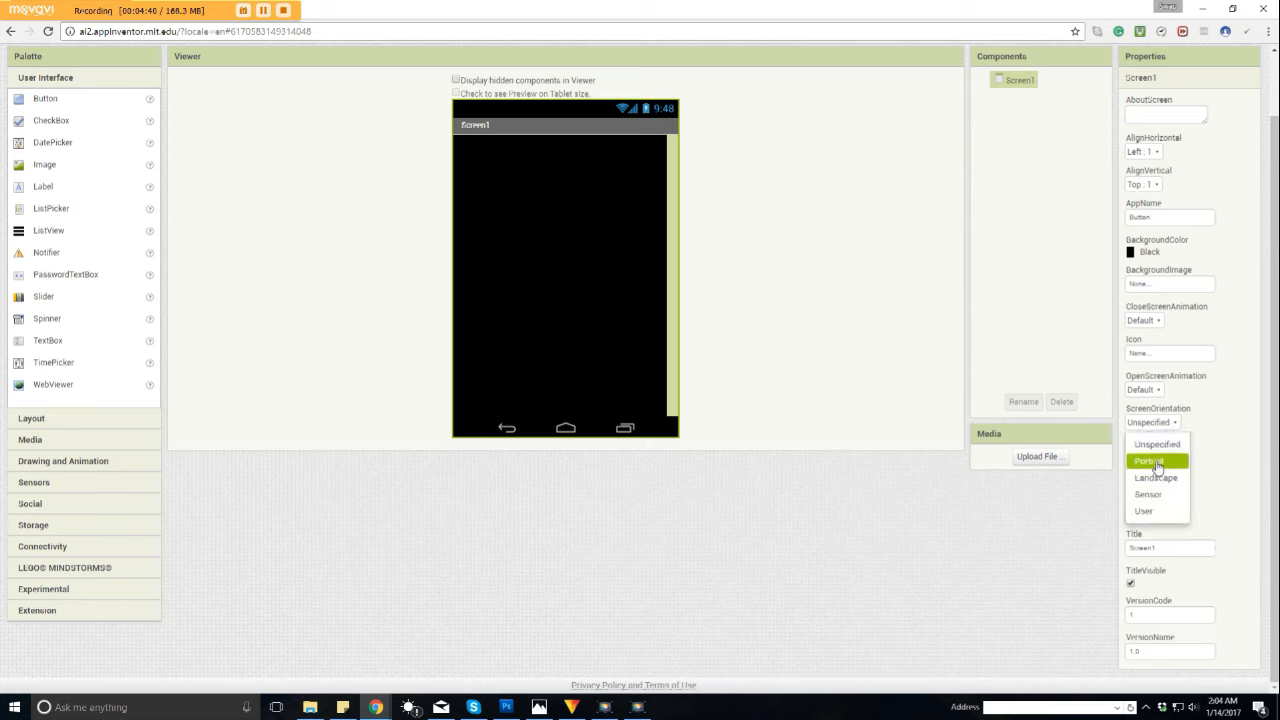
{"action": "left_click", "coordinate": [1148, 461]}
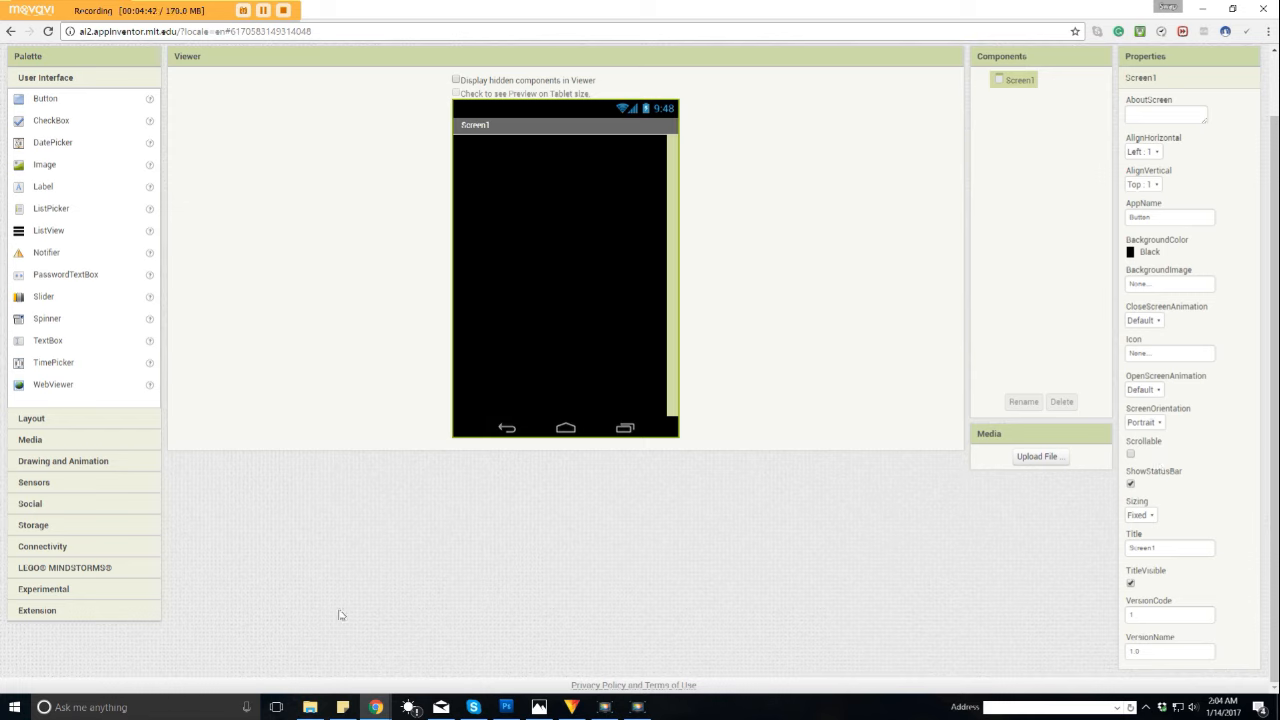
{"action": "mouse_move", "coordinate": [837, 343]}
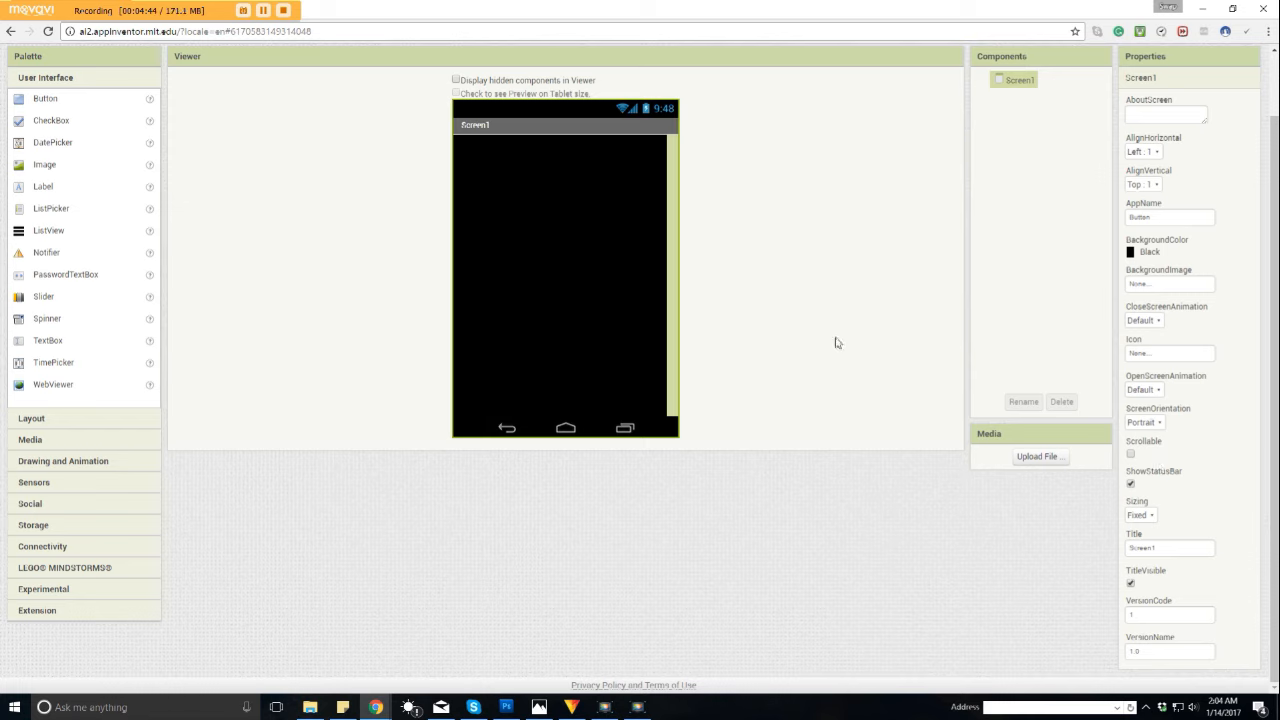
{"action": "mouse_move", "coordinate": [905, 310]}
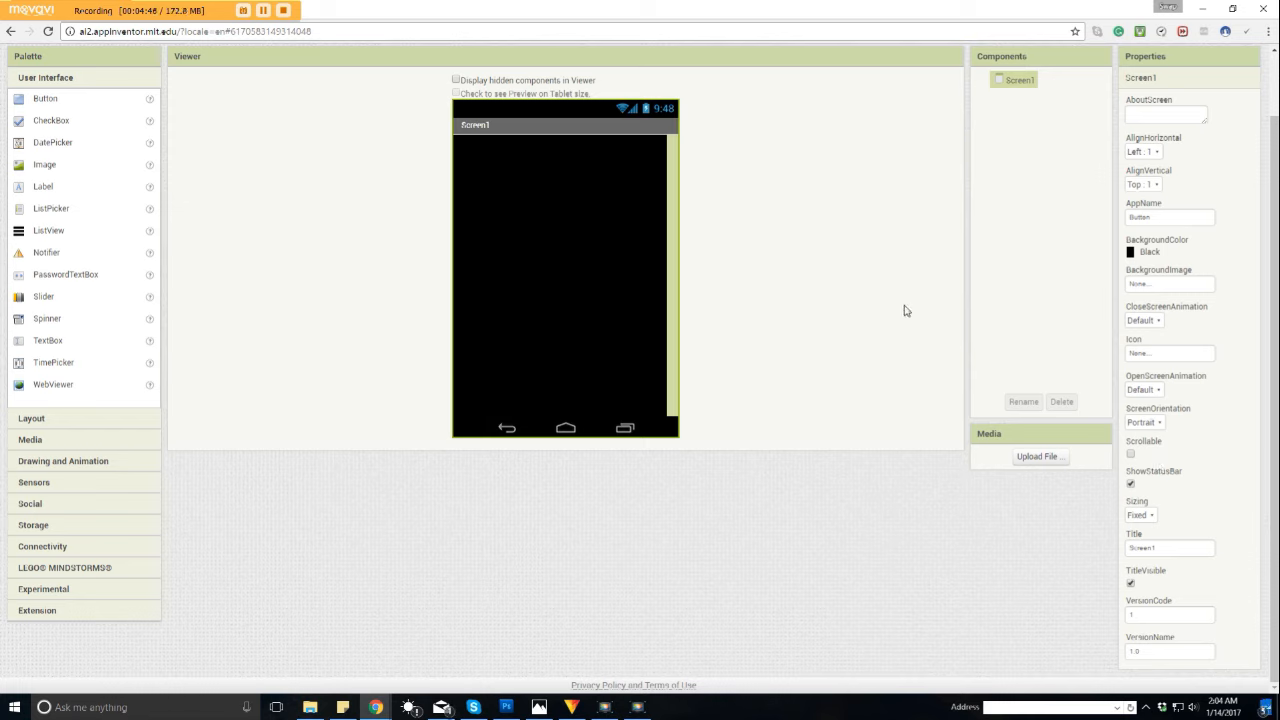
{"action": "mouse_move", "coordinate": [788, 450]}
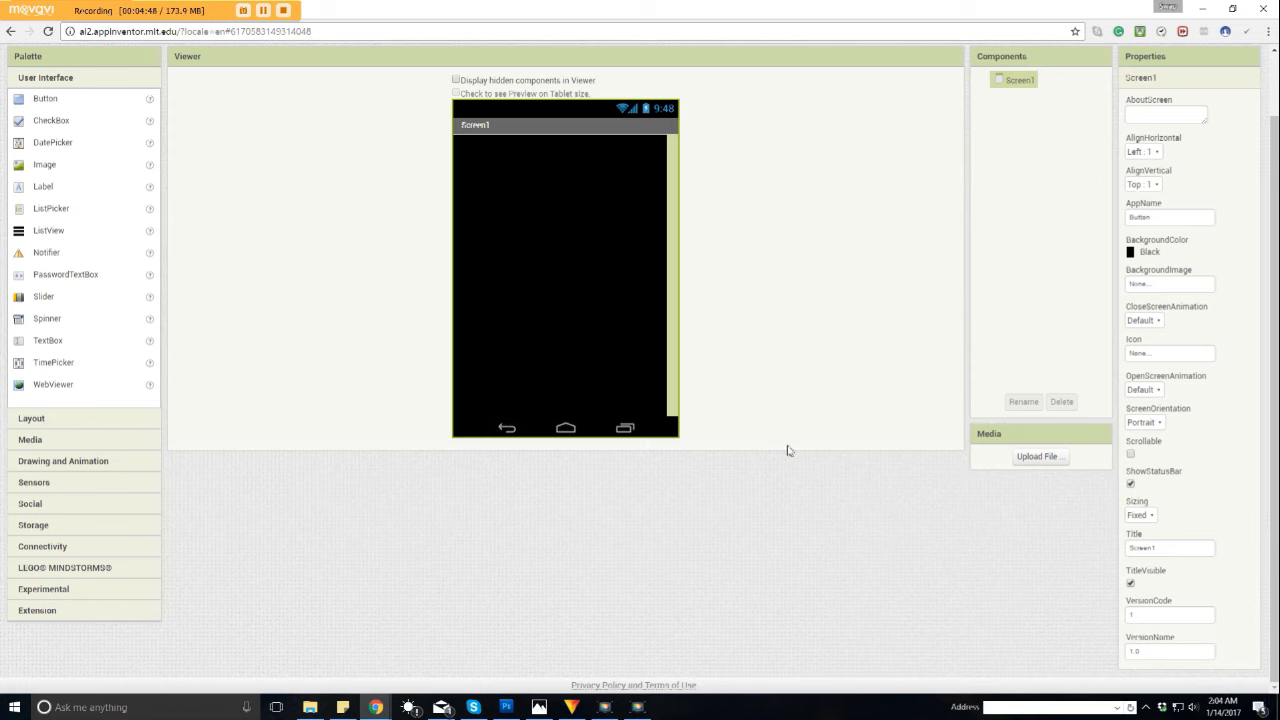
{"action": "mouse_move", "coordinate": [545, 229]}
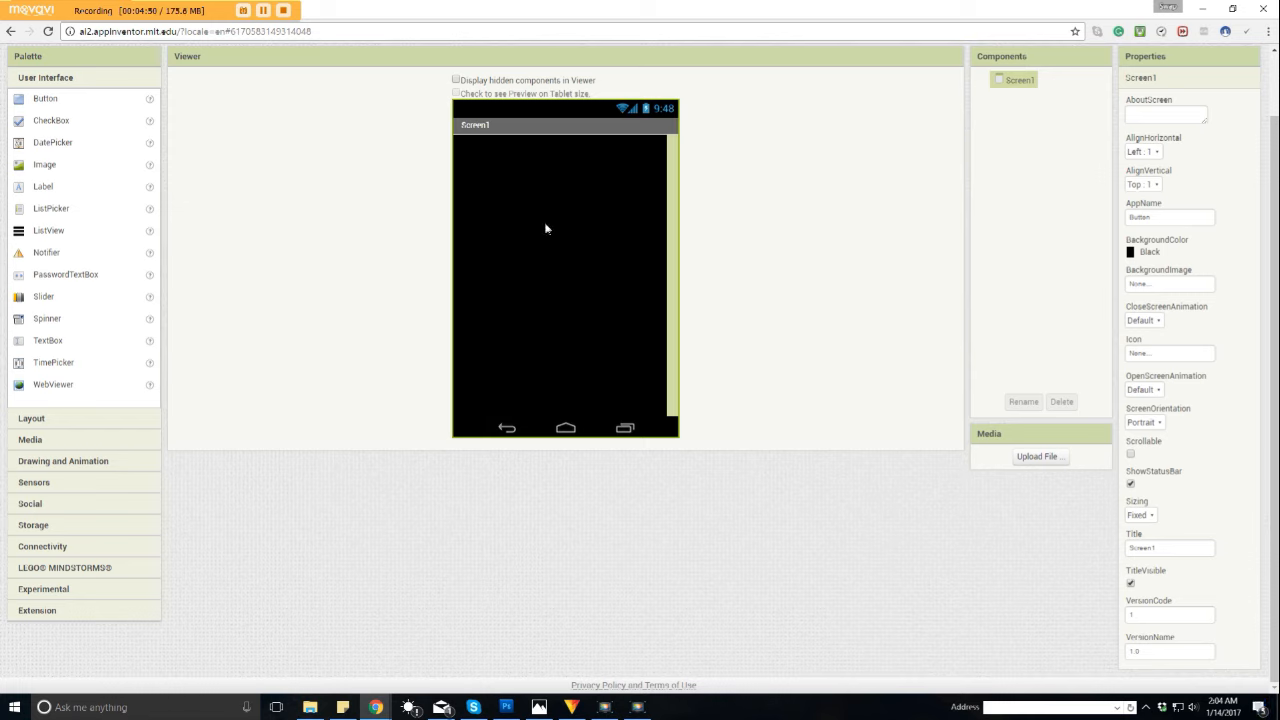
{"action": "mouse_move", "coordinate": [1208, 483]}
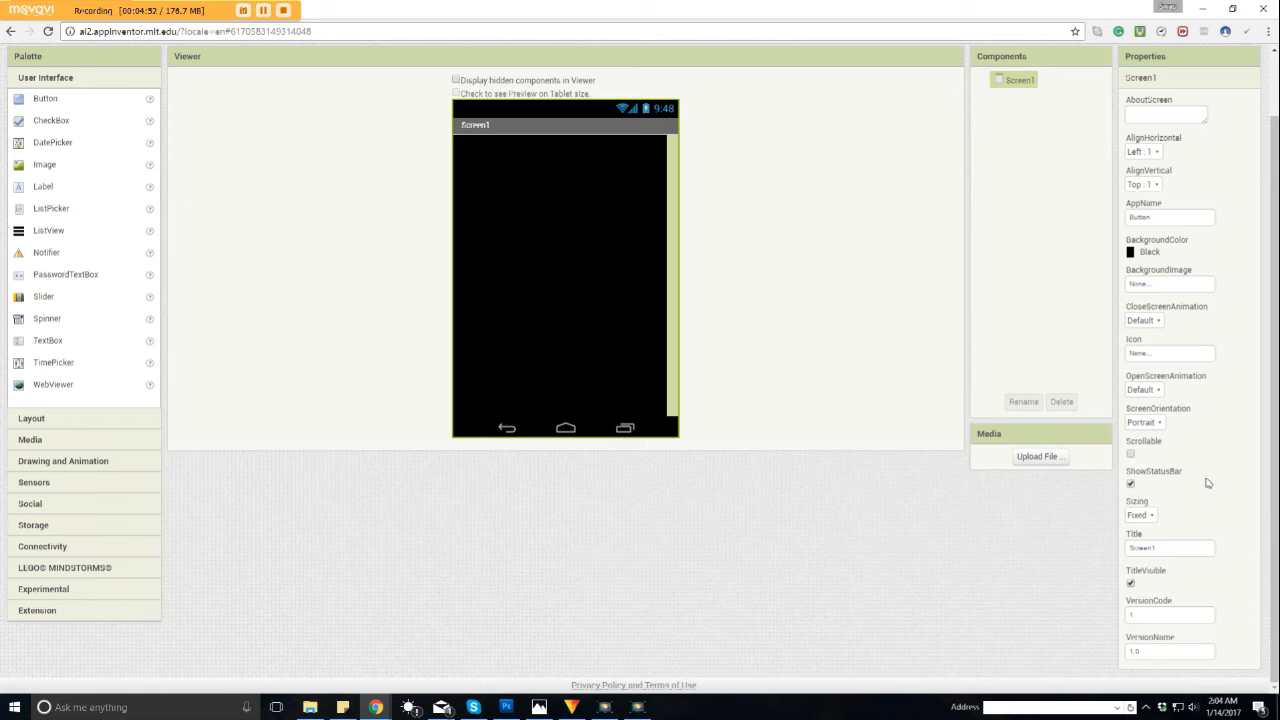
{"action": "mouse_move", "coordinate": [1172, 437]}
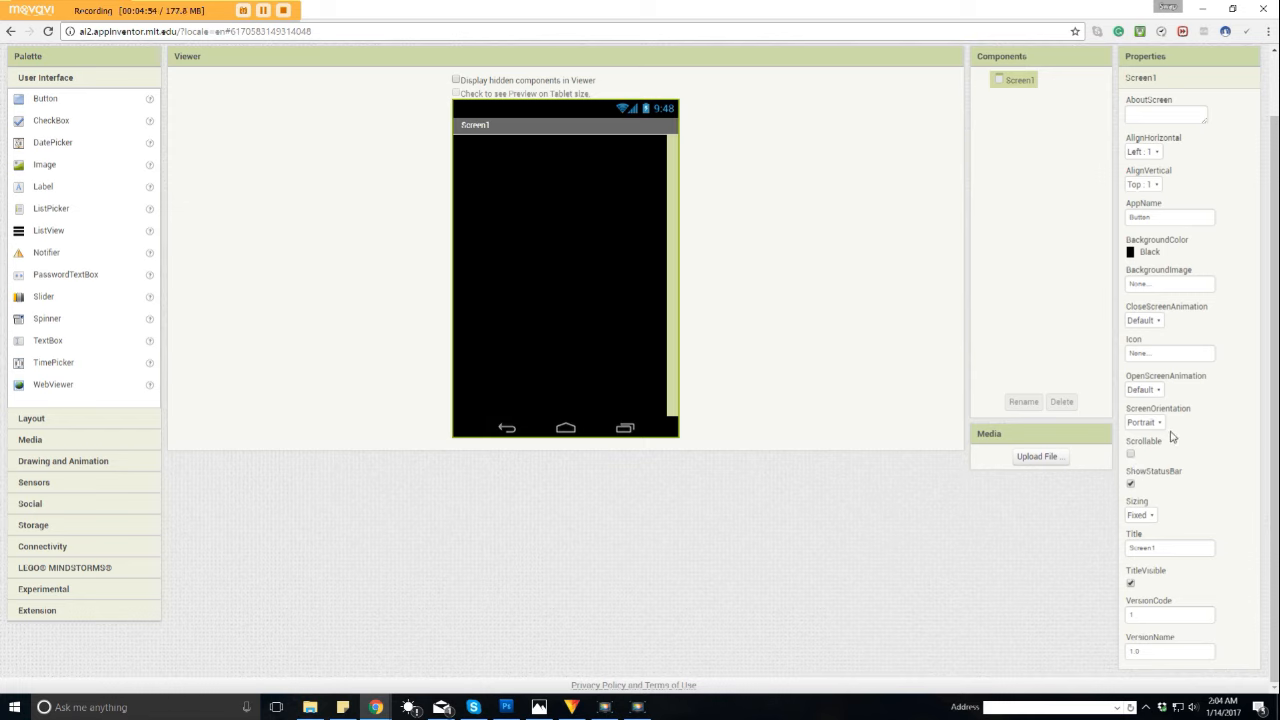
{"action": "mouse_move", "coordinate": [1155, 470]}
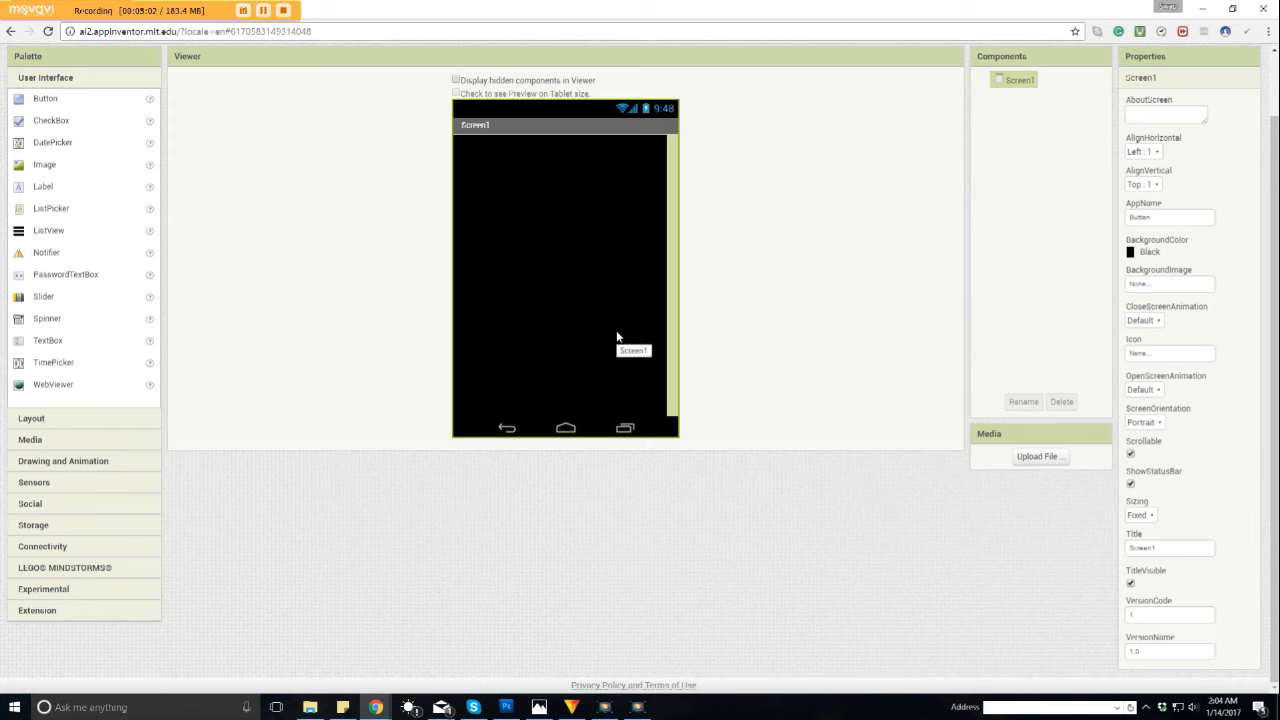
{"action": "mouse_move", "coordinate": [645, 484]}
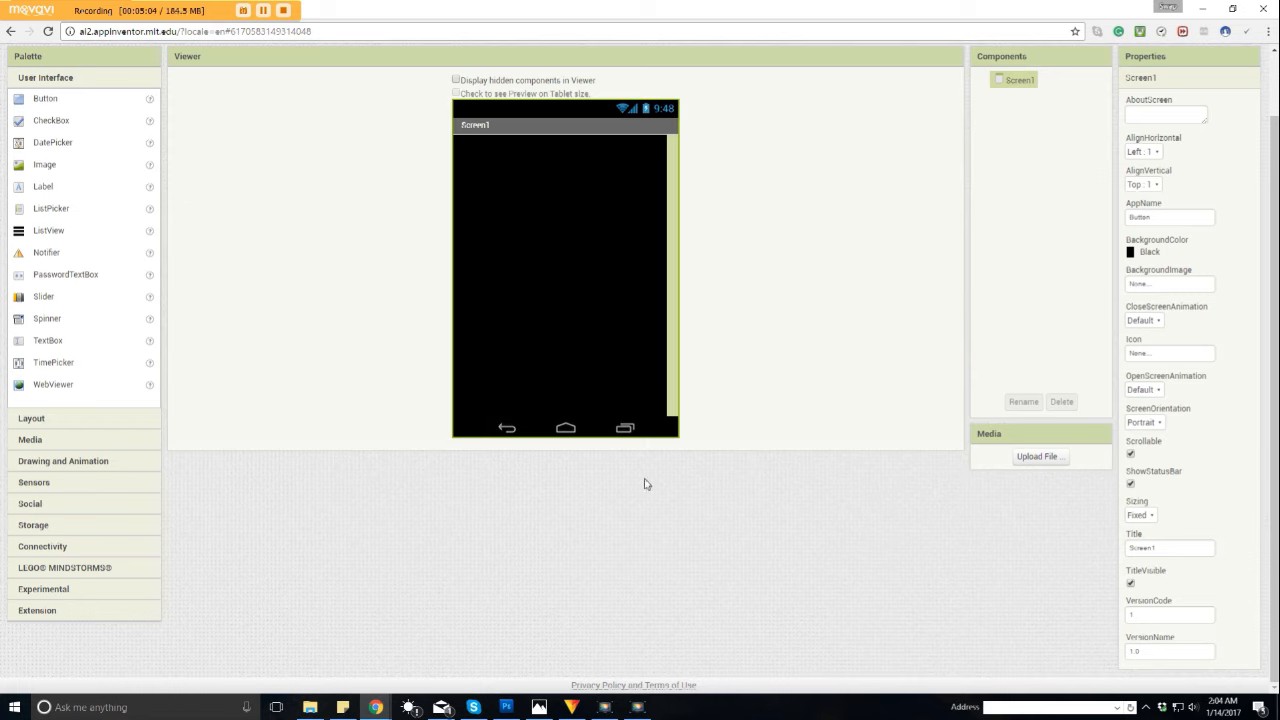
{"action": "mouse_move", "coordinate": [712, 400]}
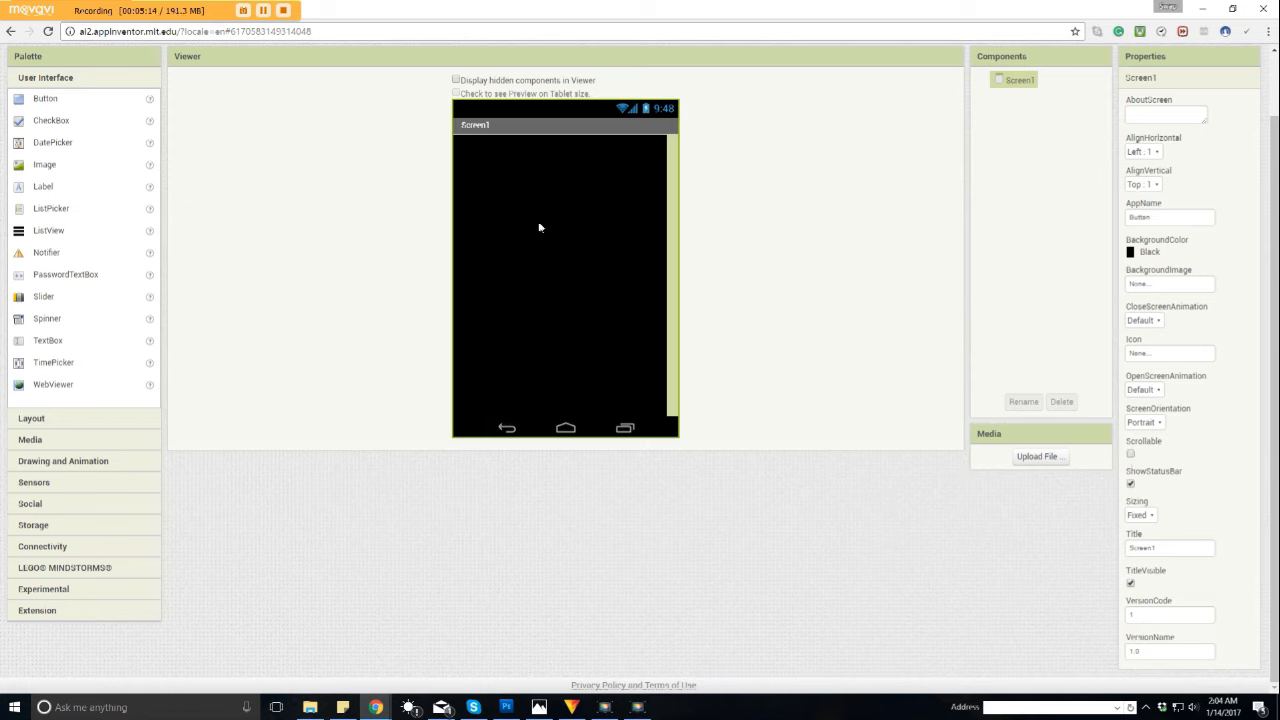
{"action": "mouse_move", "coordinate": [601, 406]}
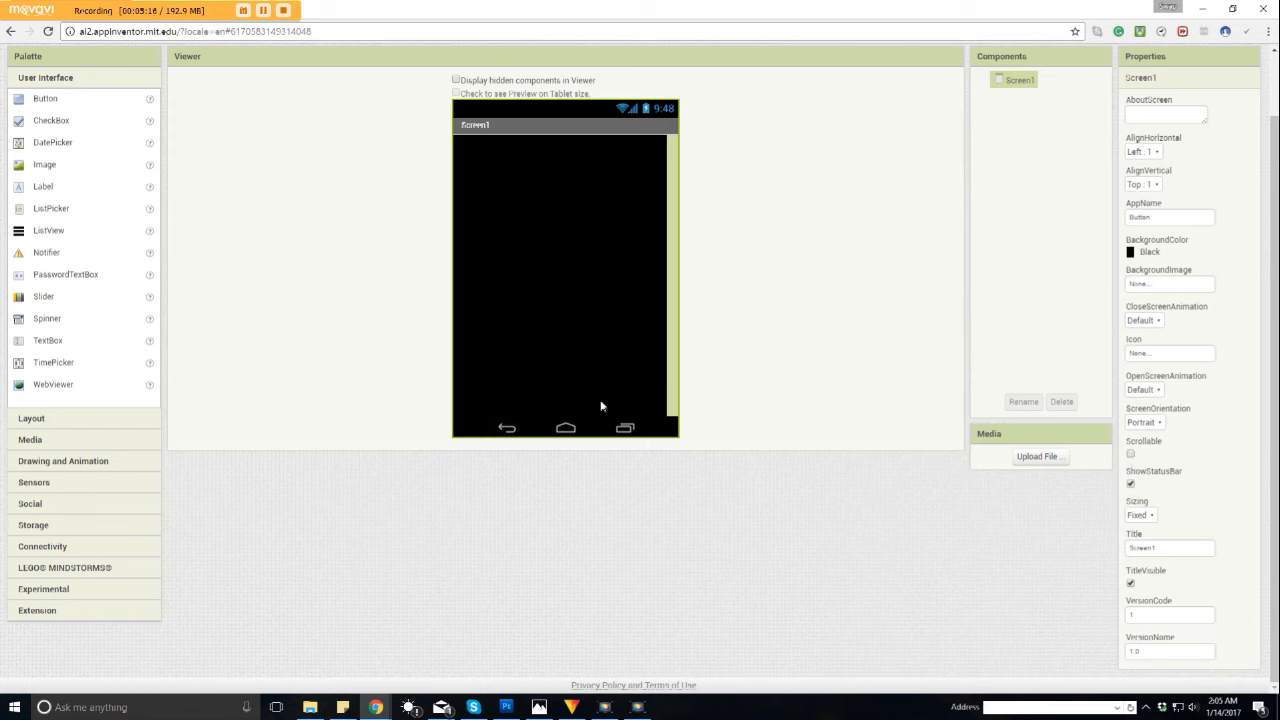
{"action": "mouse_move", "coordinate": [807, 436]}
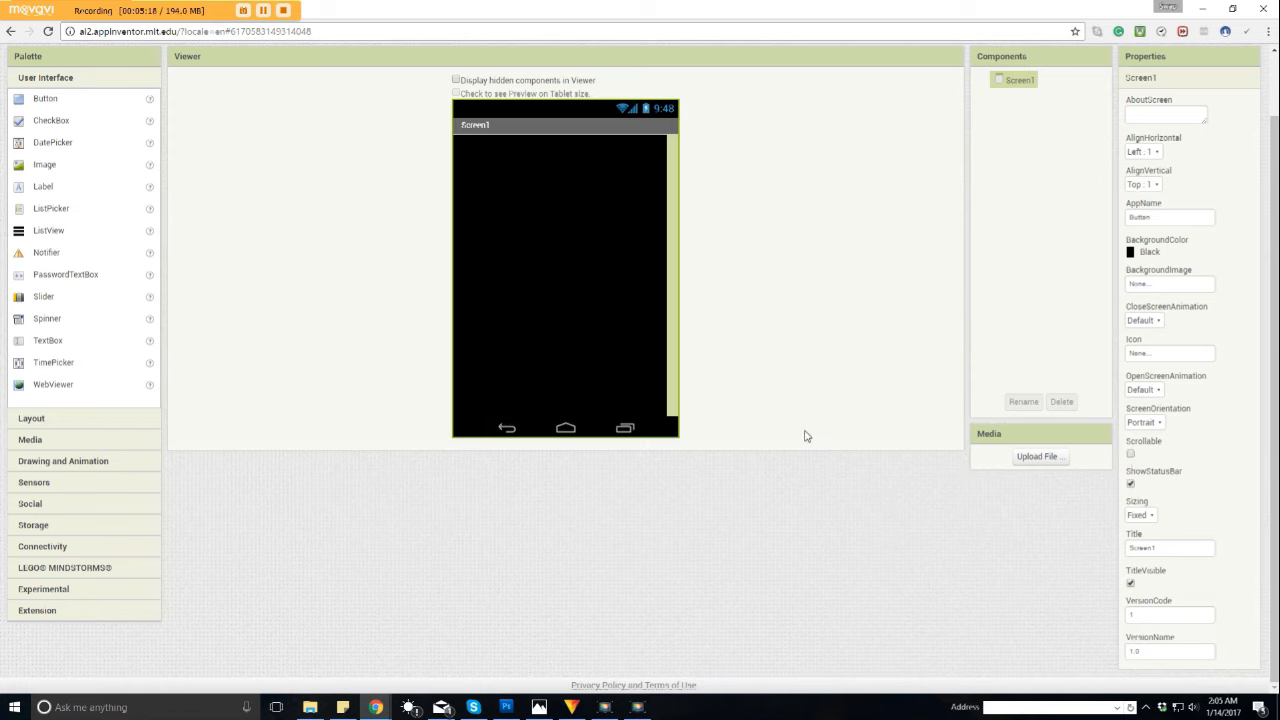
{"action": "mouse_move", "coordinate": [1034, 557]}
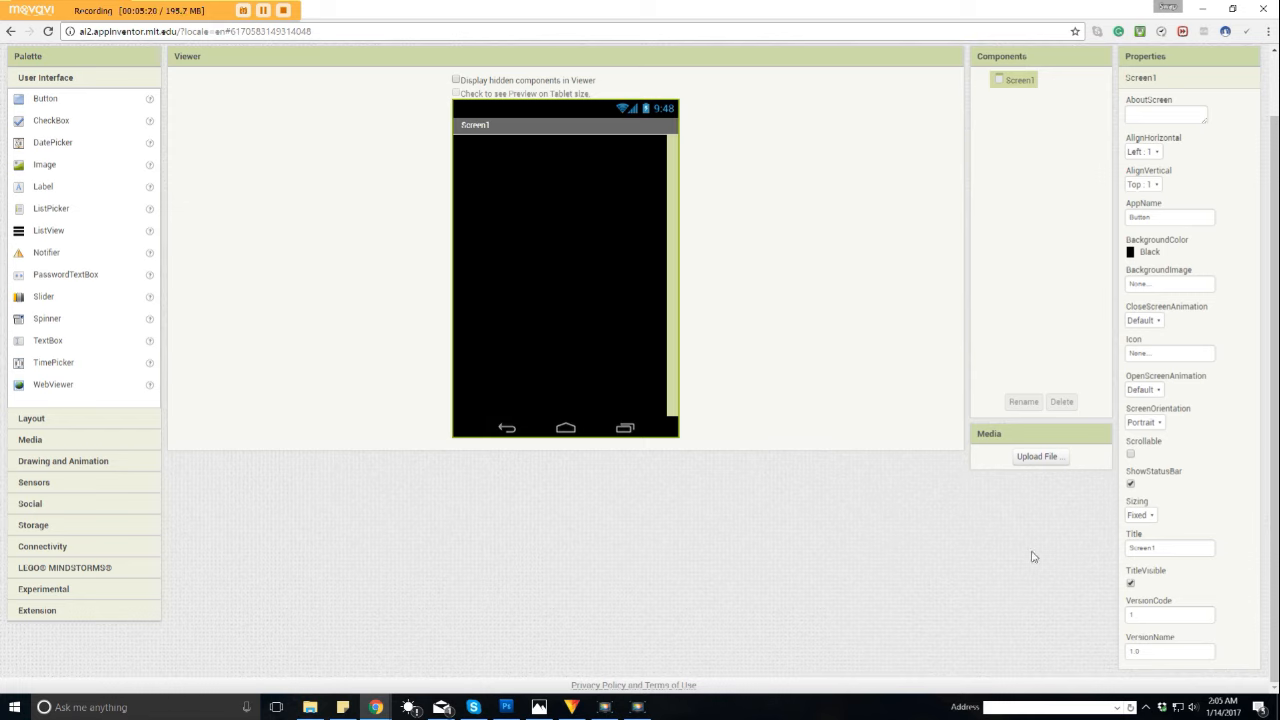
{"action": "mouse_move", "coordinate": [1017, 549]}
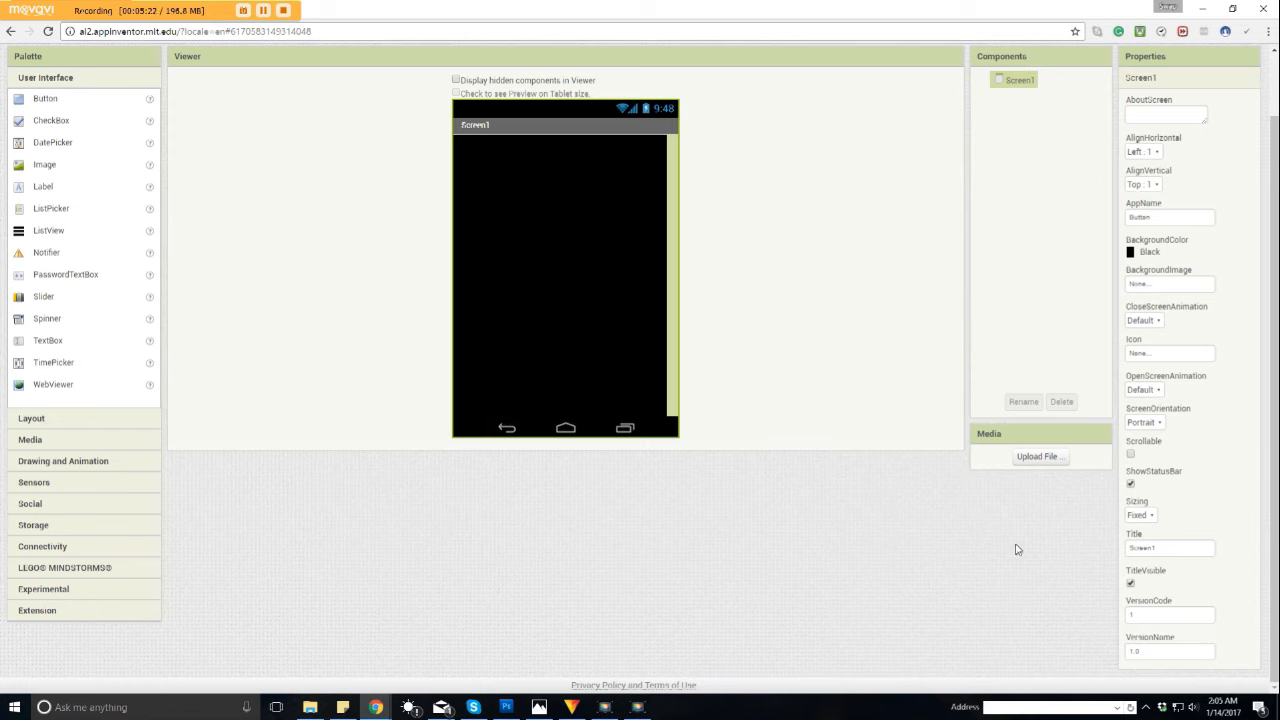
{"action": "mouse_move", "coordinate": [1067, 517]}
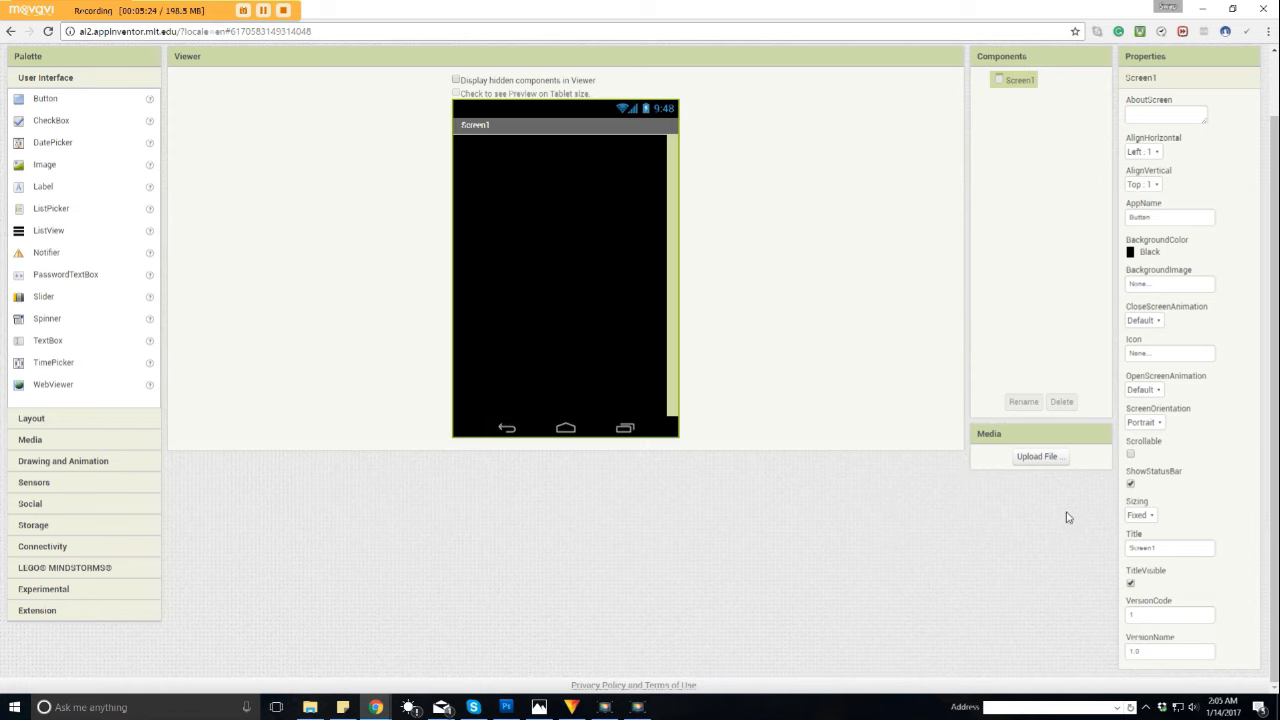
{"action": "mouse_move", "coordinate": [1131, 487]}
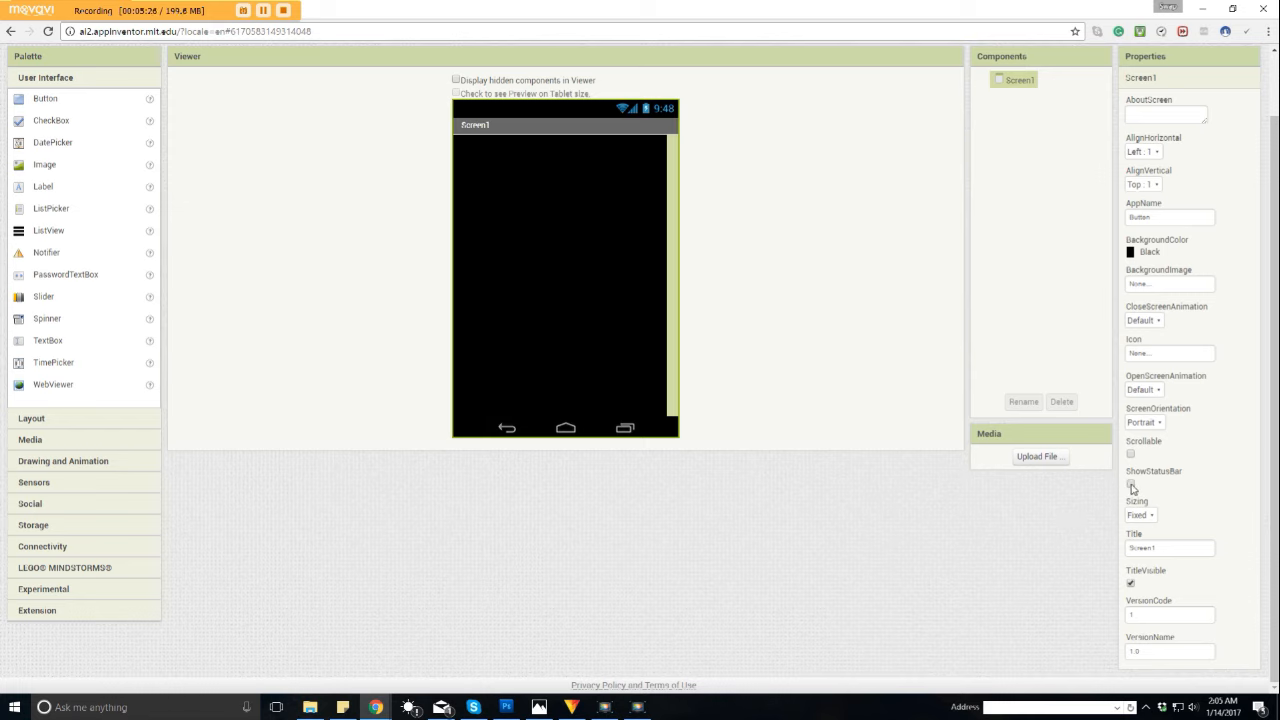
Step: Keep ShowStatusBar on and set Screen1's Sizing to Responsive
{"action": "left_click", "coordinate": [1131, 483]}
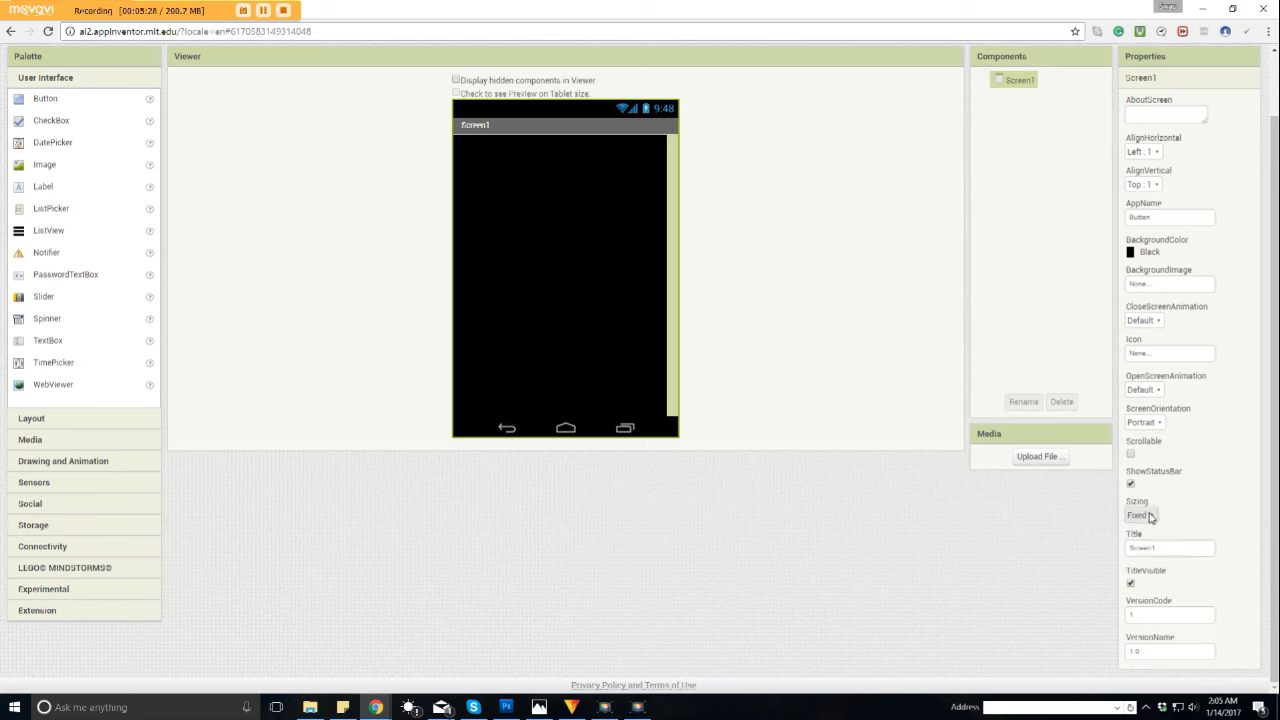
{"action": "left_click", "coordinate": [1140, 515]}
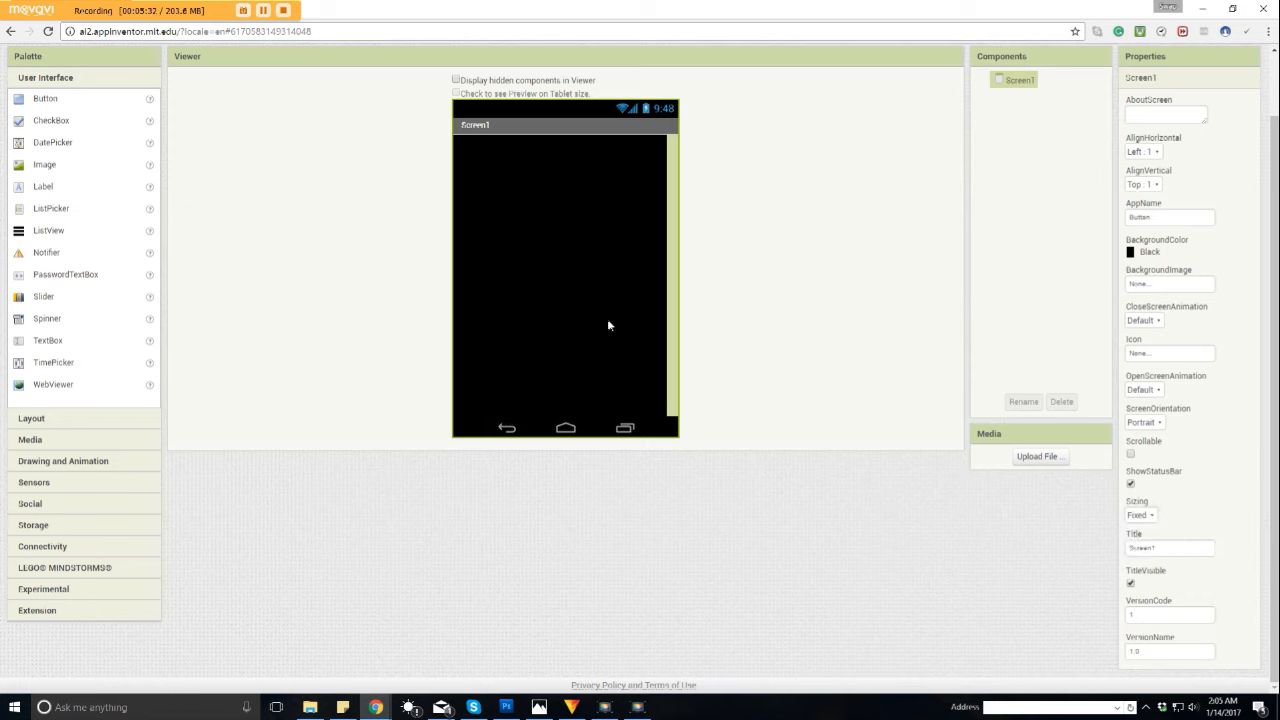
{"action": "mouse_move", "coordinate": [477, 228]}
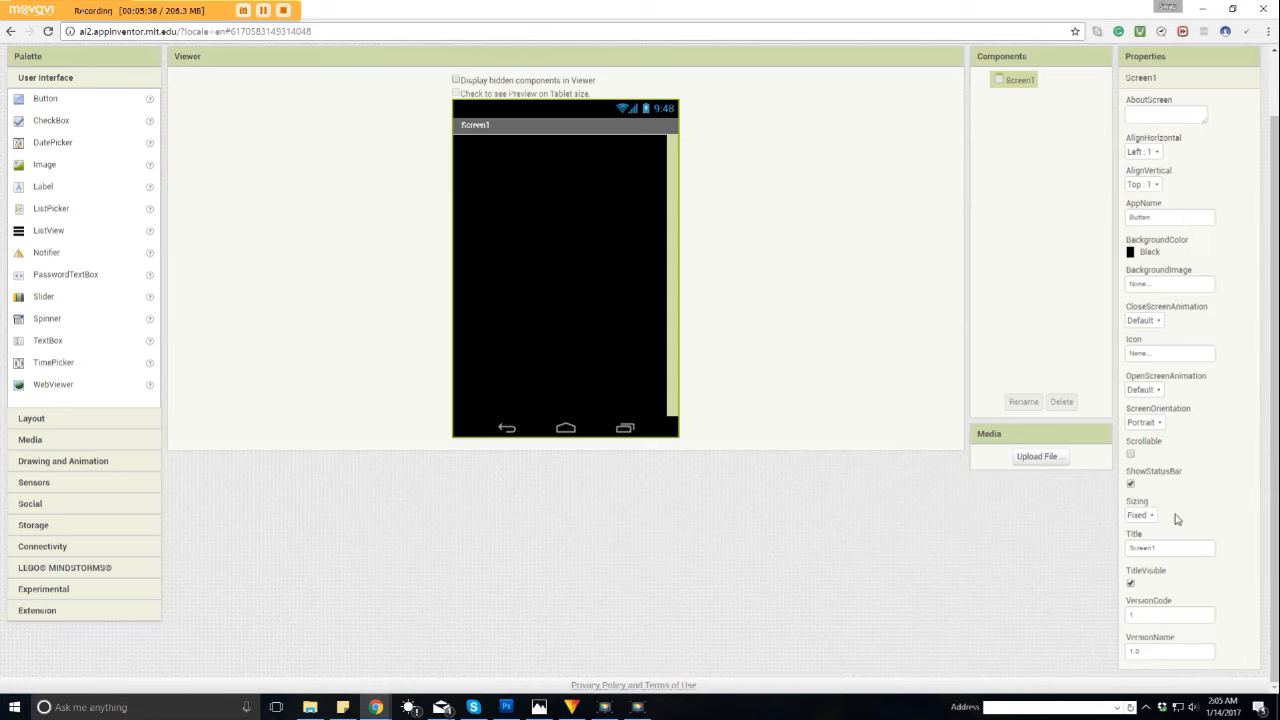
{"action": "left_click", "coordinate": [1140, 515]}
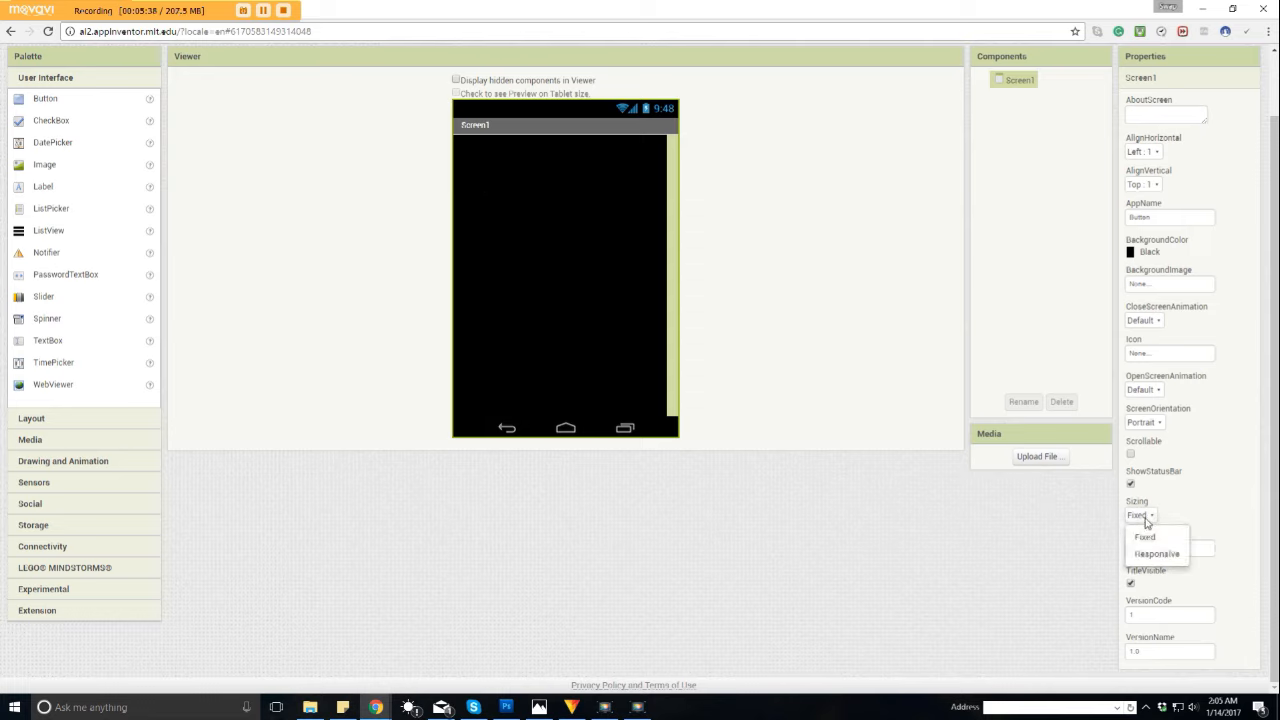
{"action": "left_click", "coordinate": [1157, 553]}
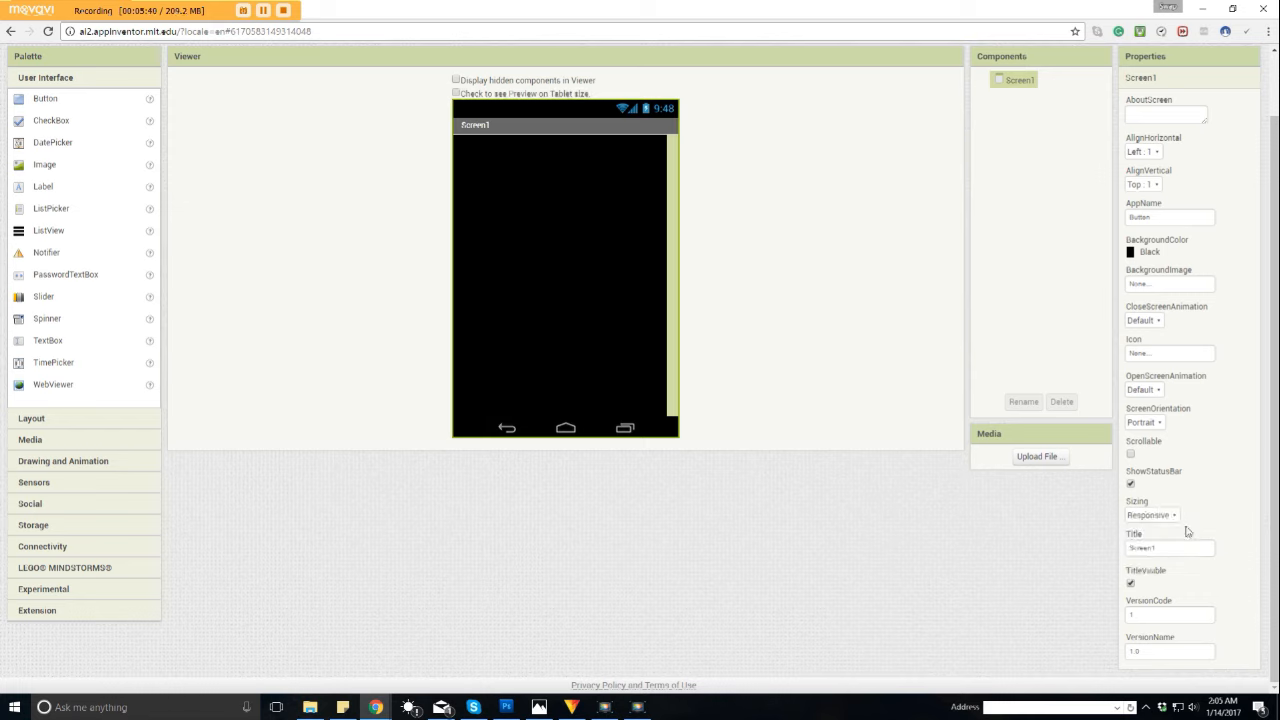
{"action": "mouse_move", "coordinate": [1202, 519]}
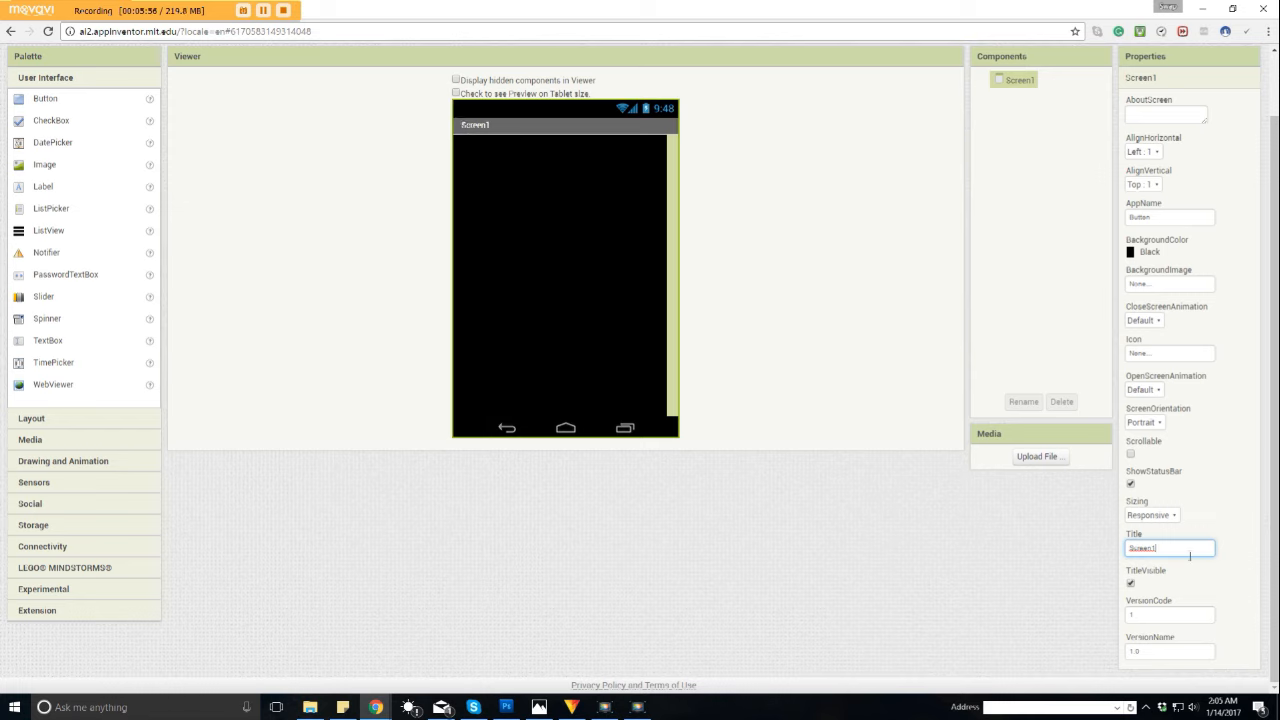
Step: Clear Screen1's Title text and turn TitleVisible off
{"action": "triple_click", "coordinate": [1170, 547]}
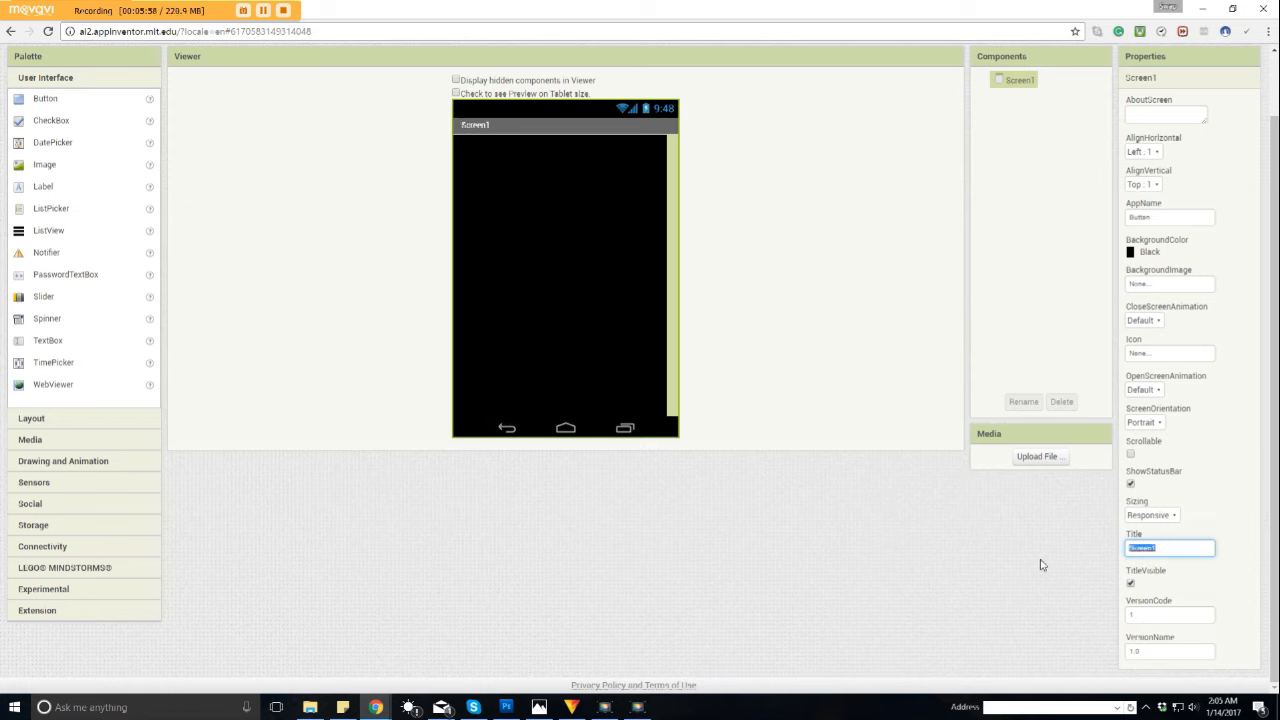
{"action": "left_click", "coordinate": [1170, 547]}
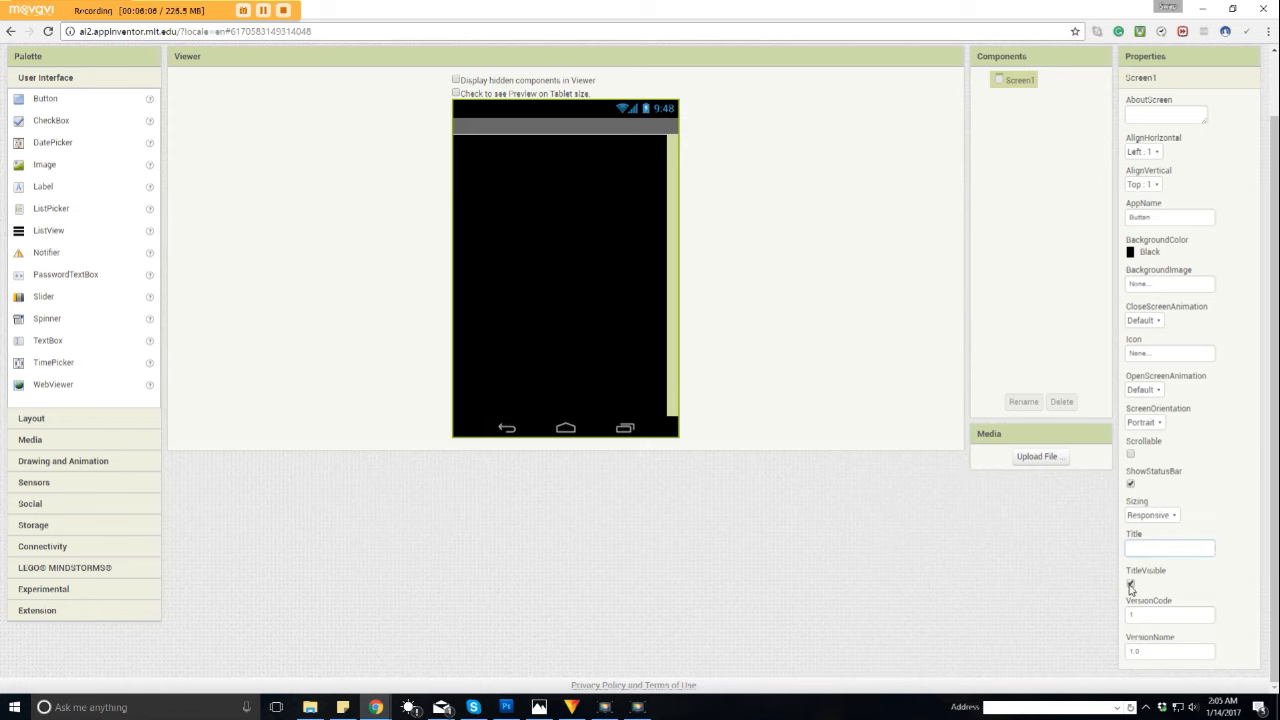
{"action": "left_click", "coordinate": [1131, 583]}
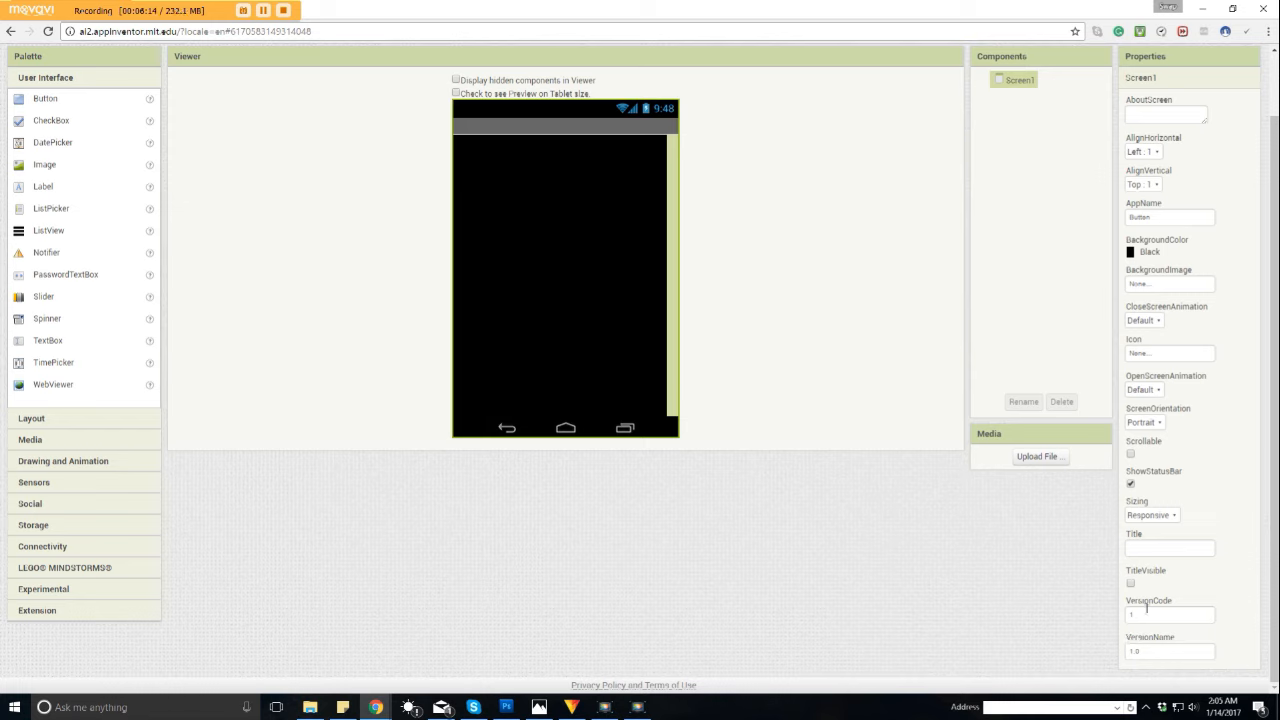
{"action": "mouse_move", "coordinate": [998, 652]}
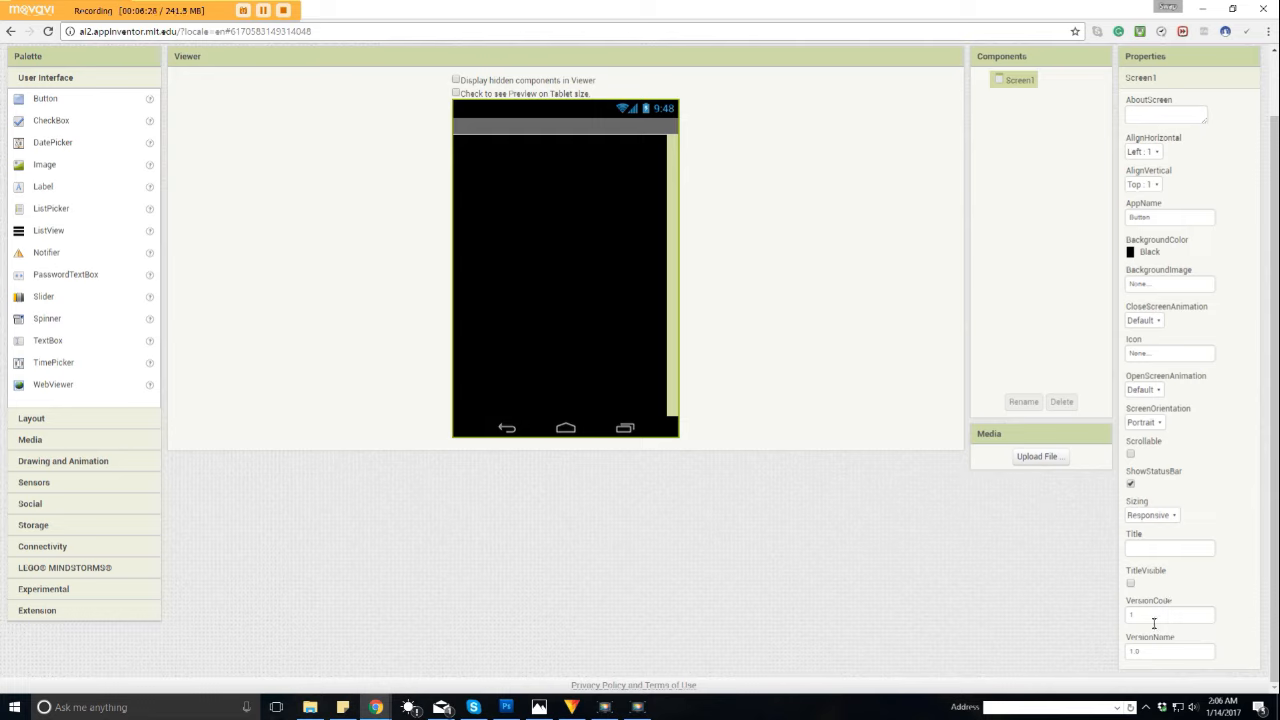
{"action": "mouse_move", "coordinate": [1045, 489]}
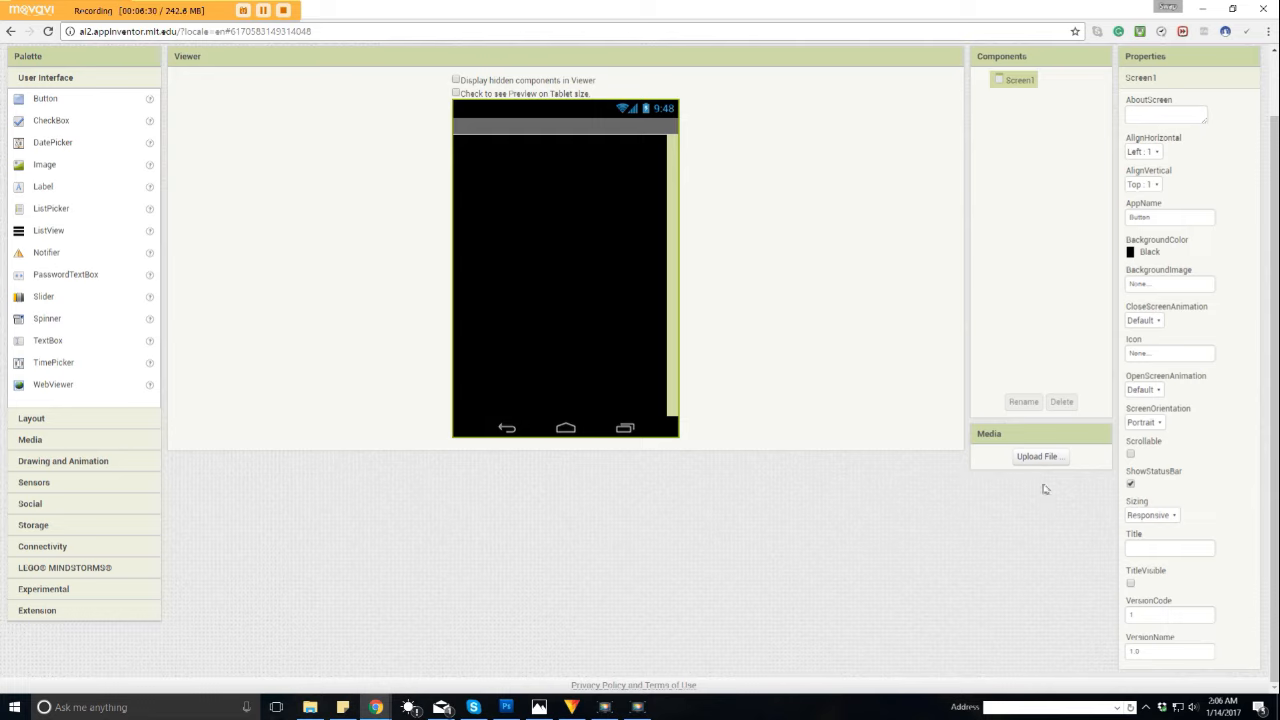
Step: Try VersionCode 2, then leave VersionCode at 1 and VersionName at 1.0
{"action": "left_click", "coordinate": [1169, 614]}
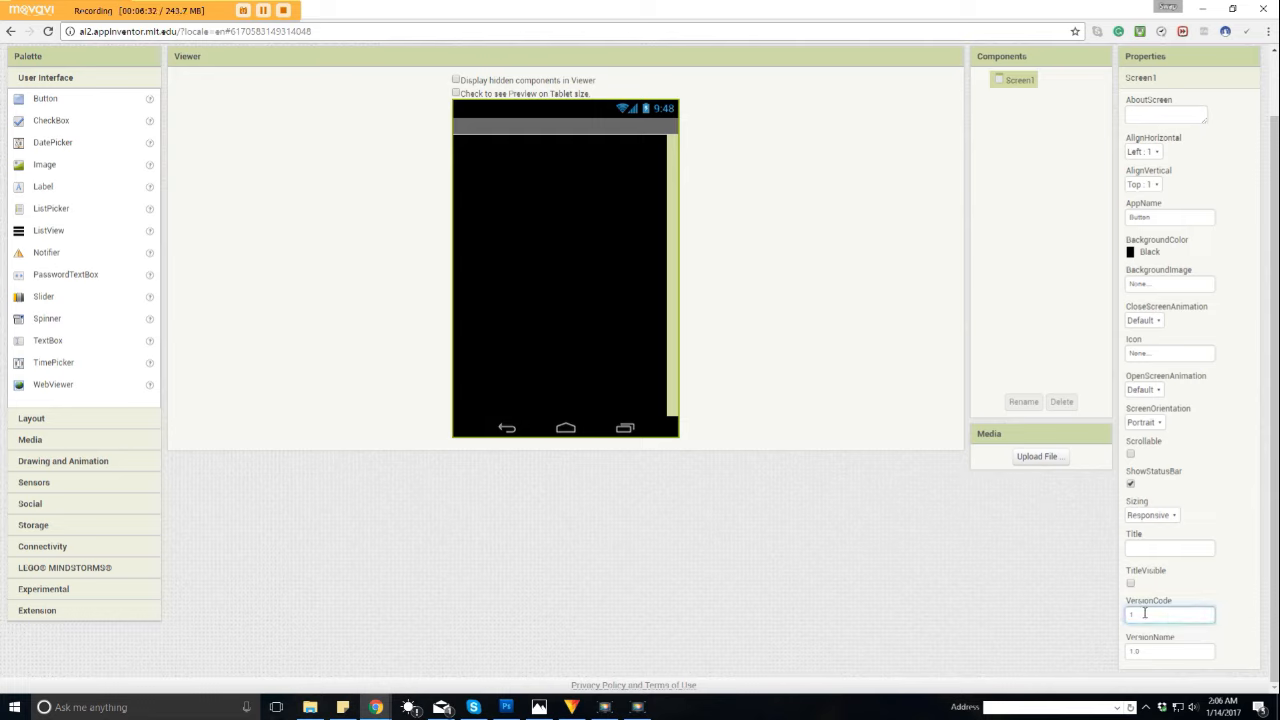
{"action": "type", "text": "2"}
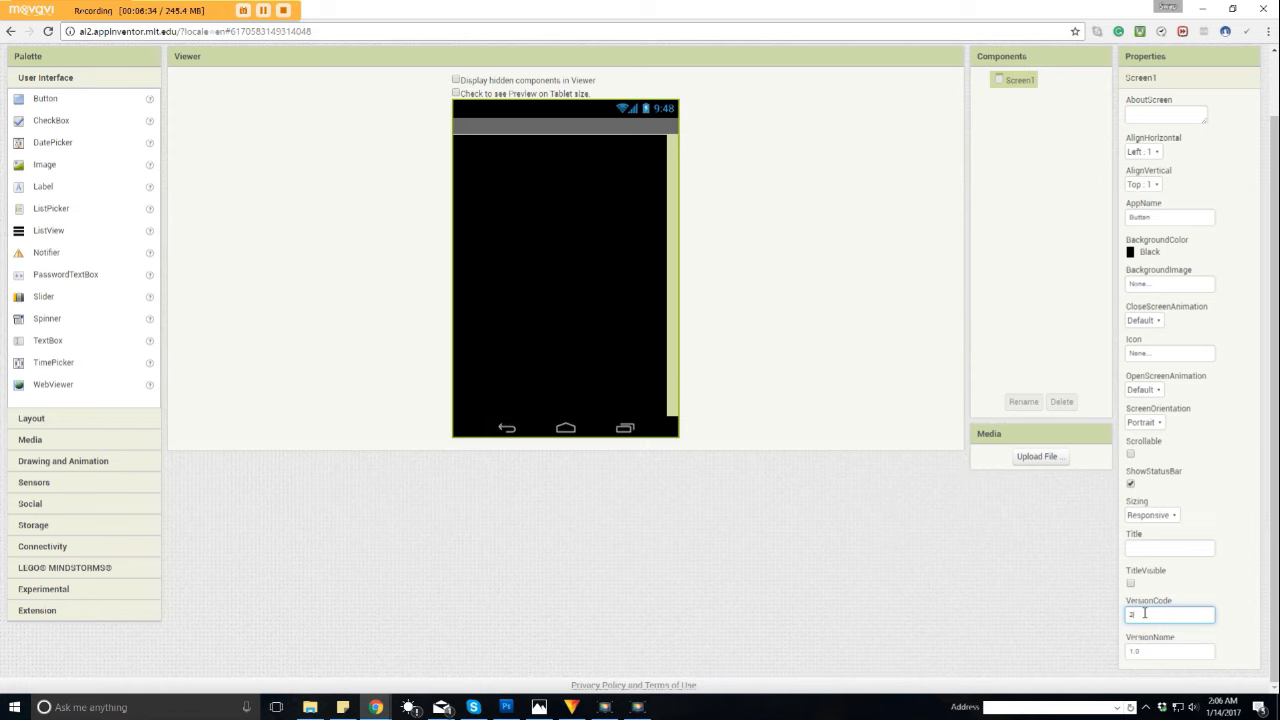
{"action": "left_click", "coordinate": [1169, 651]}
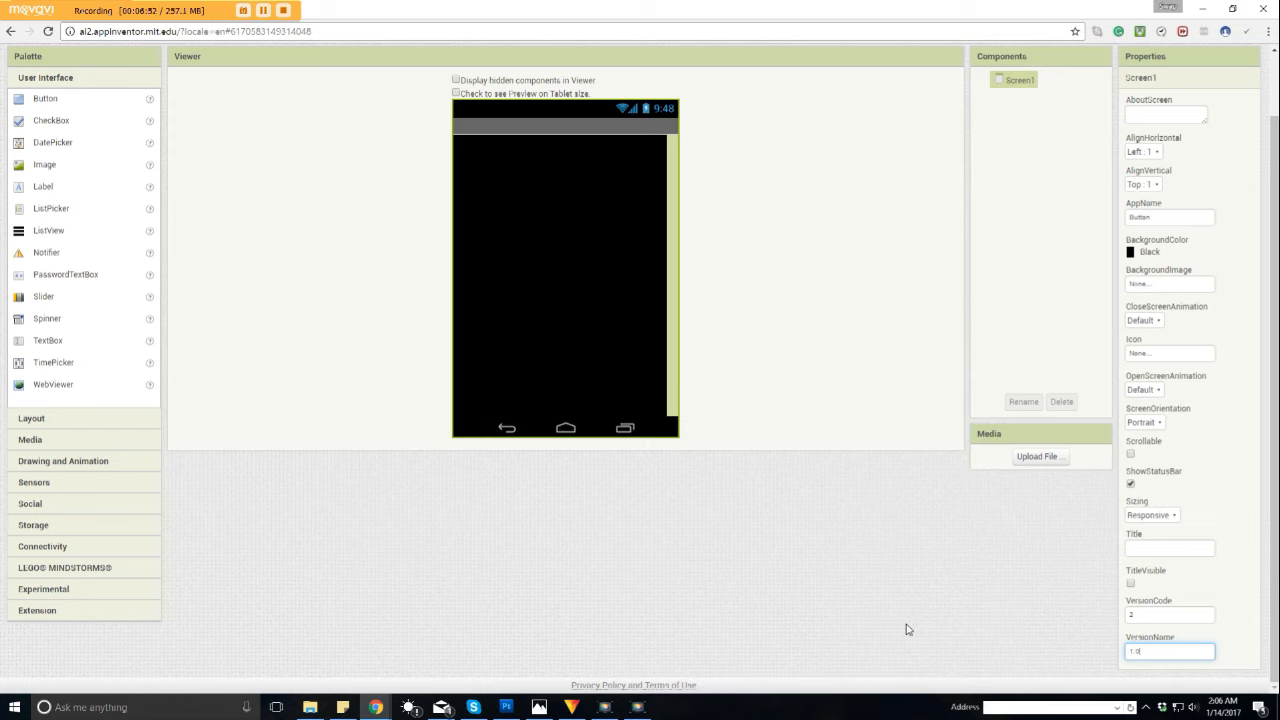
{"action": "left_click", "coordinate": [1168, 615]}
{"action": "type", "text": "1"}
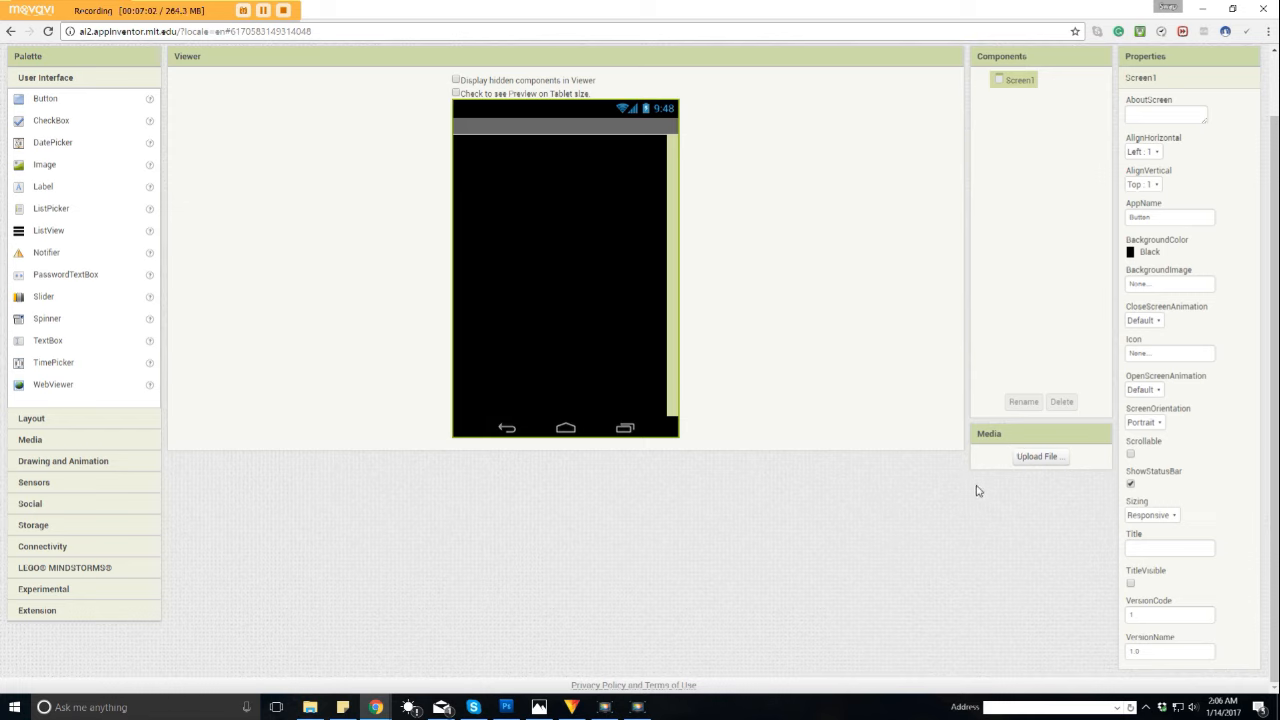
{"action": "mouse_move", "coordinate": [998, 508]}
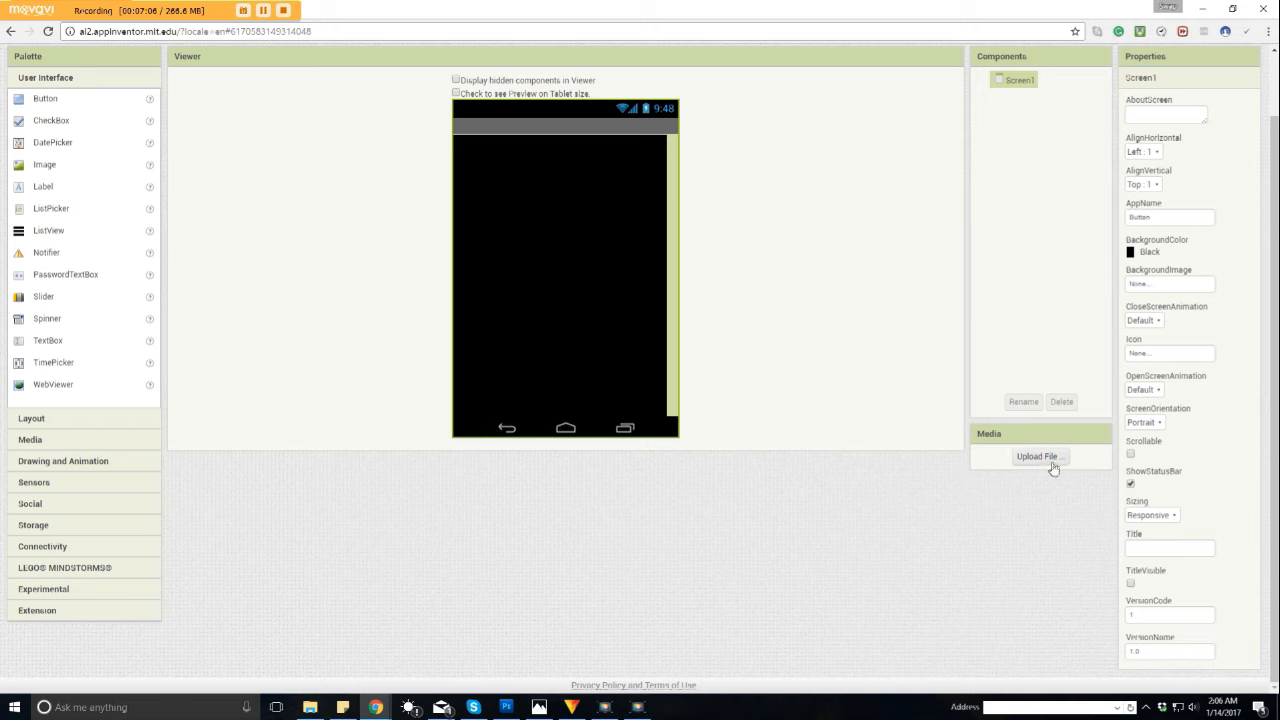
{"action": "mouse_move", "coordinate": [819, 497]}
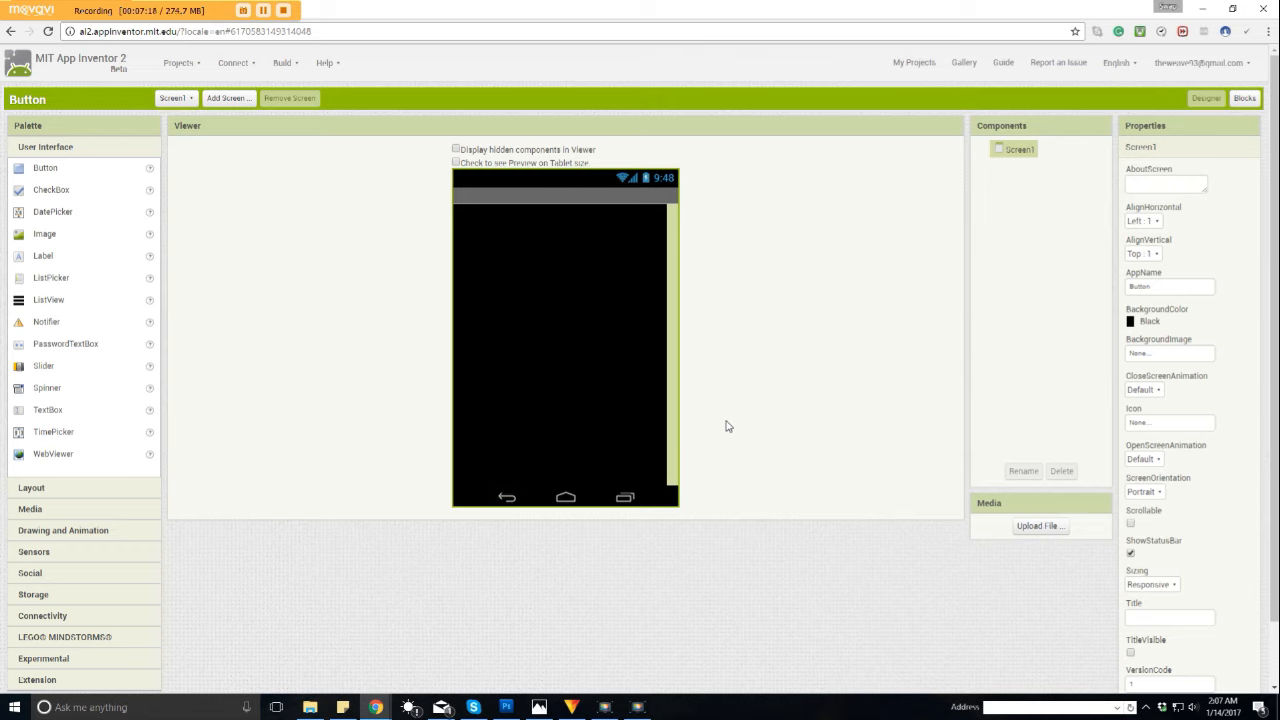
{"action": "mouse_move", "coordinate": [15, 144]}
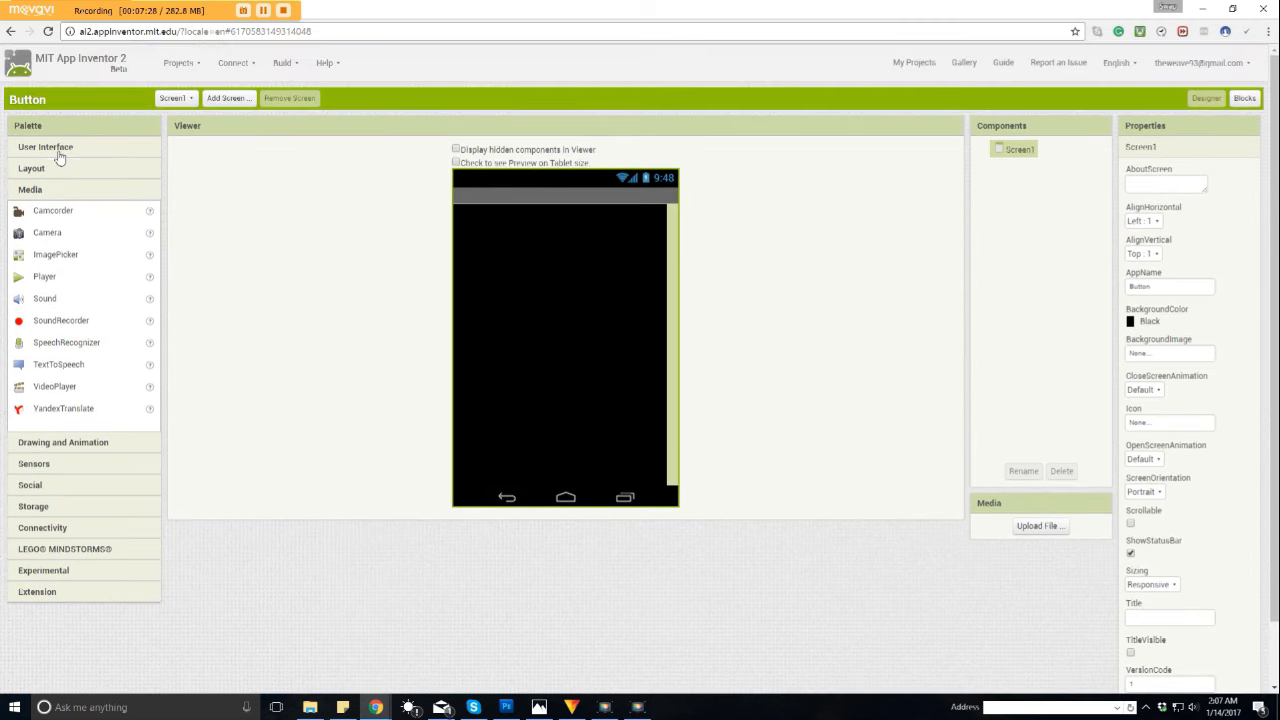
Step: Add a new Button1 from the User Interface palette onto Screen1 and select it for editing
{"action": "left_click", "coordinate": [45, 146]}
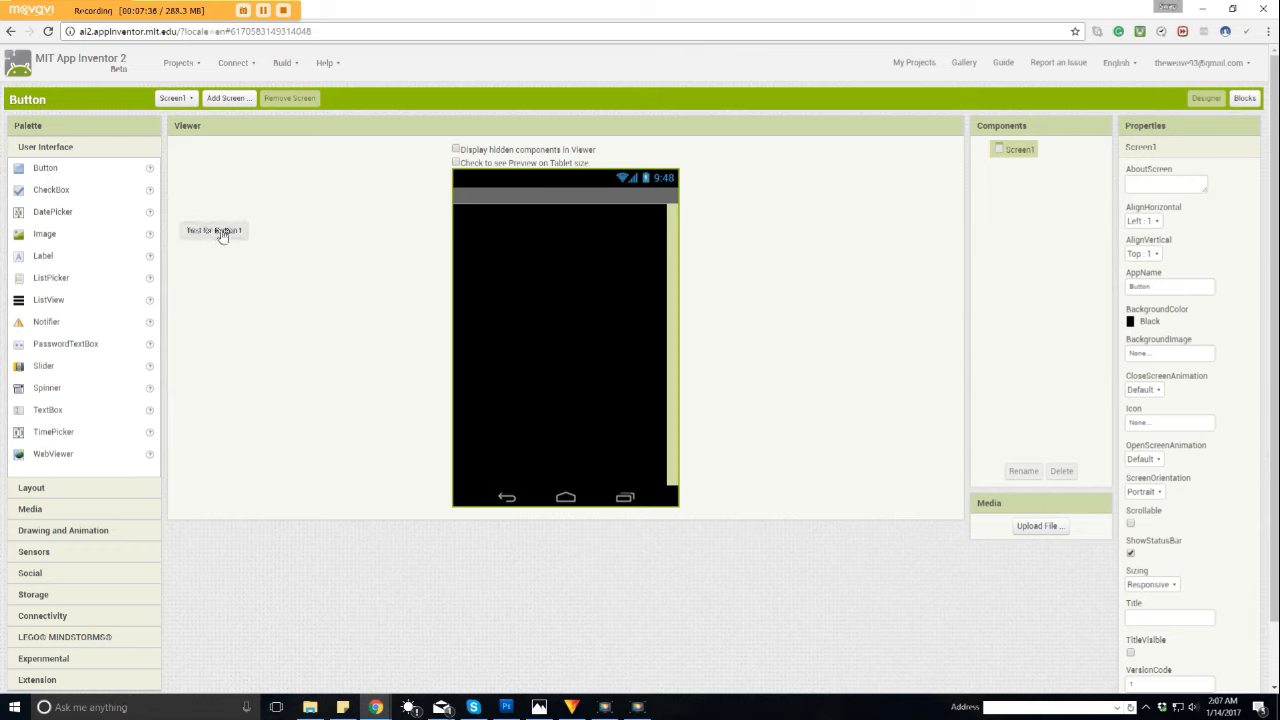
{"action": "left_click_drag", "start_coordinate": [213, 230], "coordinate": [561, 260]}
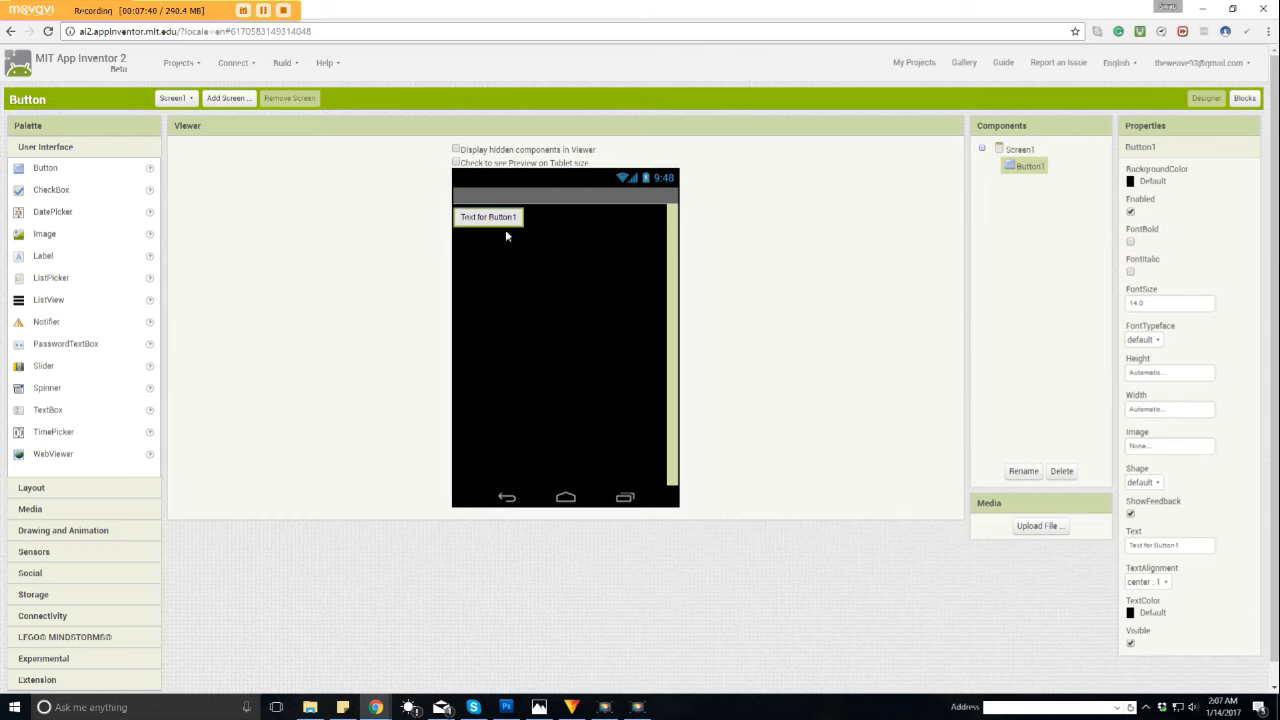
{"action": "mouse_move", "coordinate": [510, 225]}
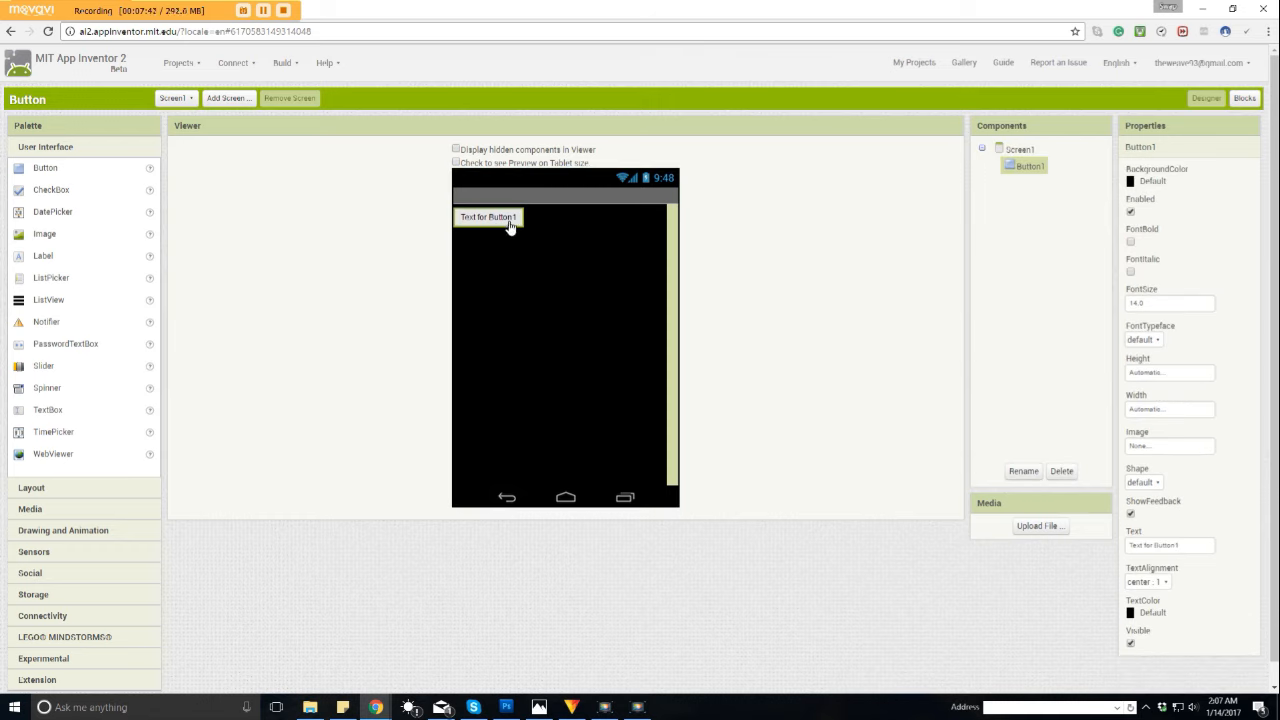
{"action": "mouse_move", "coordinate": [490, 240]}
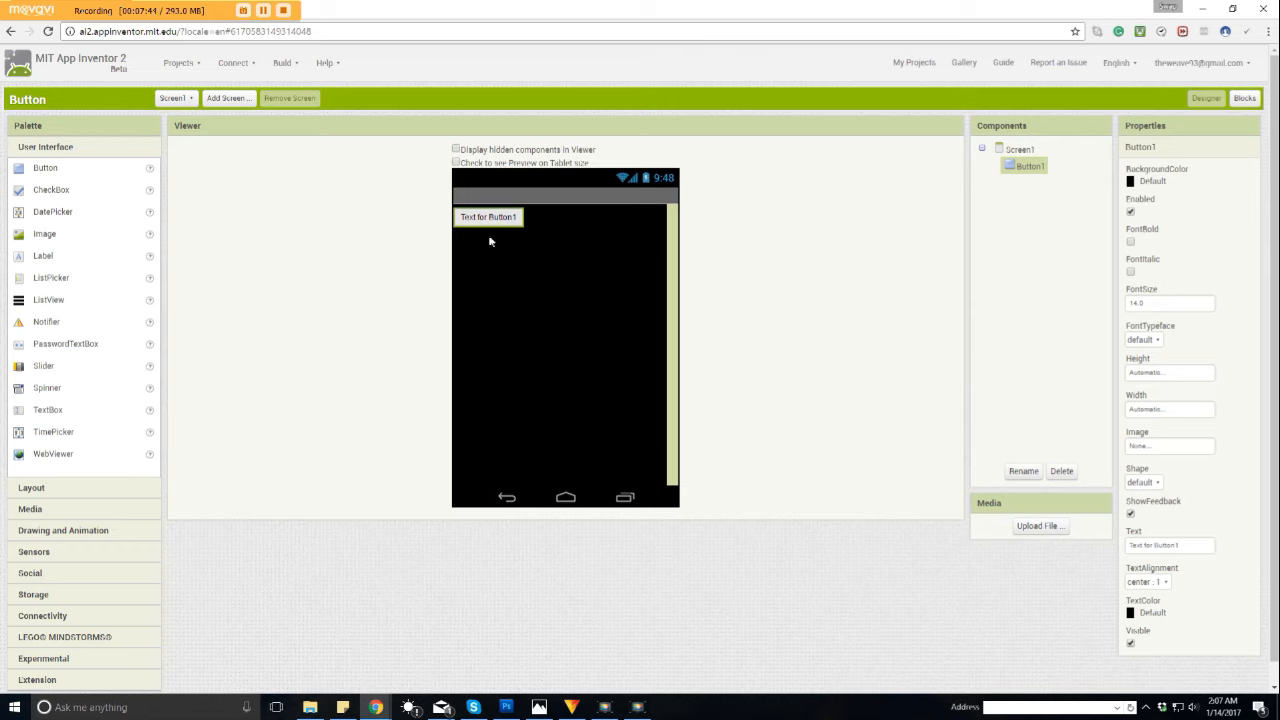
{"action": "mouse_move", "coordinate": [837, 207]}
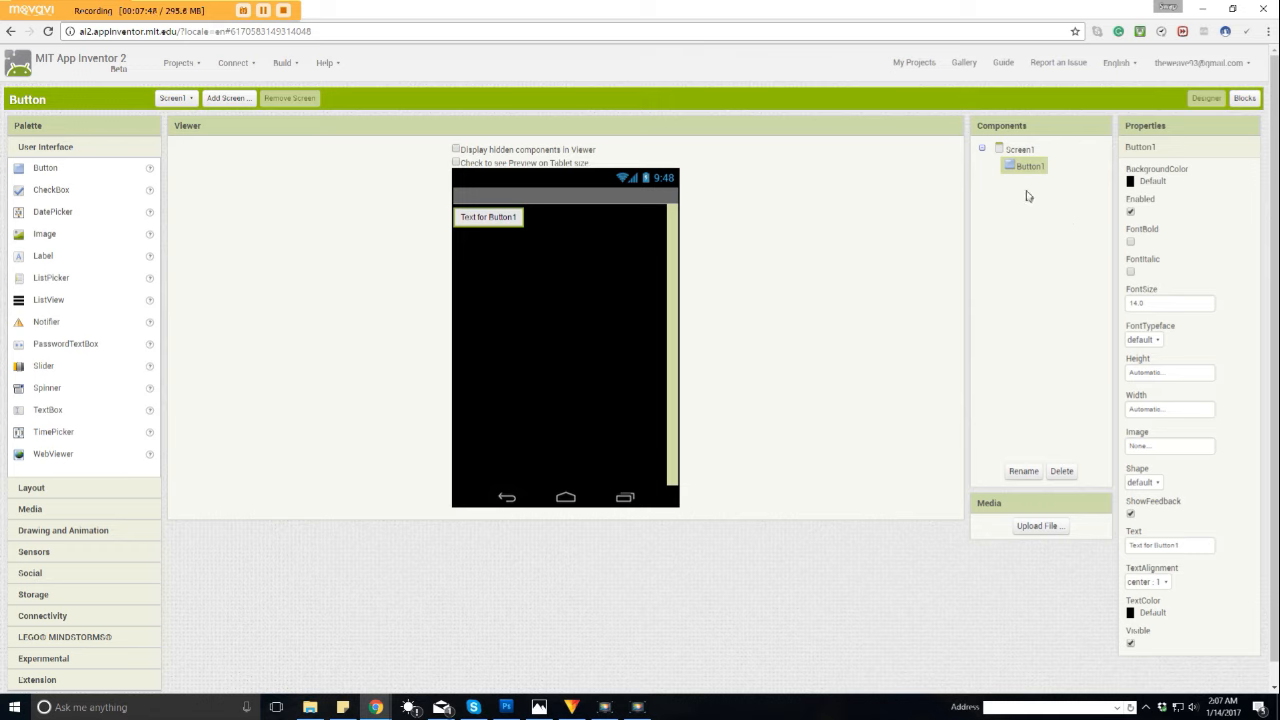
{"action": "left_click", "coordinate": [1019, 149]}
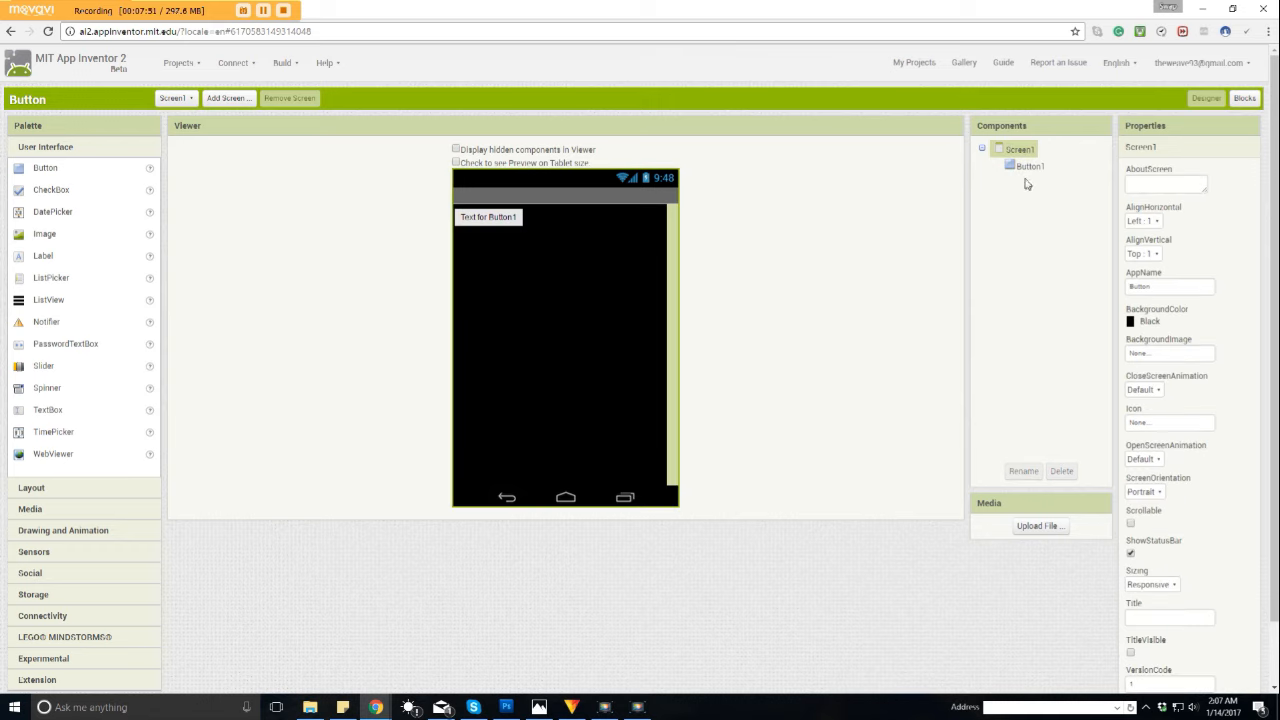
{"action": "left_click", "coordinate": [1029, 166]}
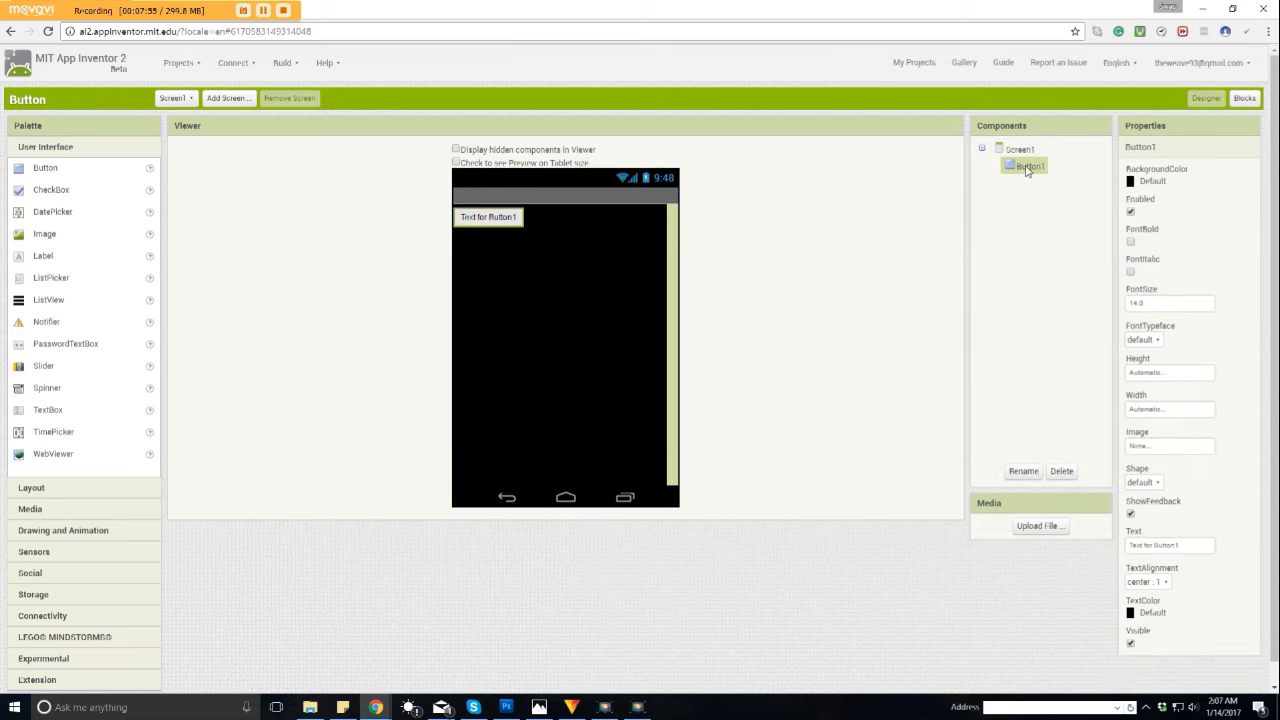
{"action": "left_click", "coordinate": [1023, 471]}
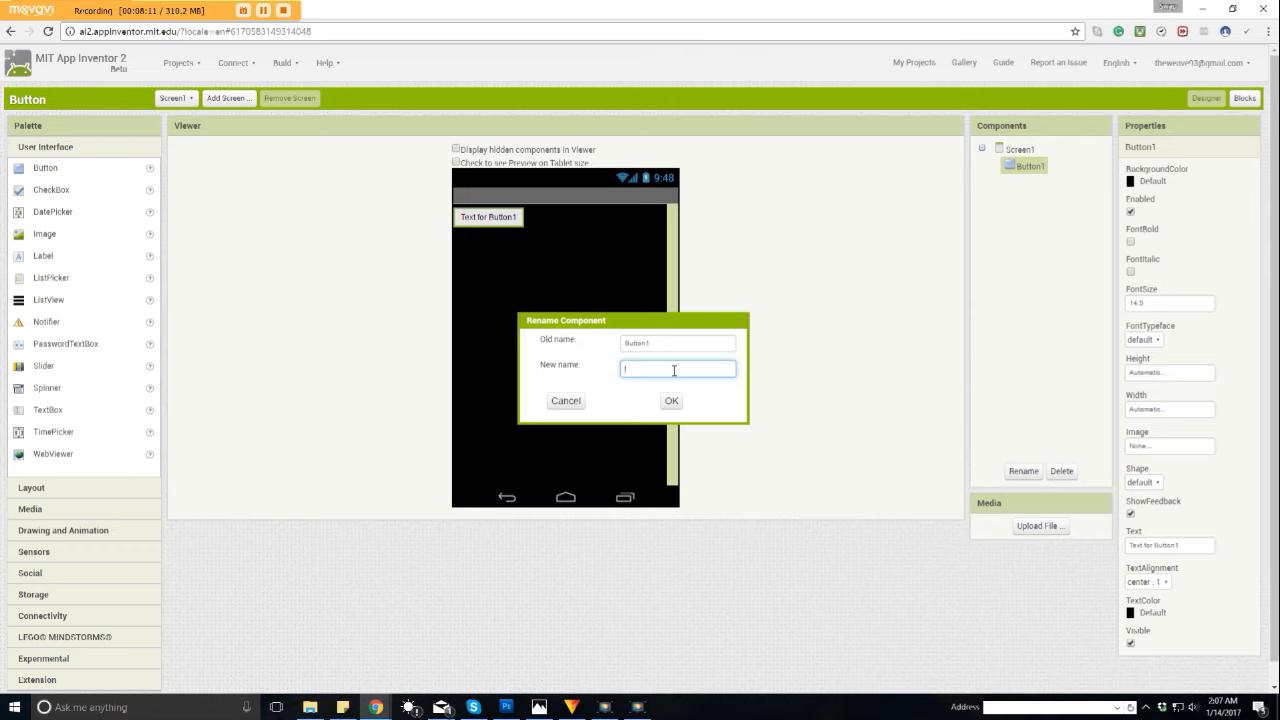
Step: Rename Button1 to SHOWTEXT and confirm the new name
{"action": "type", "text": "SHOWTEXT"}
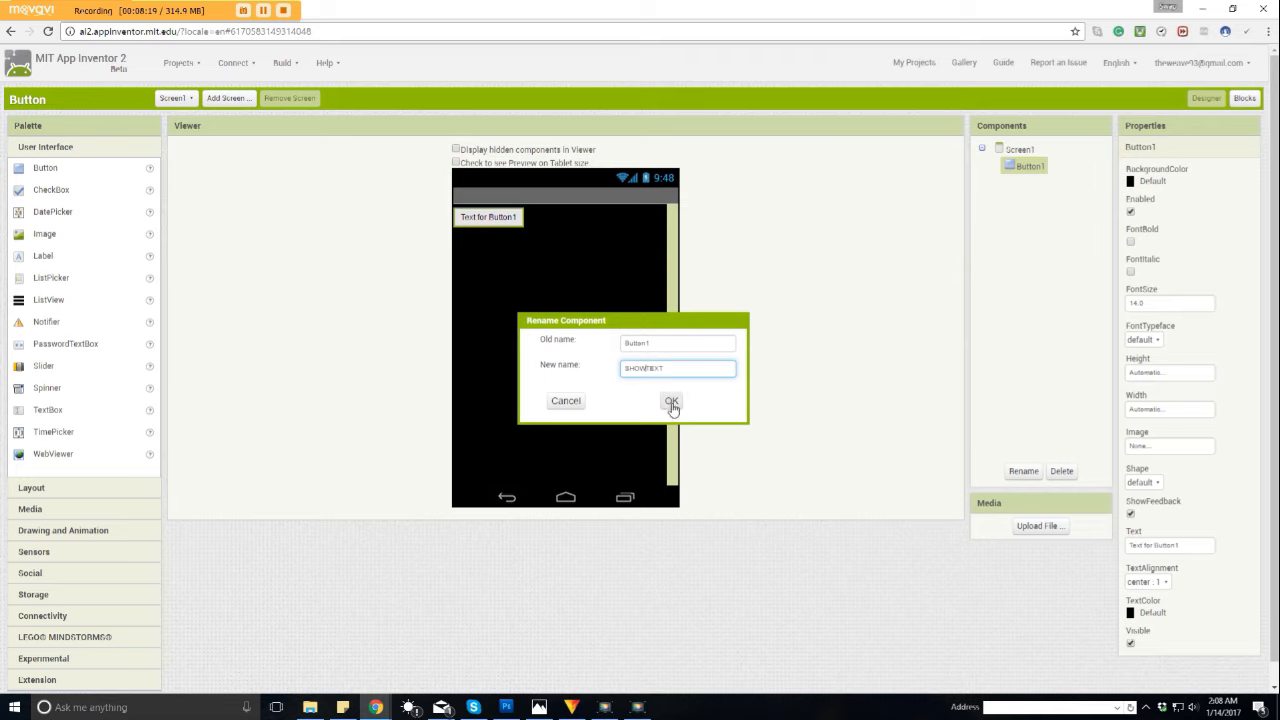
{"action": "left_click", "coordinate": [671, 401]}
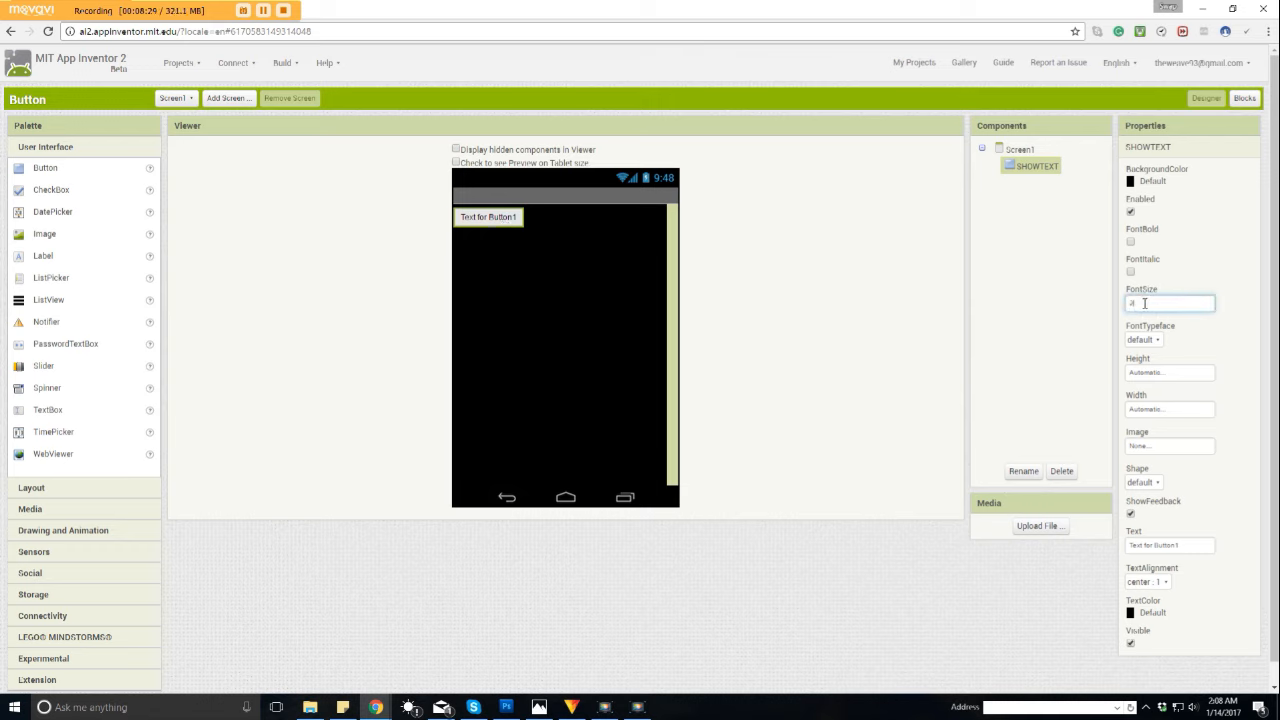
Step: Set the SHOWTEXT button's FontSize to 20
{"action": "type", "text": "20"}
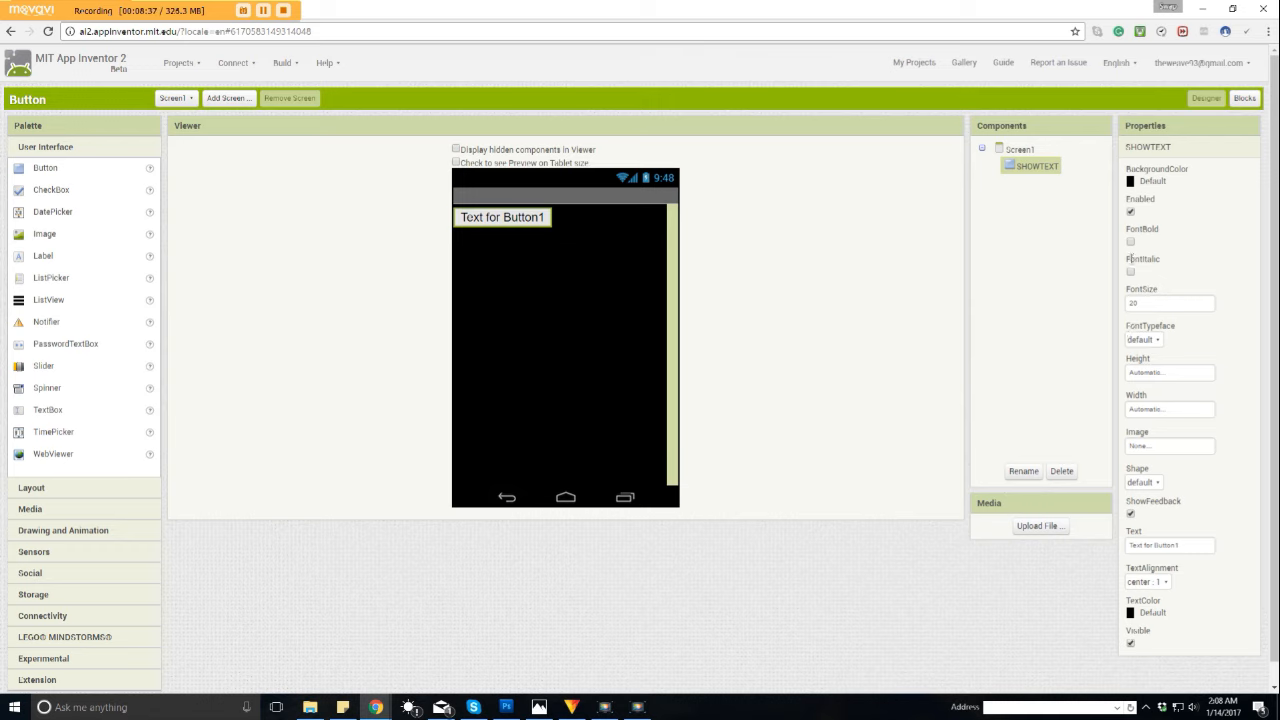
{"action": "left_click", "coordinate": [1130, 271]}
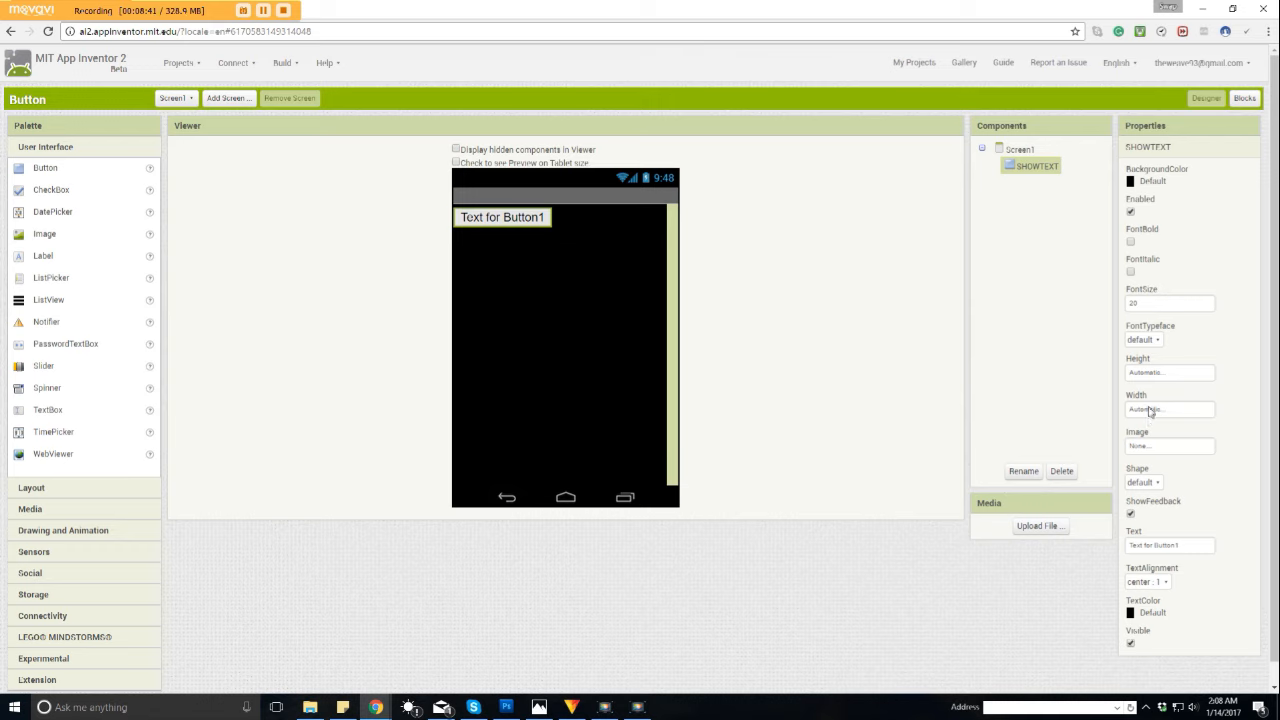
{"action": "mouse_move", "coordinate": [1157, 476]}
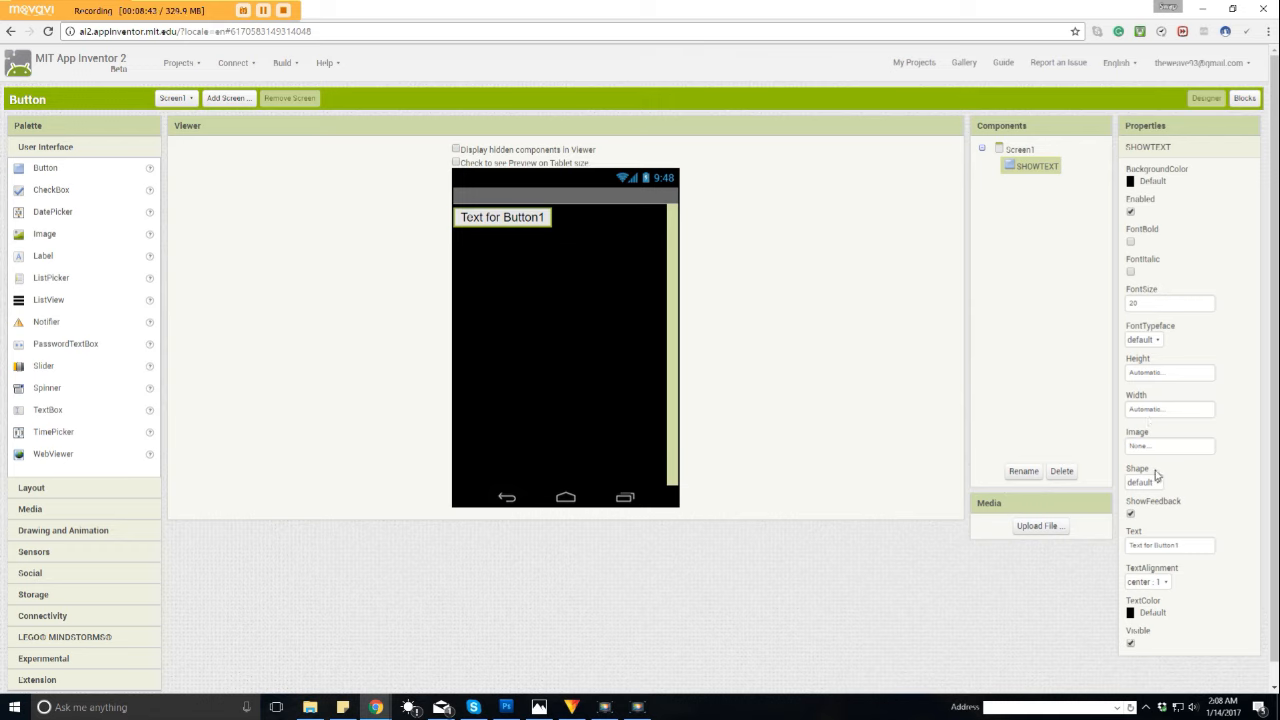
{"action": "mouse_move", "coordinate": [1150, 451]}
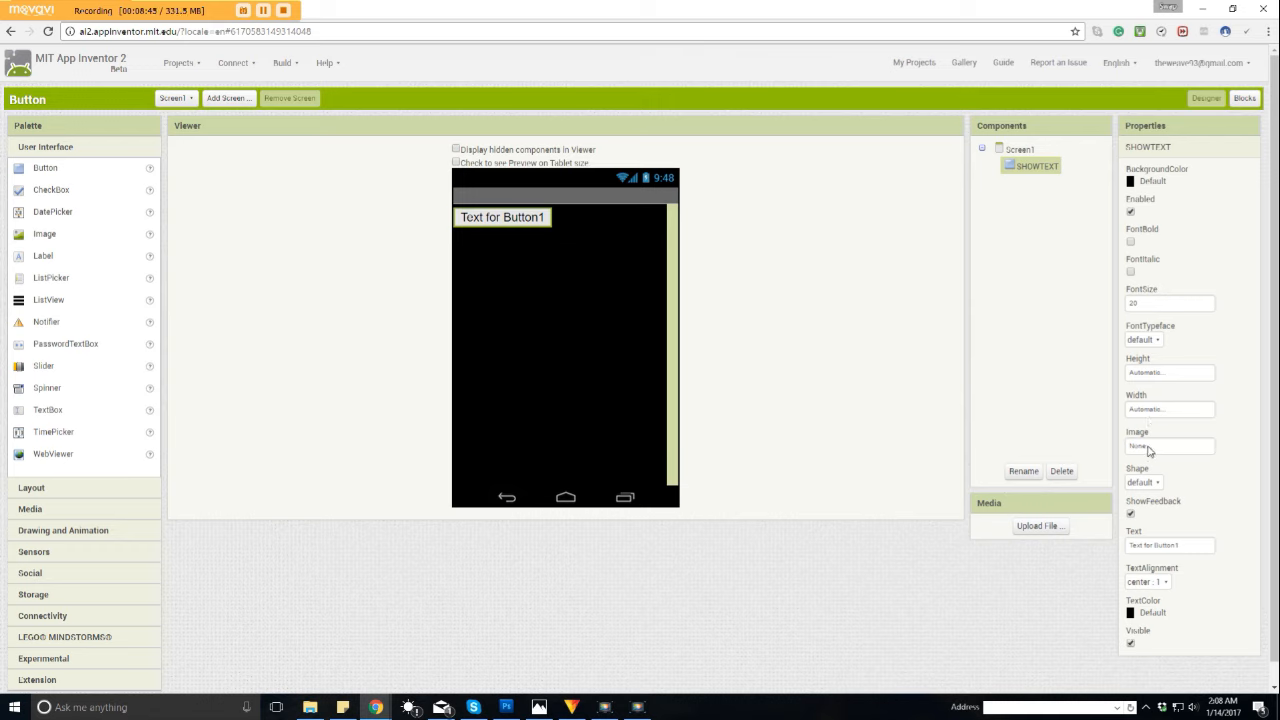
{"action": "mouse_move", "coordinate": [838, 517]}
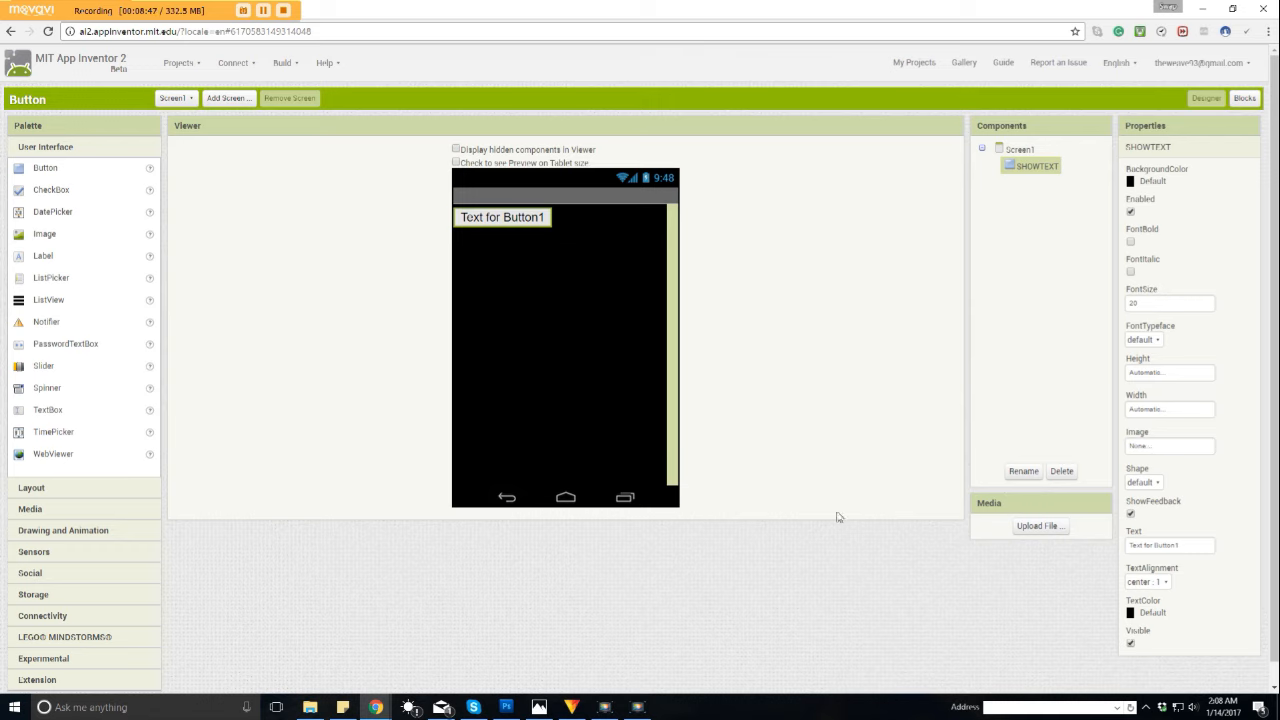
{"action": "mouse_move", "coordinate": [516, 223]}
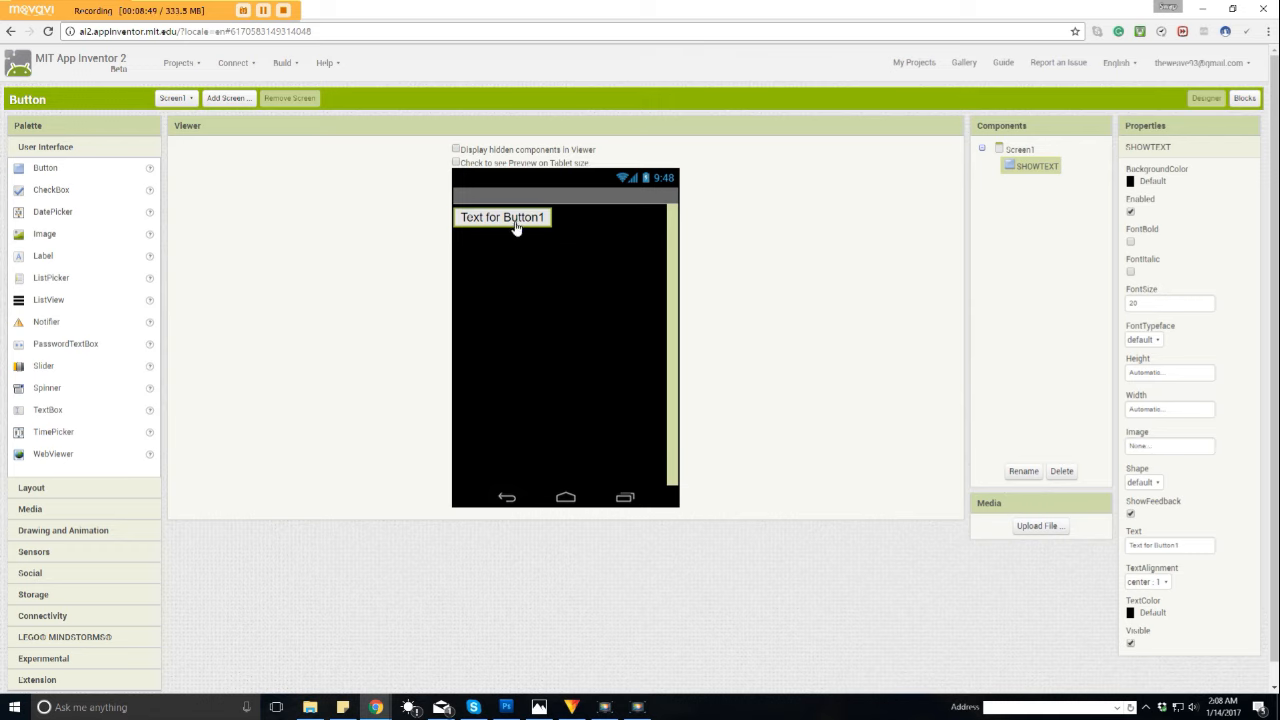
{"action": "mouse_move", "coordinate": [744, 290]}
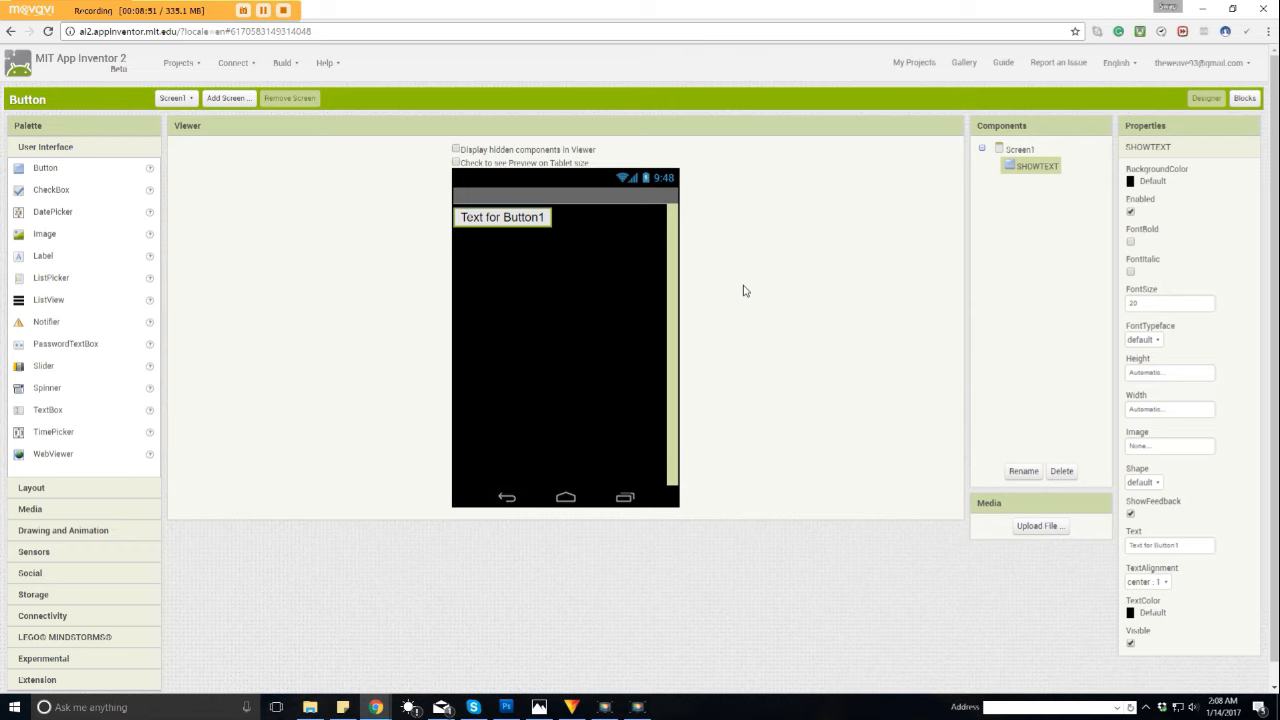
{"action": "mouse_move", "coordinate": [743, 293]}
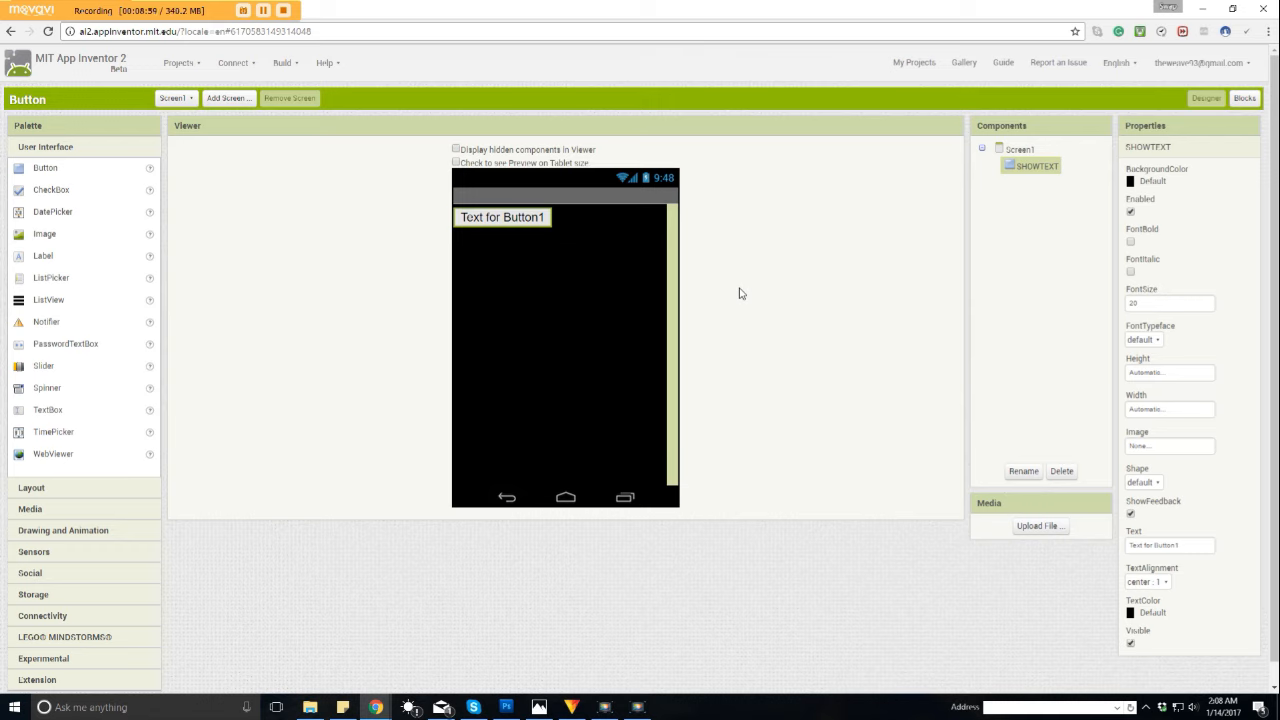
{"action": "mouse_move", "coordinate": [758, 343]}
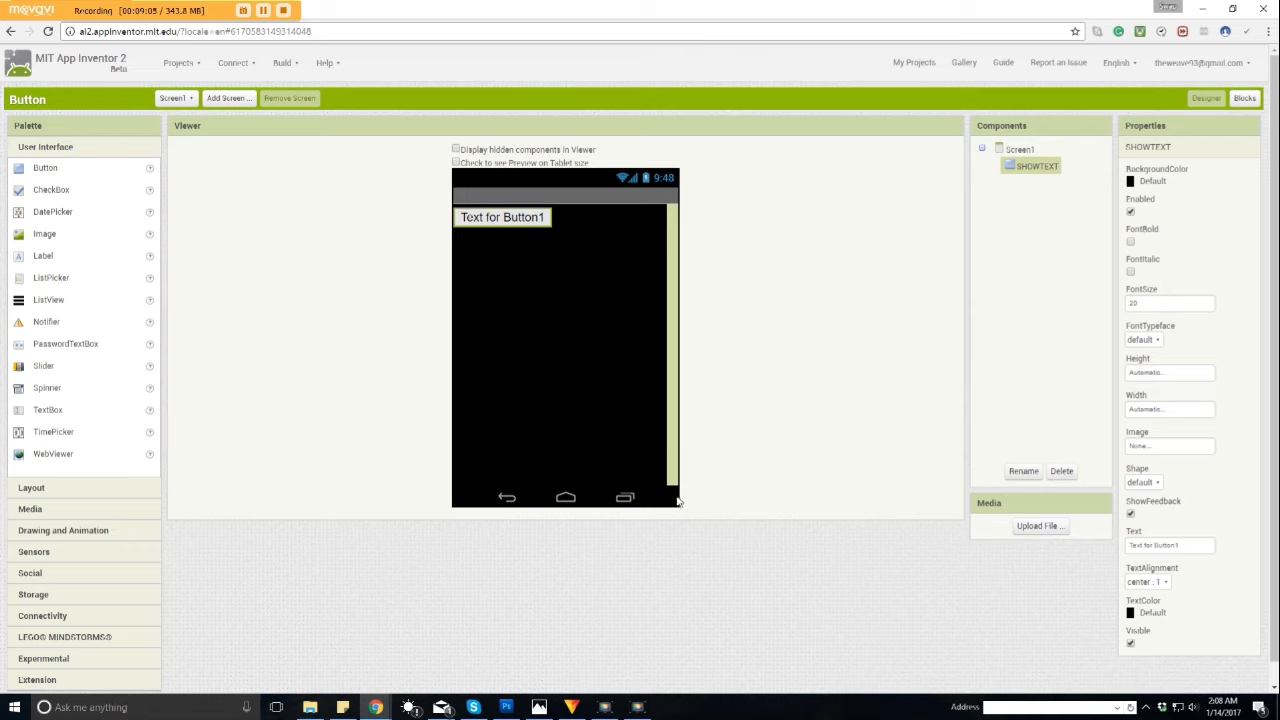
{"action": "mouse_move", "coordinate": [936, 450]}
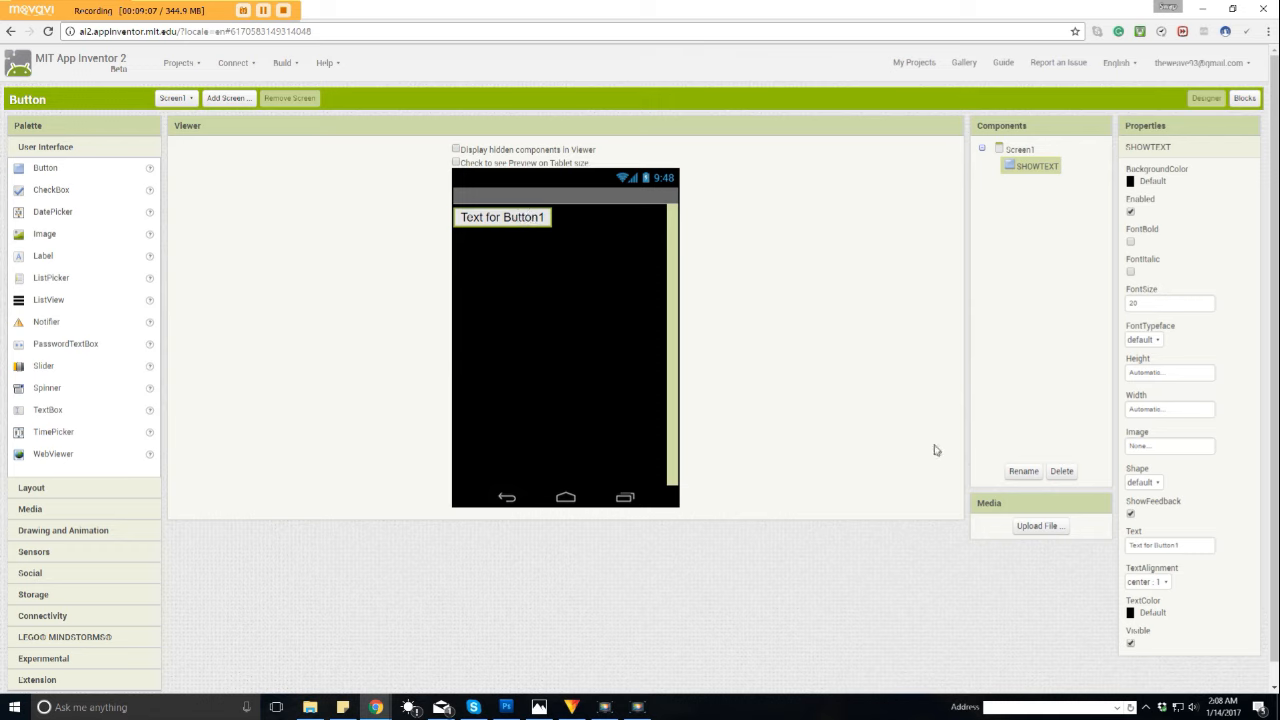
{"action": "mouse_move", "coordinate": [883, 408]}
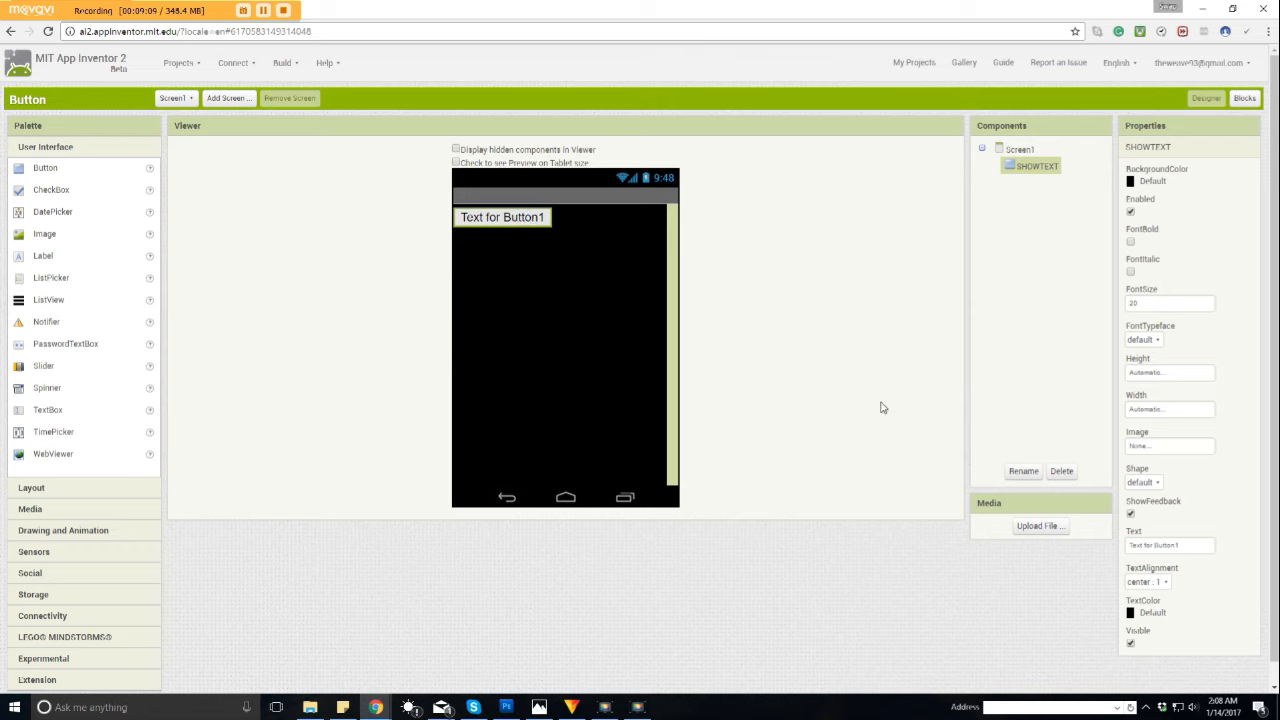
{"action": "mouse_move", "coordinate": [1217, 378]}
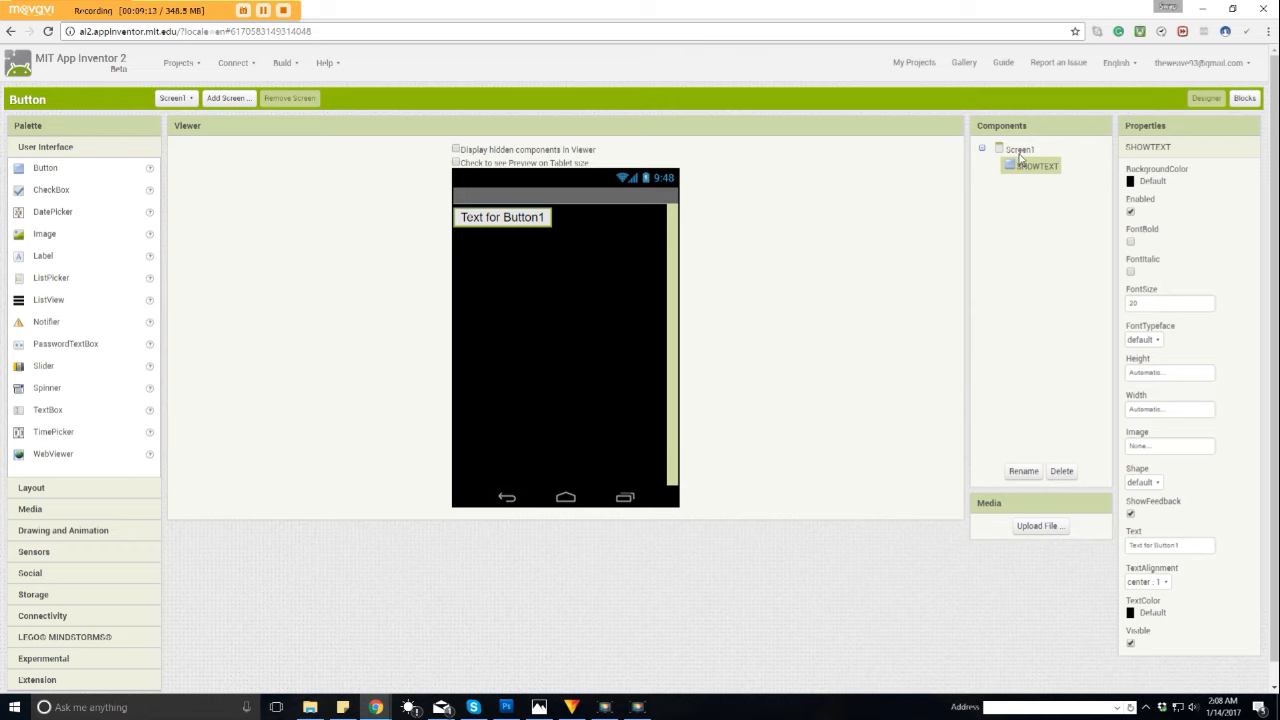
Step: Set Screen1's AlignHorizontal to Center : 3 so SHOWTEXT sits centered, then reselect the button
{"action": "left_click", "coordinate": [1019, 149]}
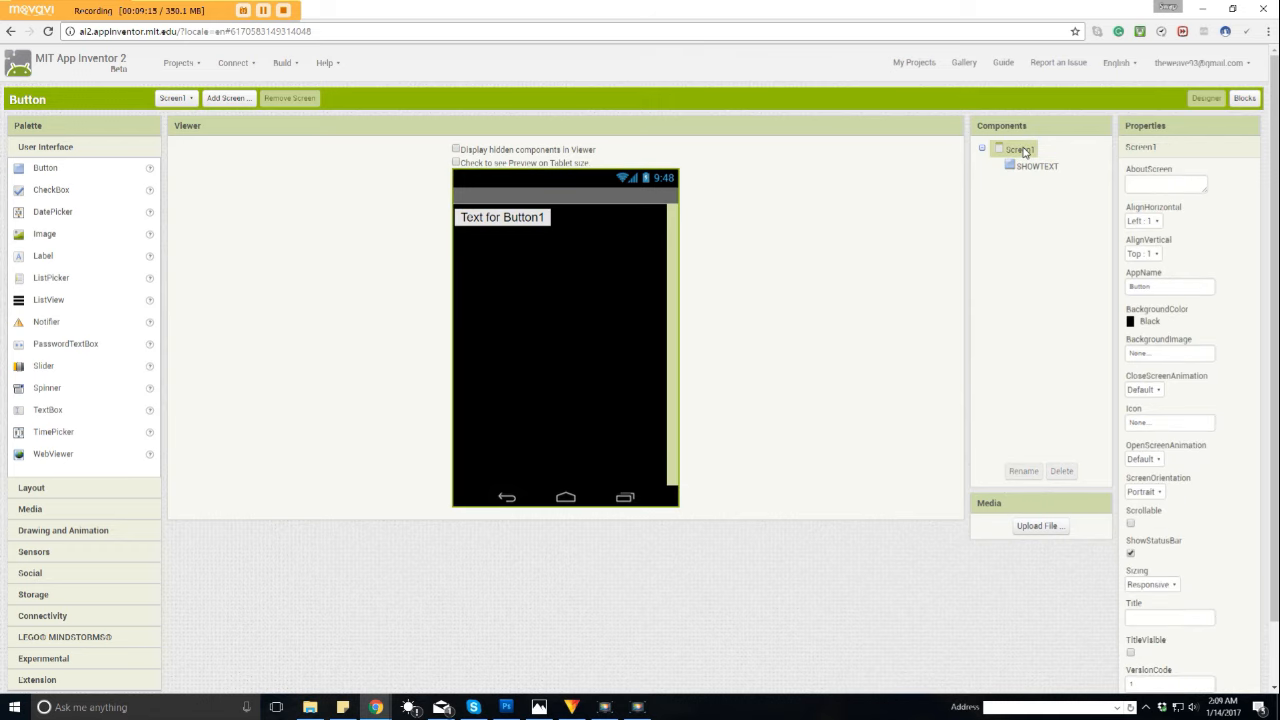
{"action": "mouse_move", "coordinate": [1122, 195]}
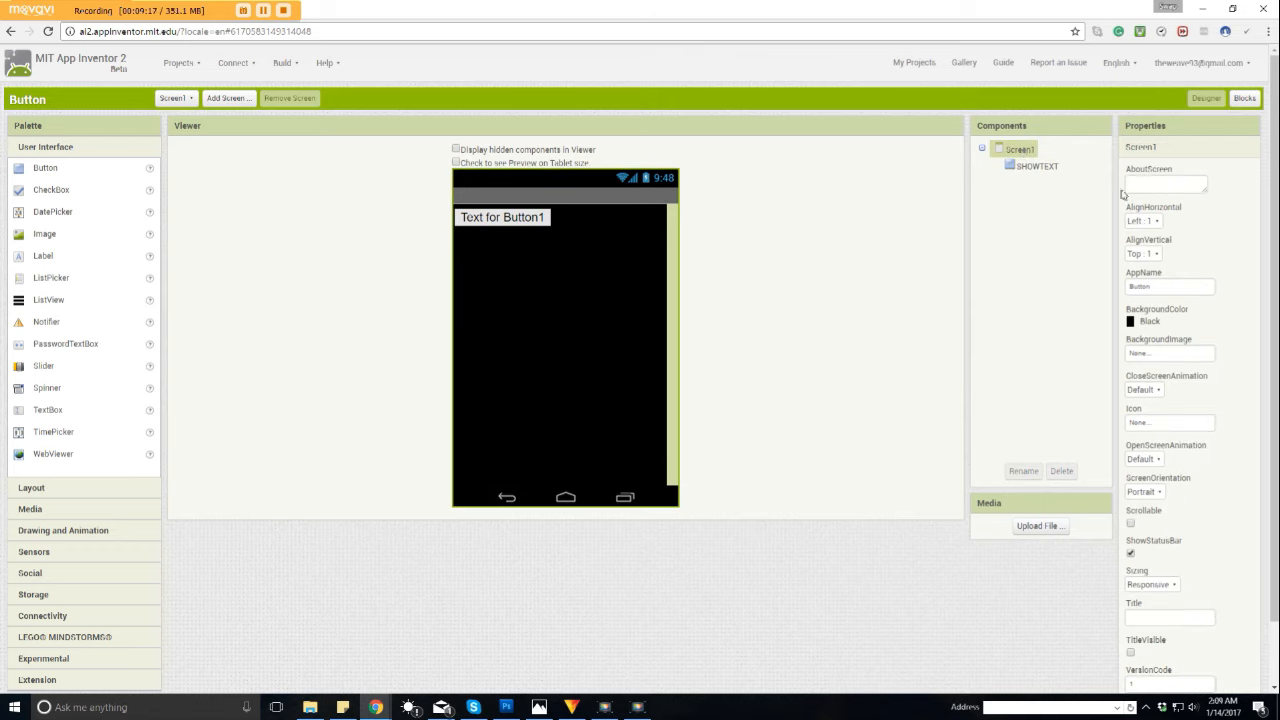
{"action": "left_click", "coordinate": [1143, 221]}
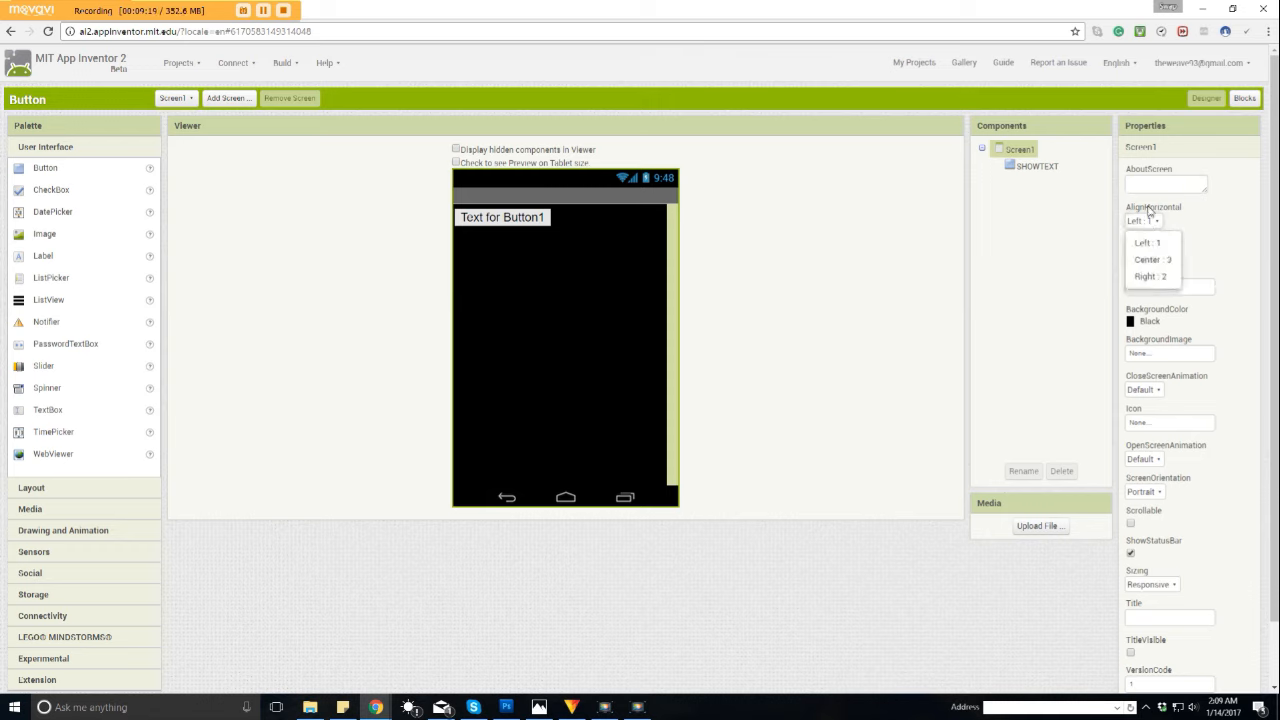
{"action": "left_click", "coordinate": [1152, 259]}
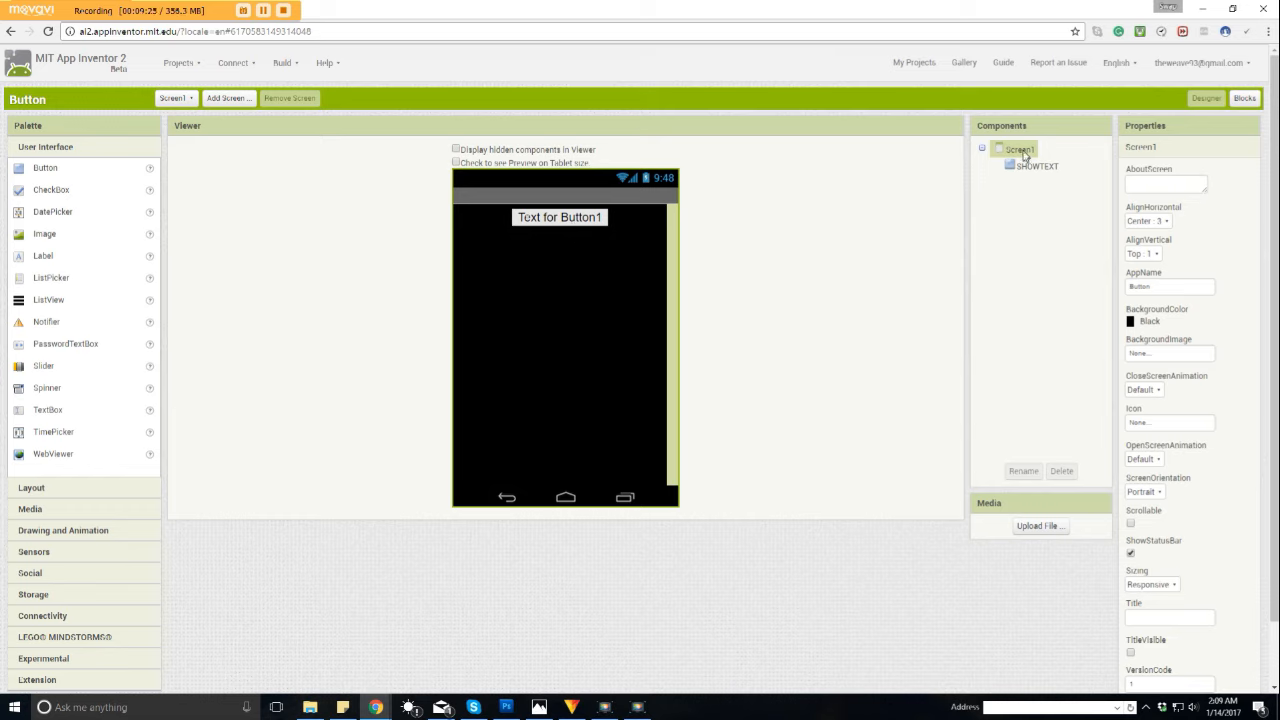
{"action": "left_click", "coordinate": [1037, 166]}
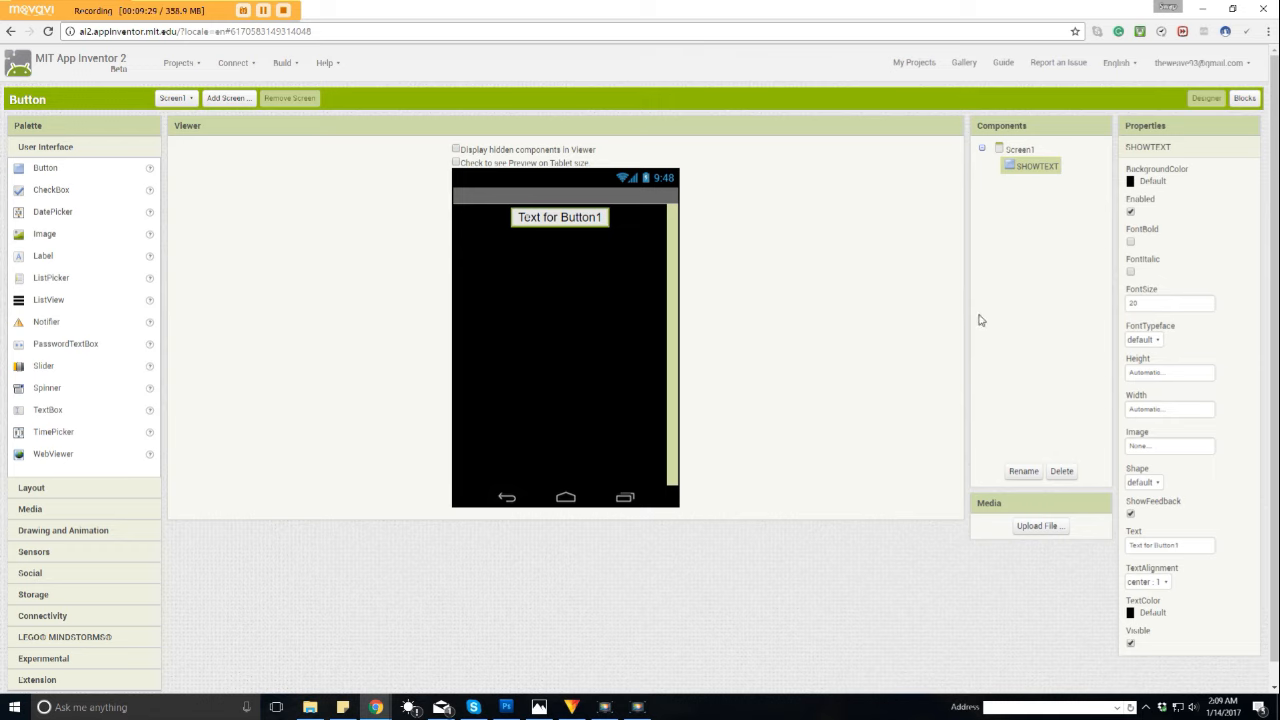
{"action": "mouse_move", "coordinate": [898, 373]}
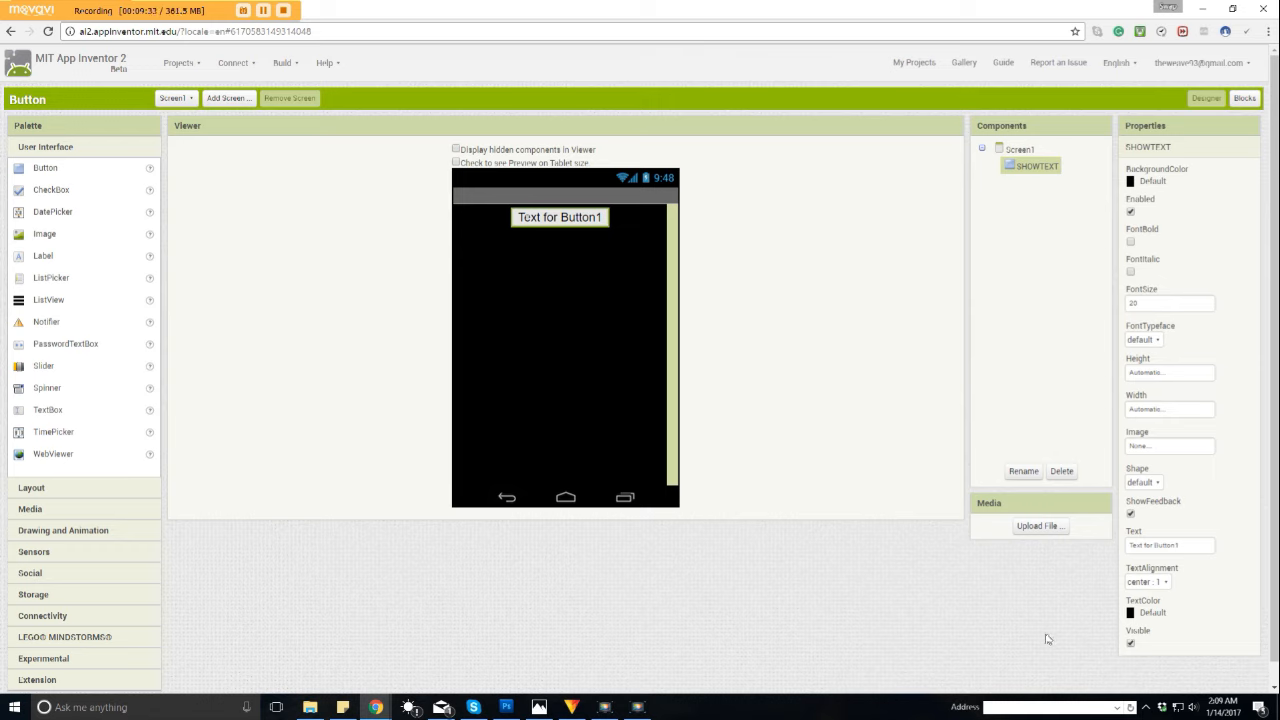
{"action": "mouse_move", "coordinate": [799, 351]}
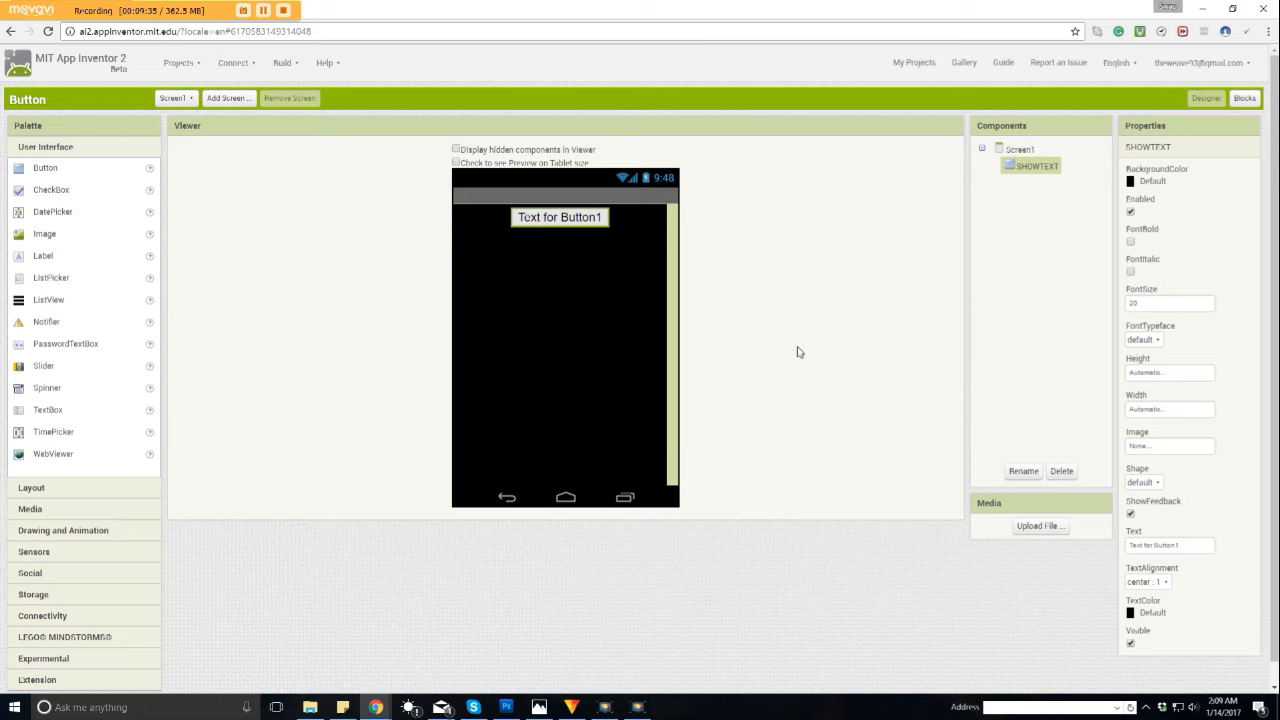
{"action": "mouse_move", "coordinate": [576, 195]}
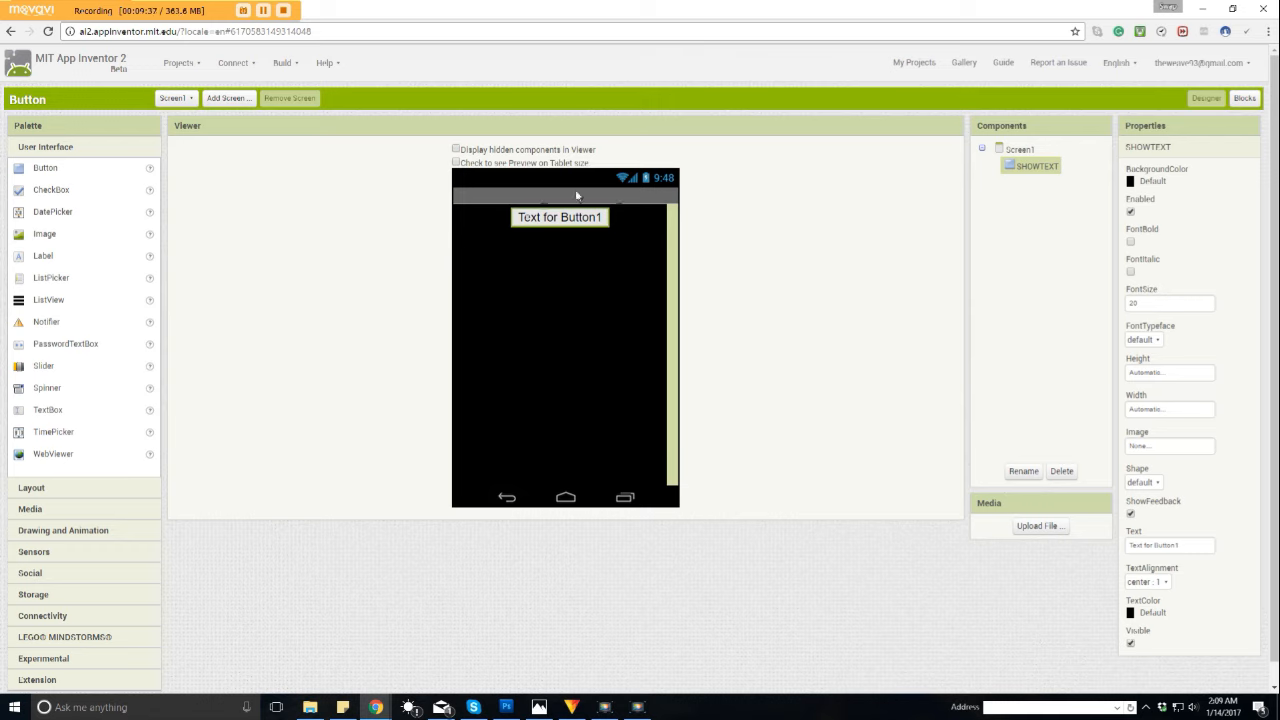
{"action": "mouse_move", "coordinate": [968, 282]}
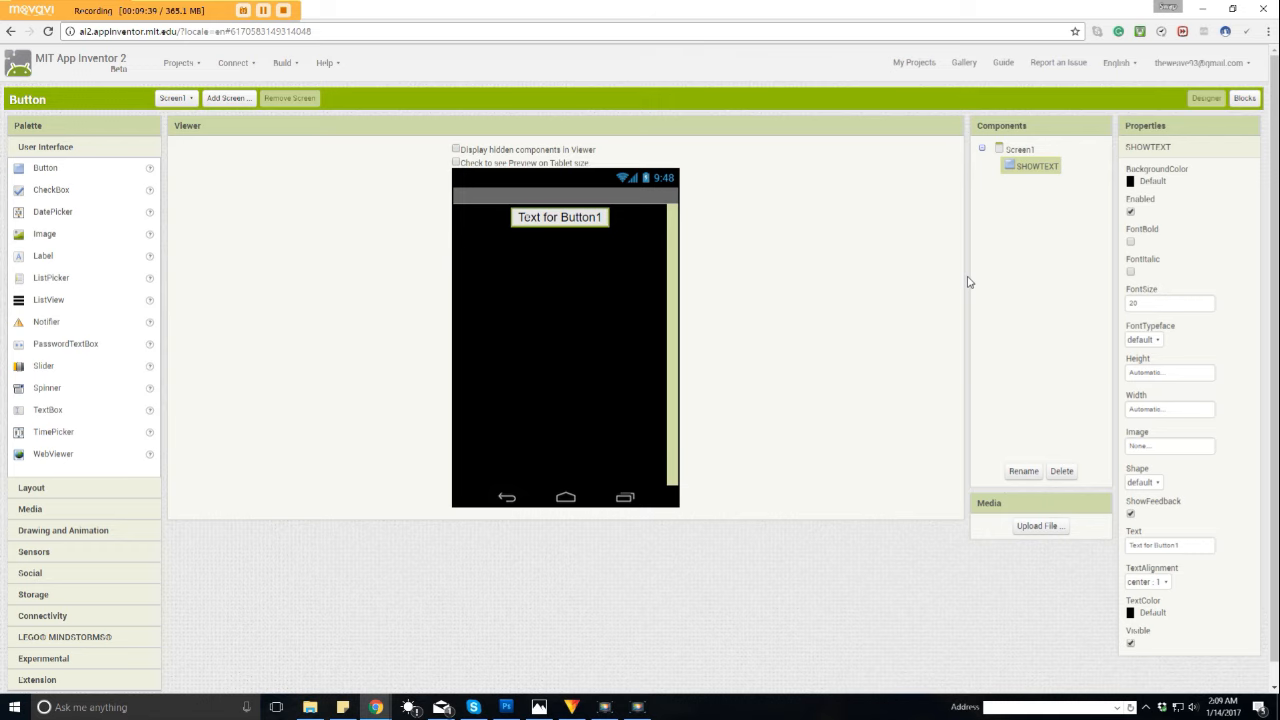
{"action": "mouse_move", "coordinate": [772, 357]}
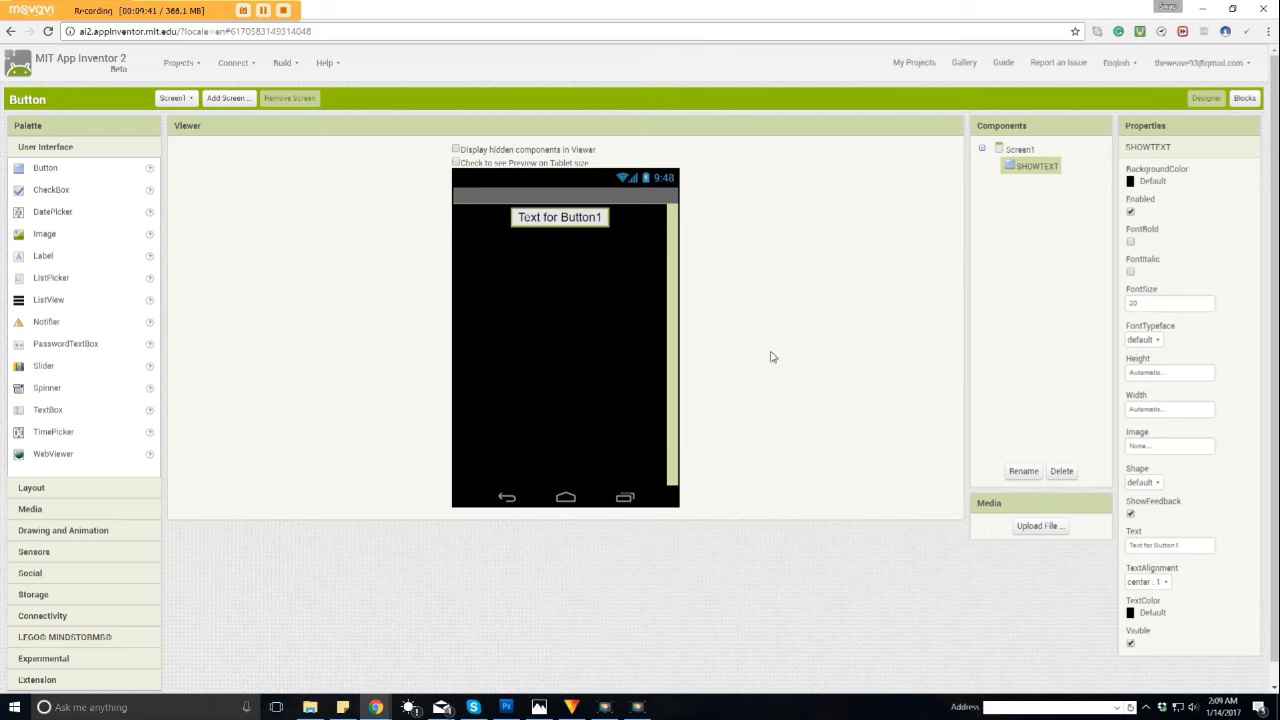